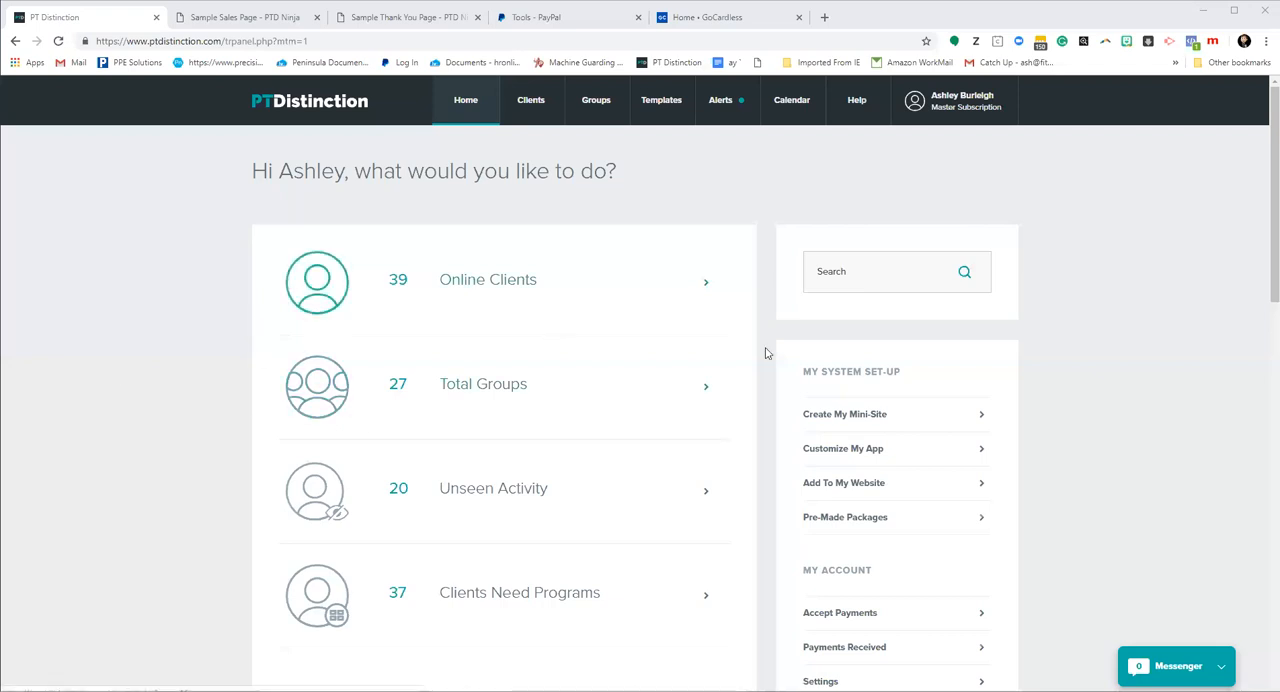
mouse_move(848, 517)
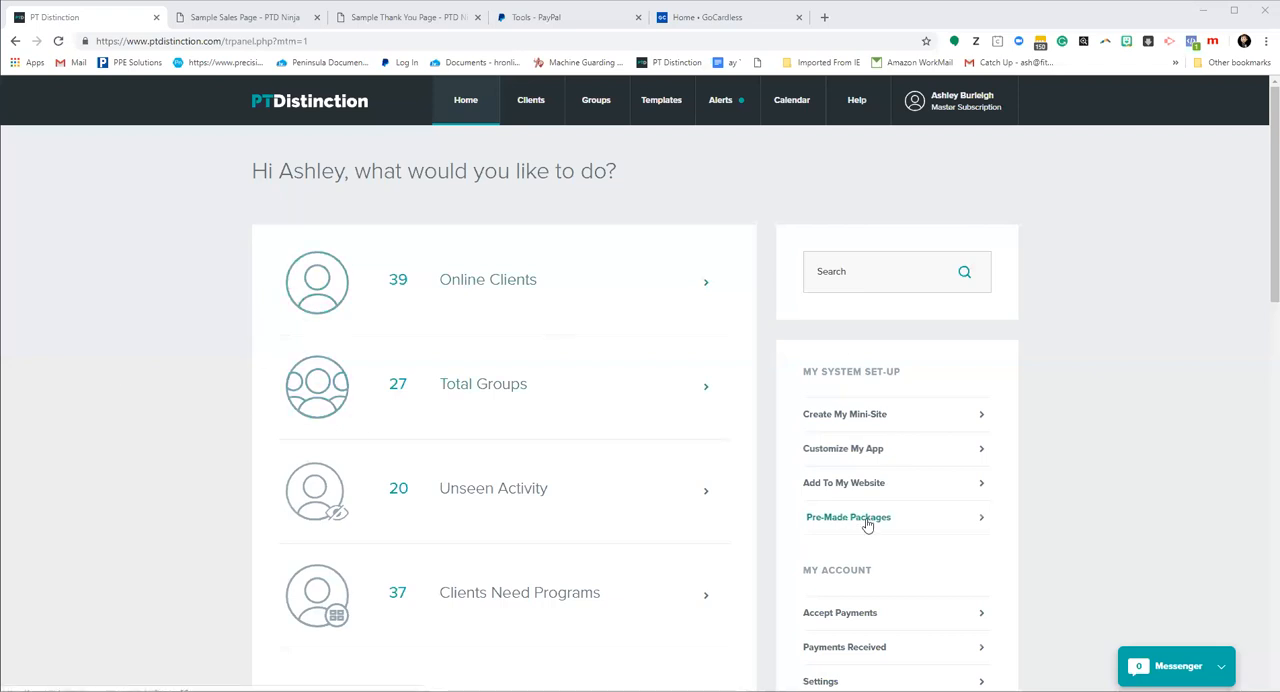
Open the Pre-Made Packages page under My System Set-Up
click(848, 517)
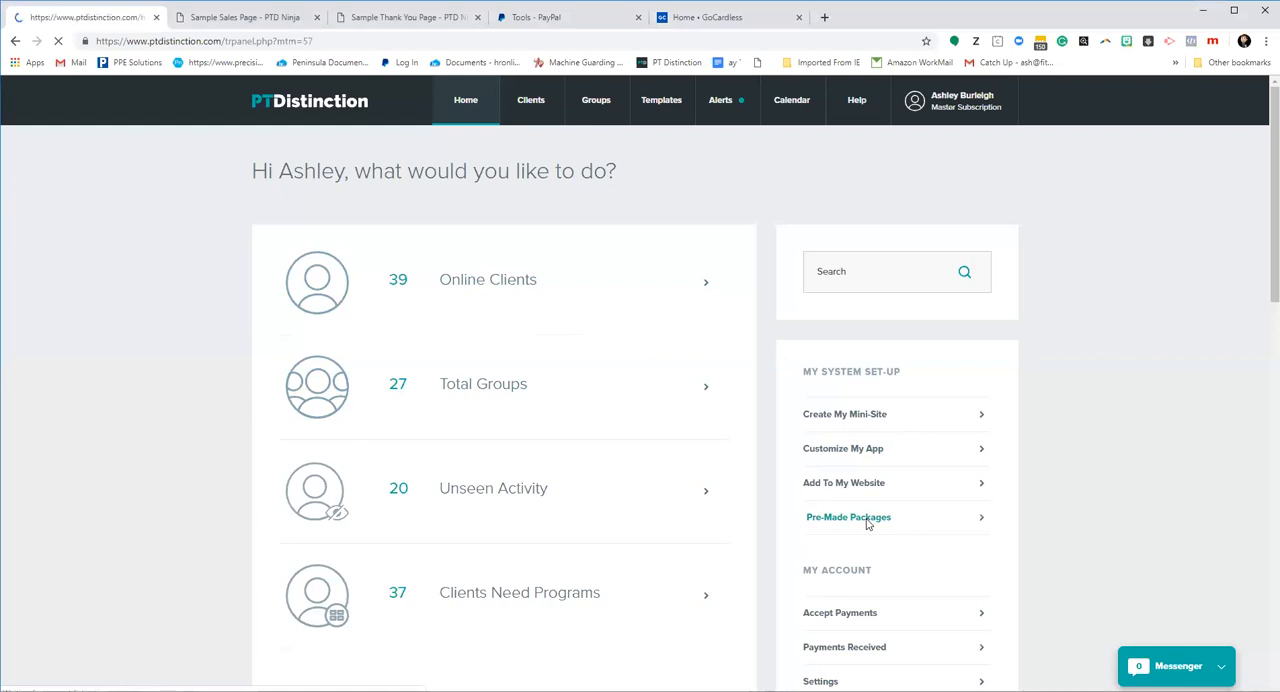
click(848, 517)
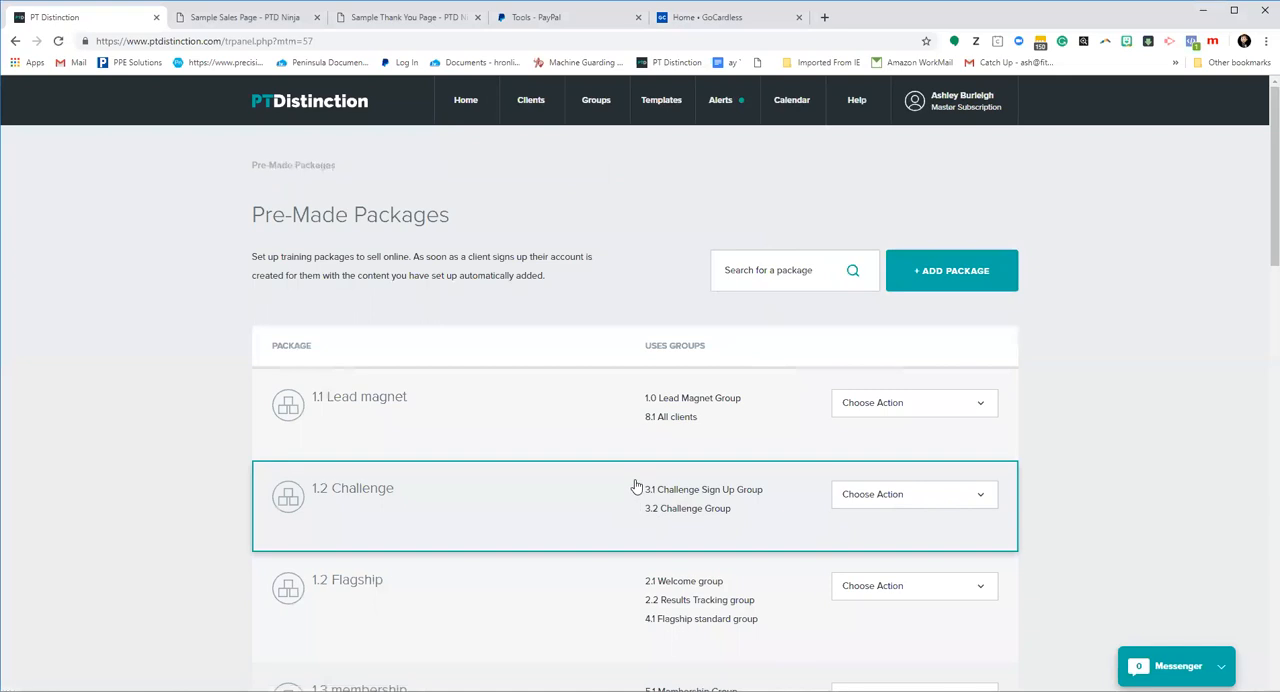
mouse_move(944, 331)
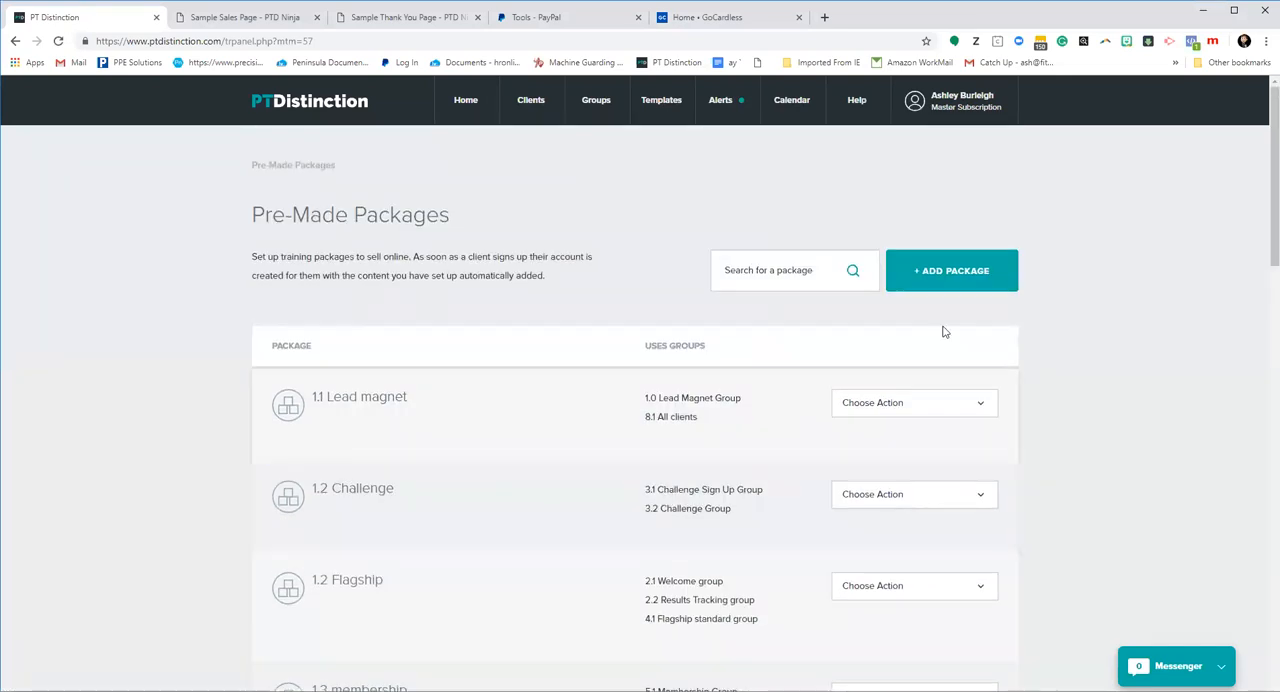
Add a new package and enter the name '0.1 Test Sign up'
click(951, 270)
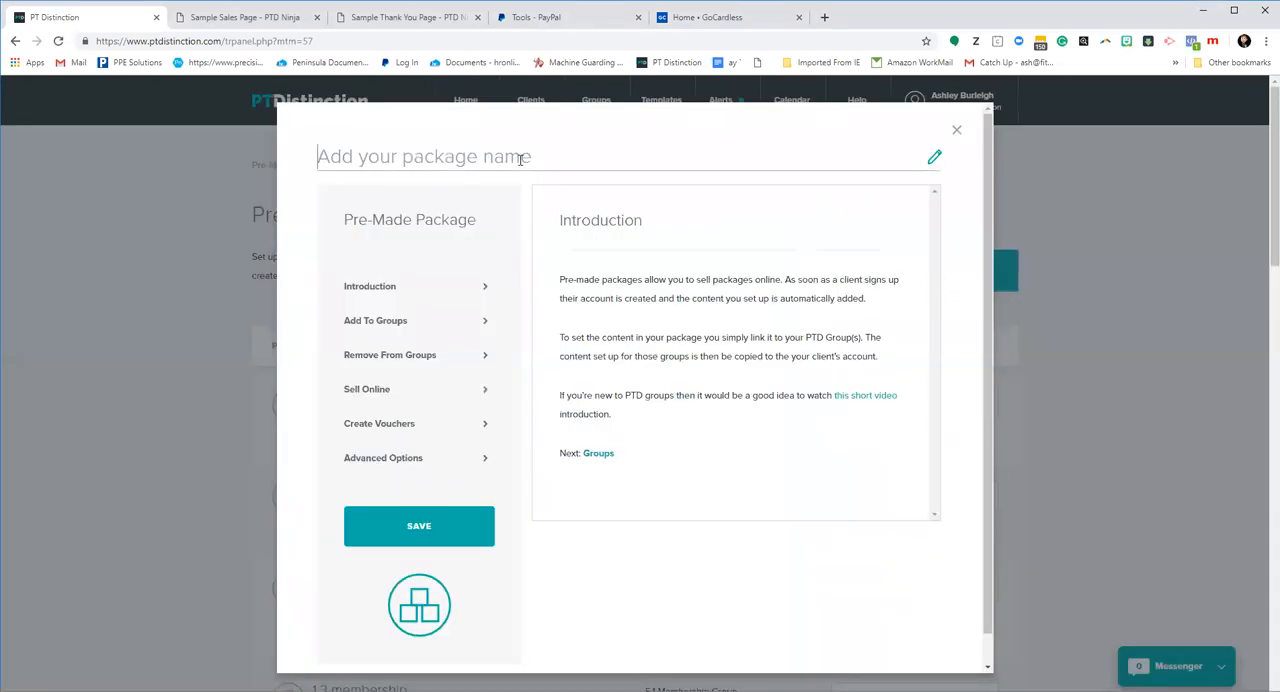
text(0.1)
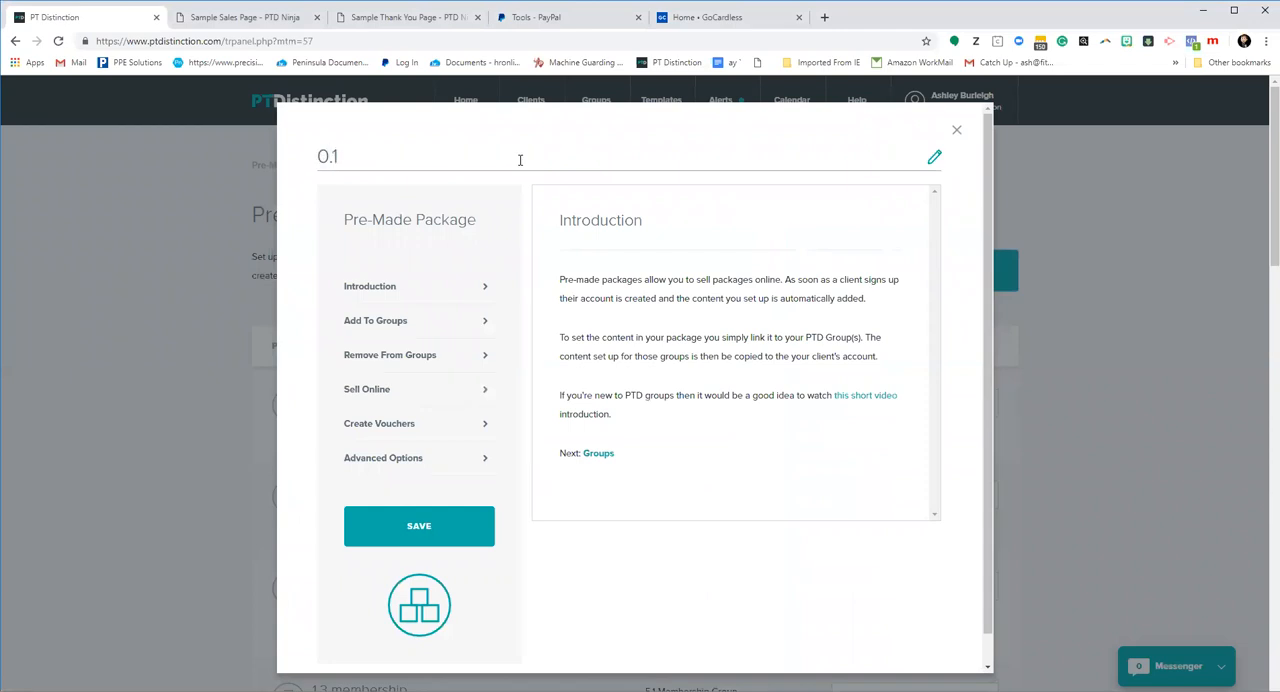
text(Test Sl)
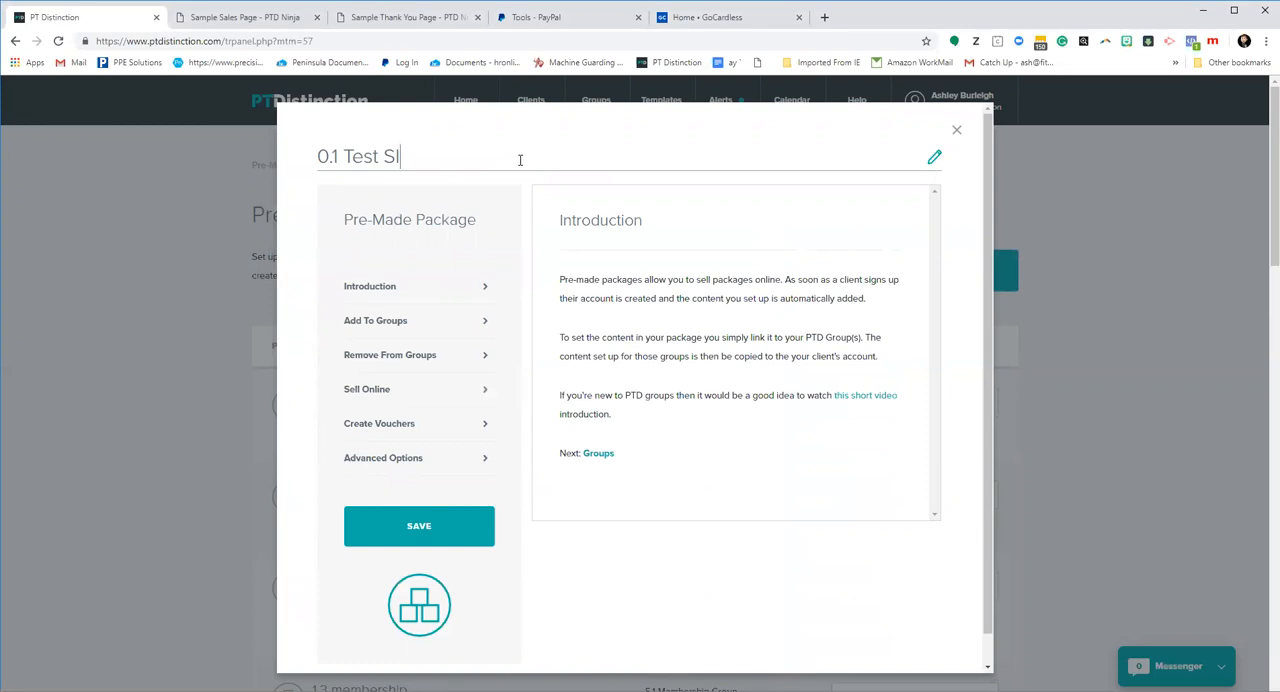
text(ign up)
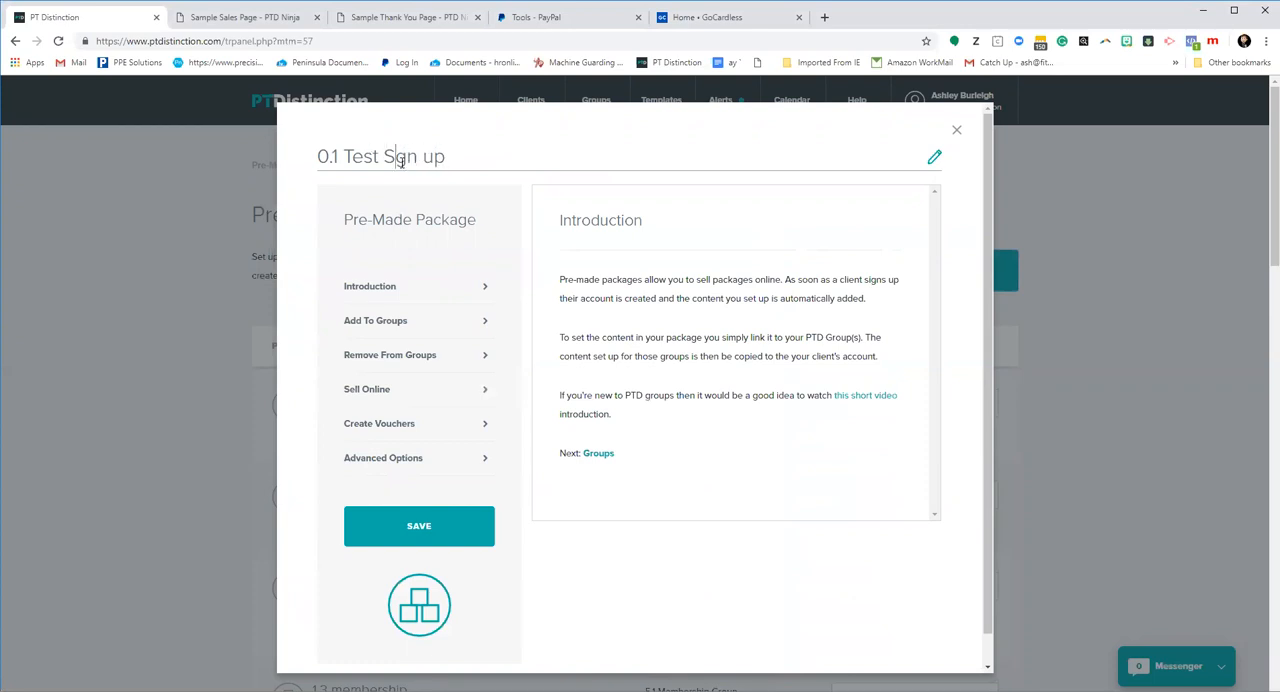
Add groups 2.1 Welcome, 2.2 Results Tracking, 3.1 Challenge Sign Up and 3.2 Challenge to the package
click(375, 320)
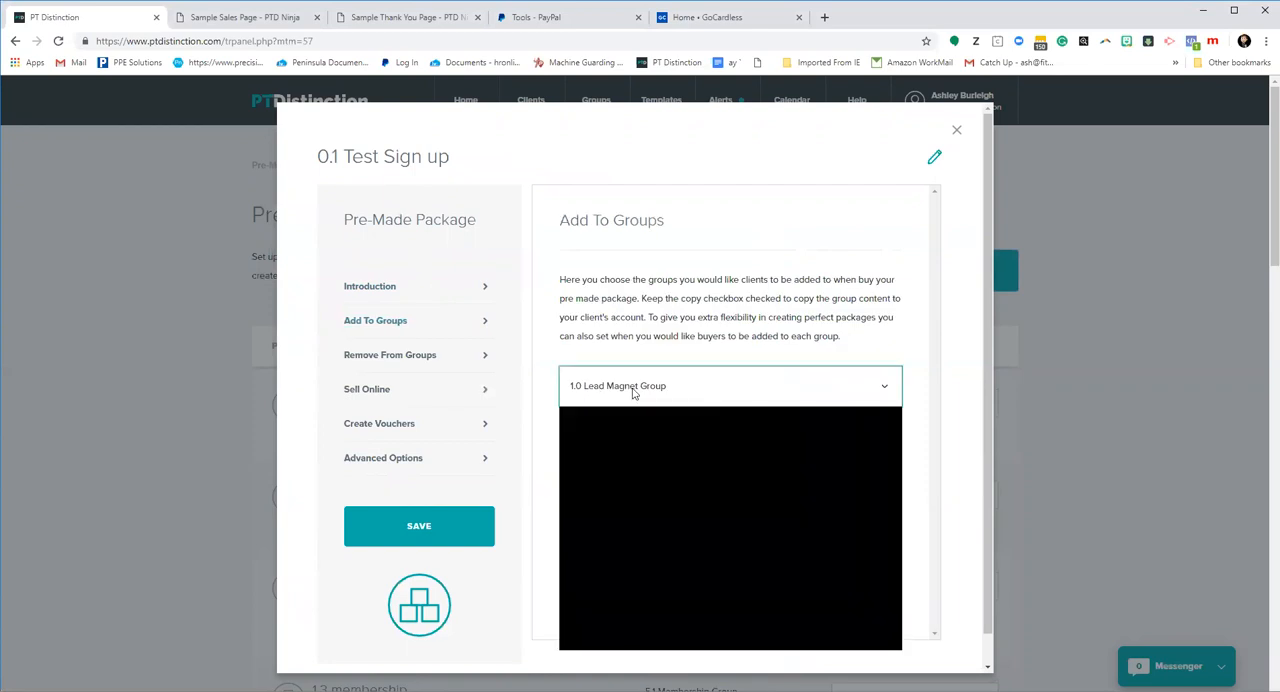
click(730, 385)
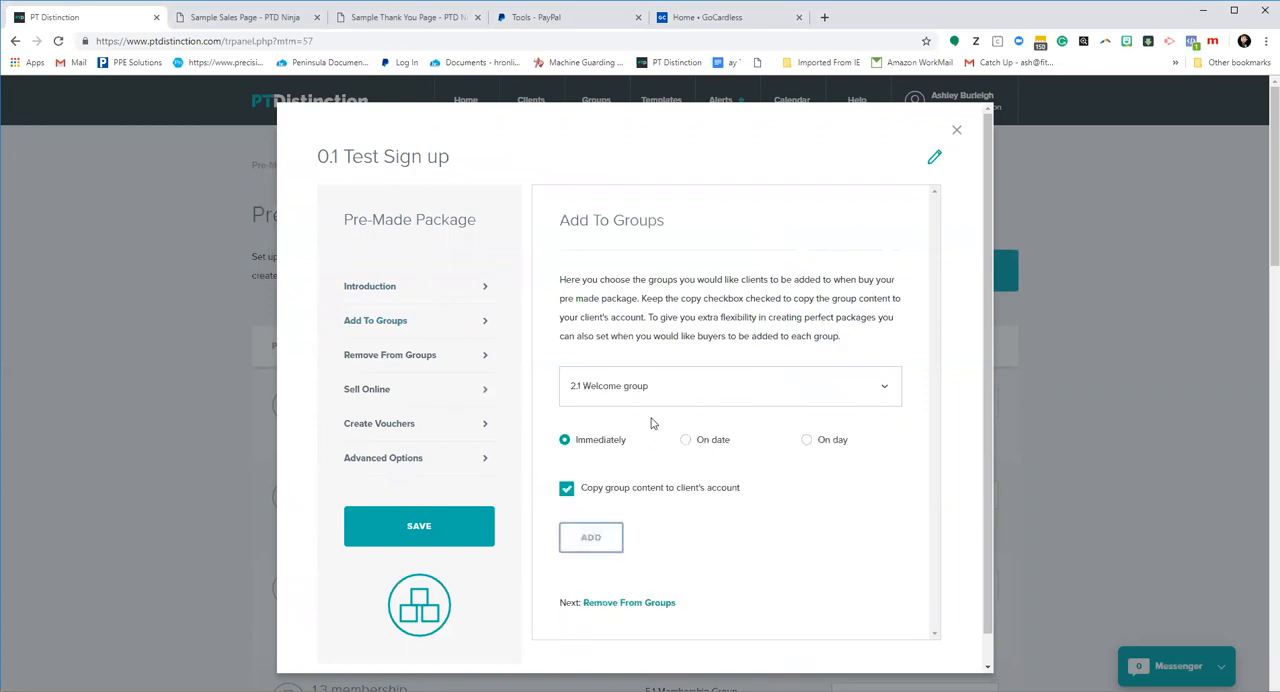
click(590, 537)
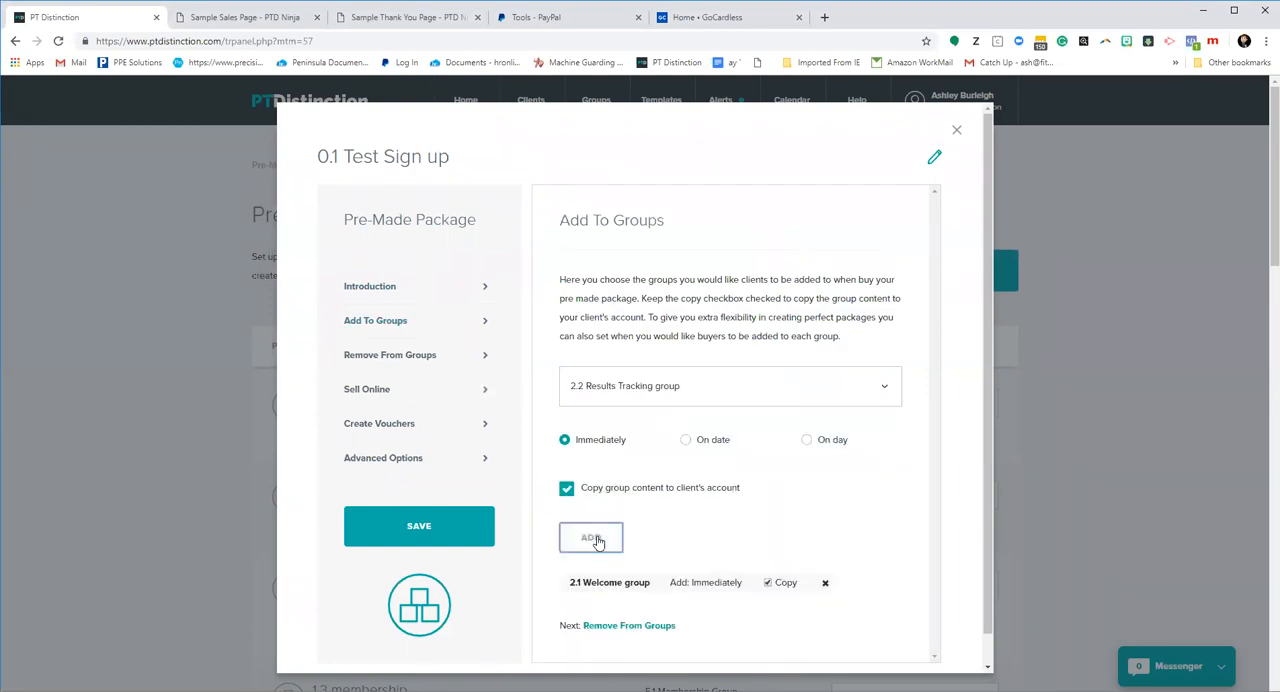
click(590, 537)
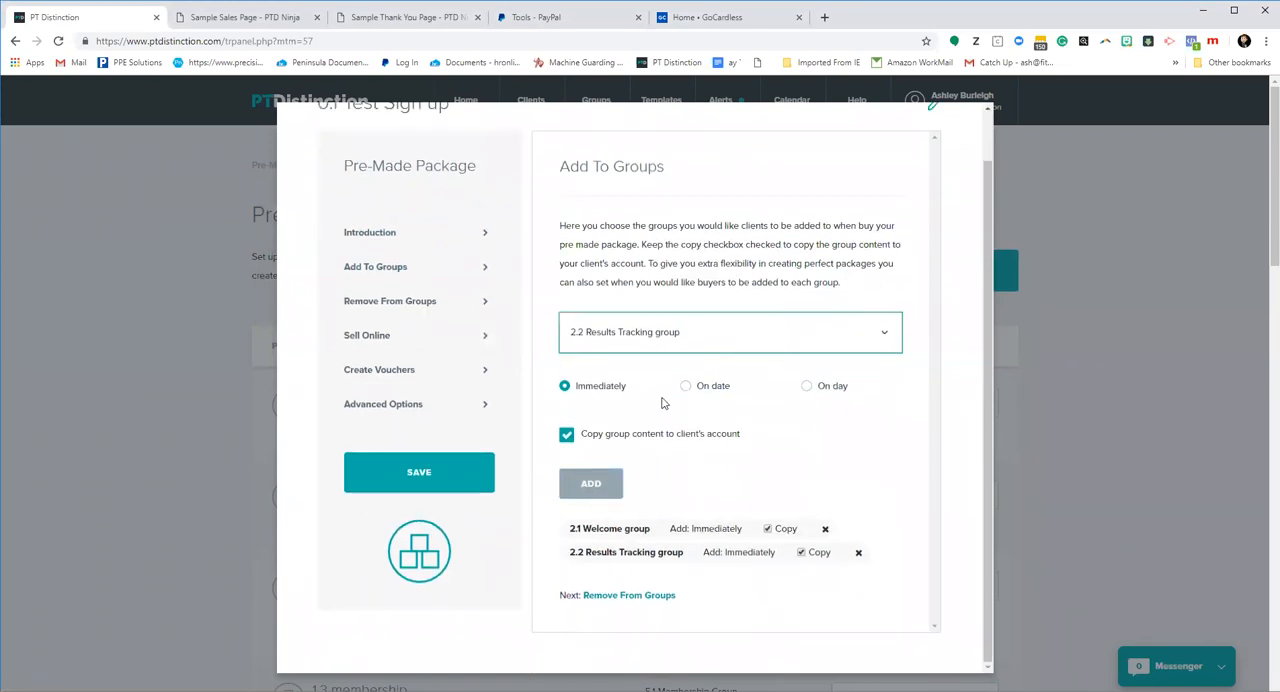
click(730, 331)
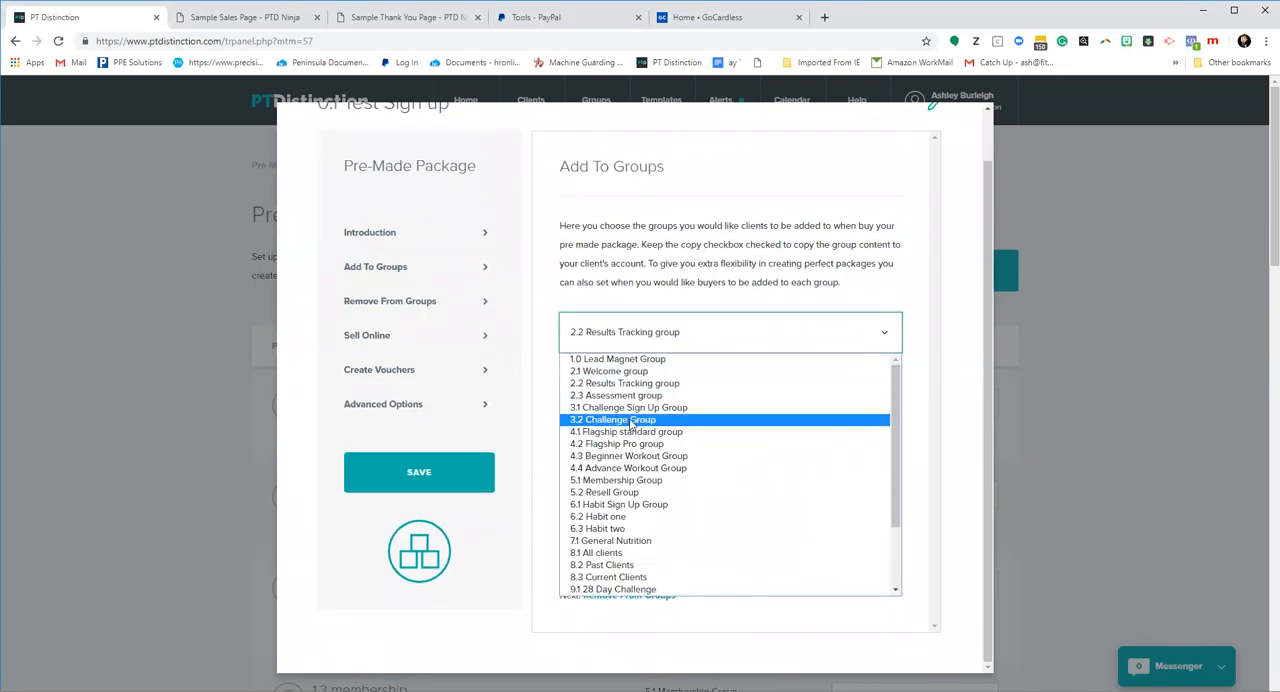
click(628, 407)
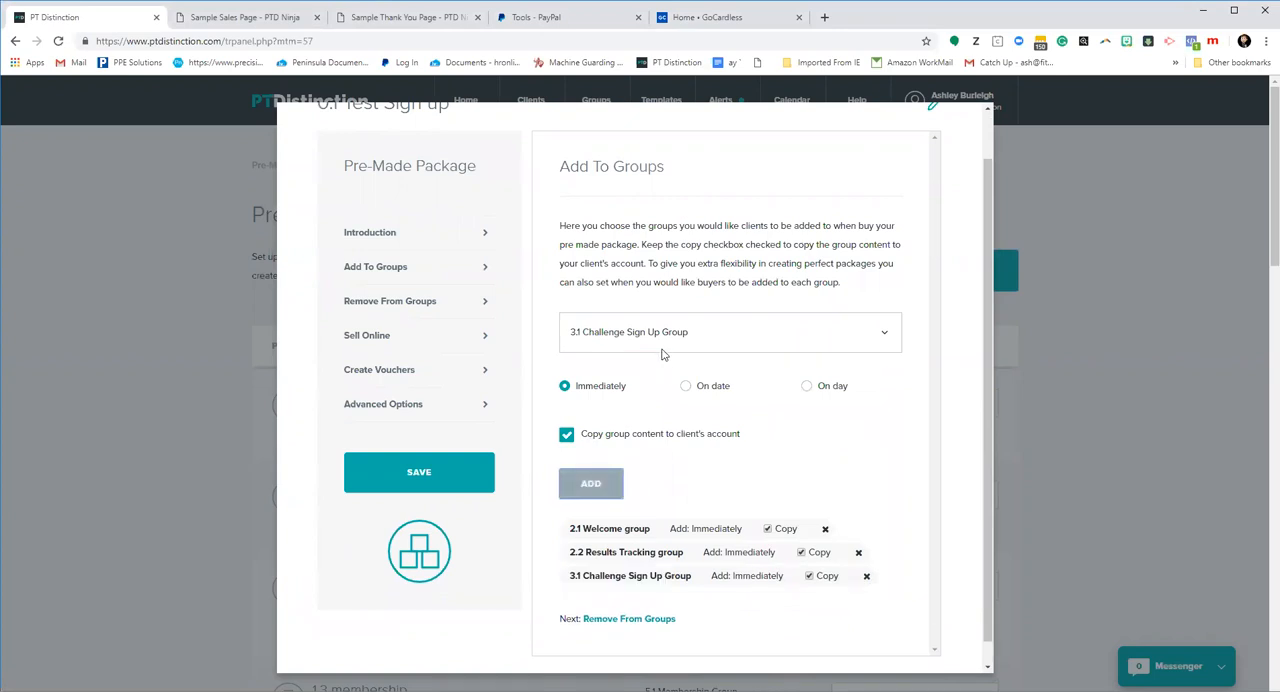
click(730, 331)
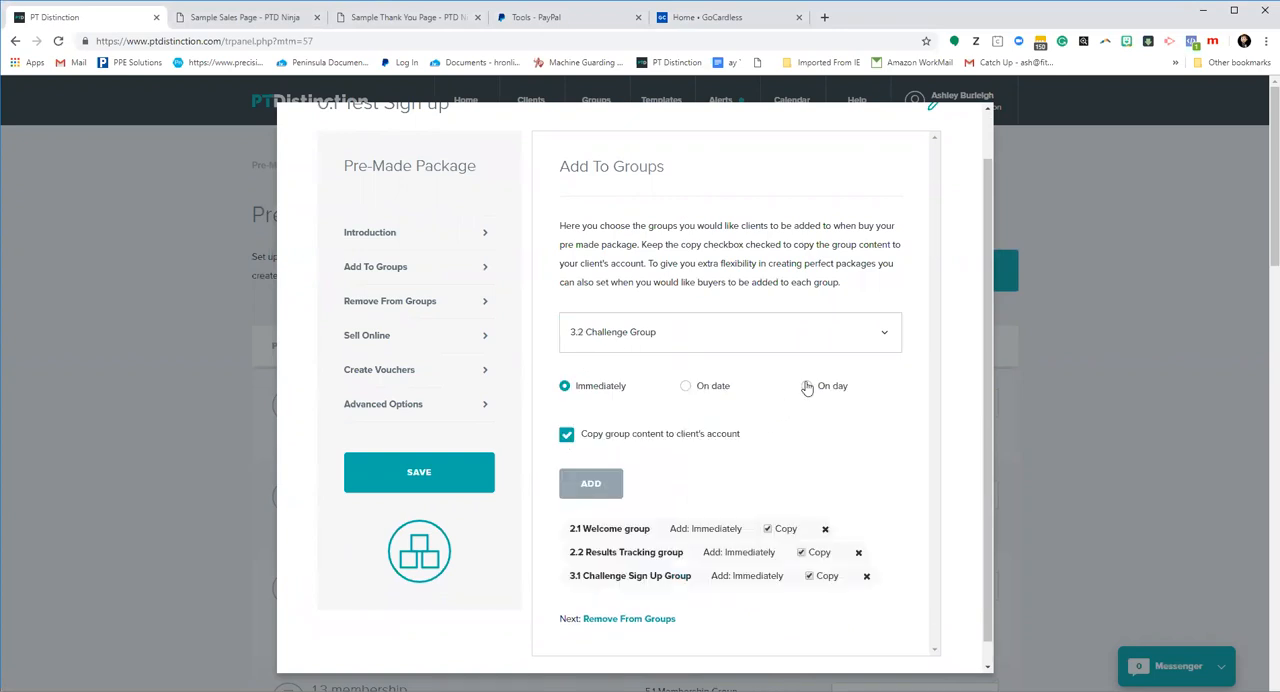
click(590, 483)
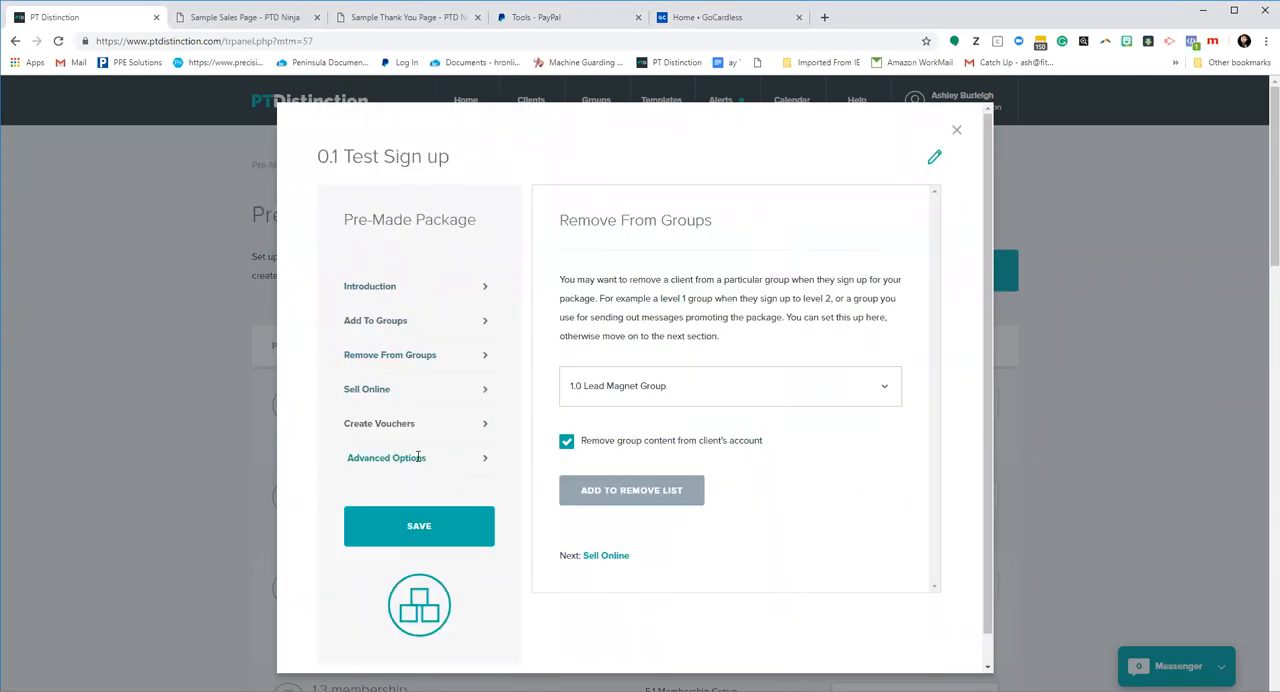
Select 'Put offline after' in Advanced Options and bring up the Sell Online settings
click(386, 457)
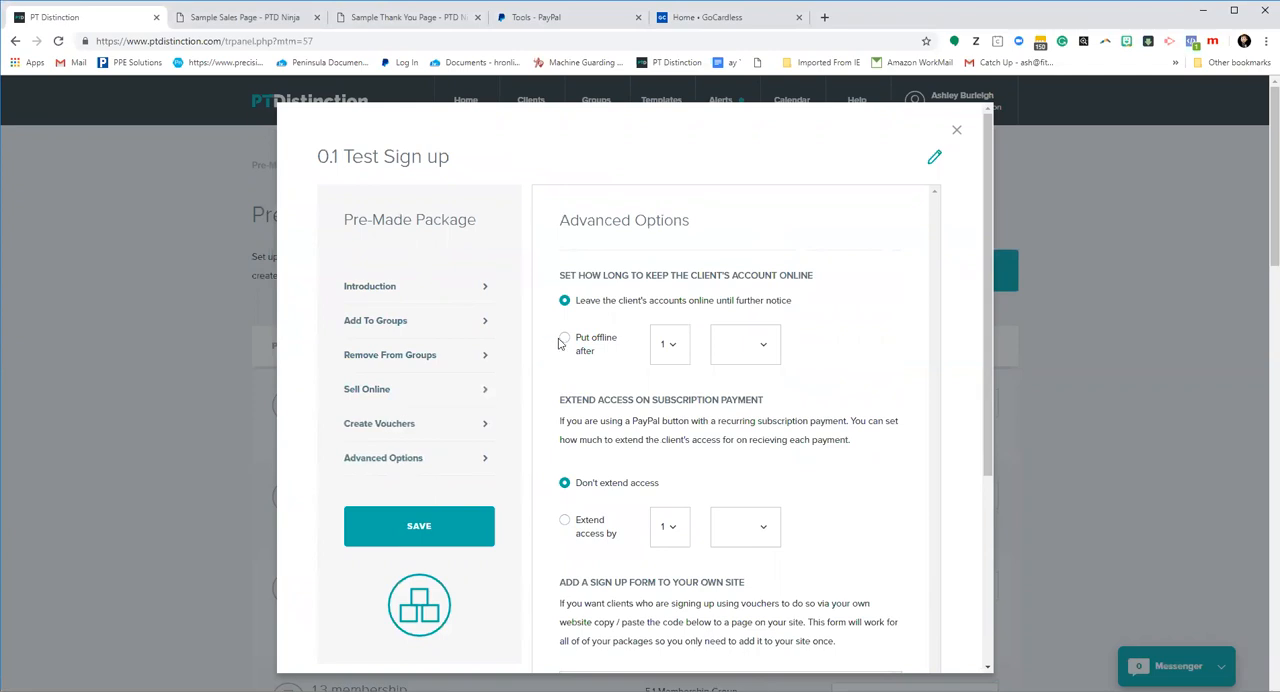
click(564, 338)
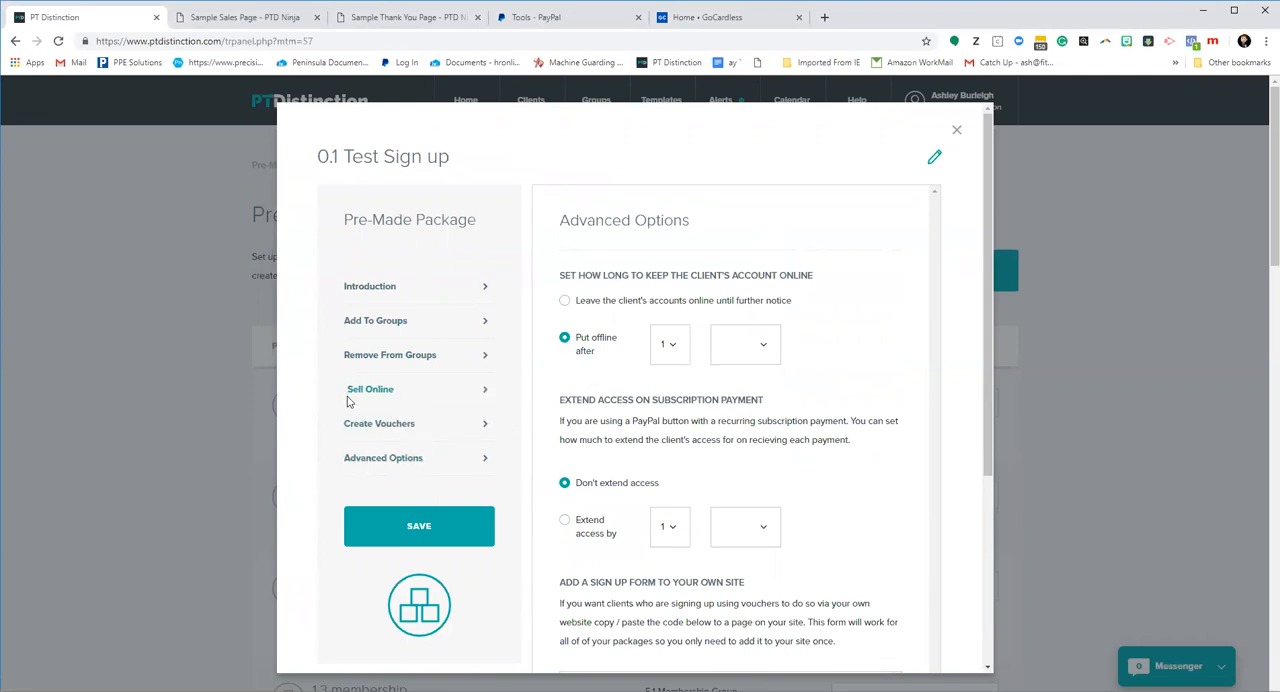
click(370, 388)
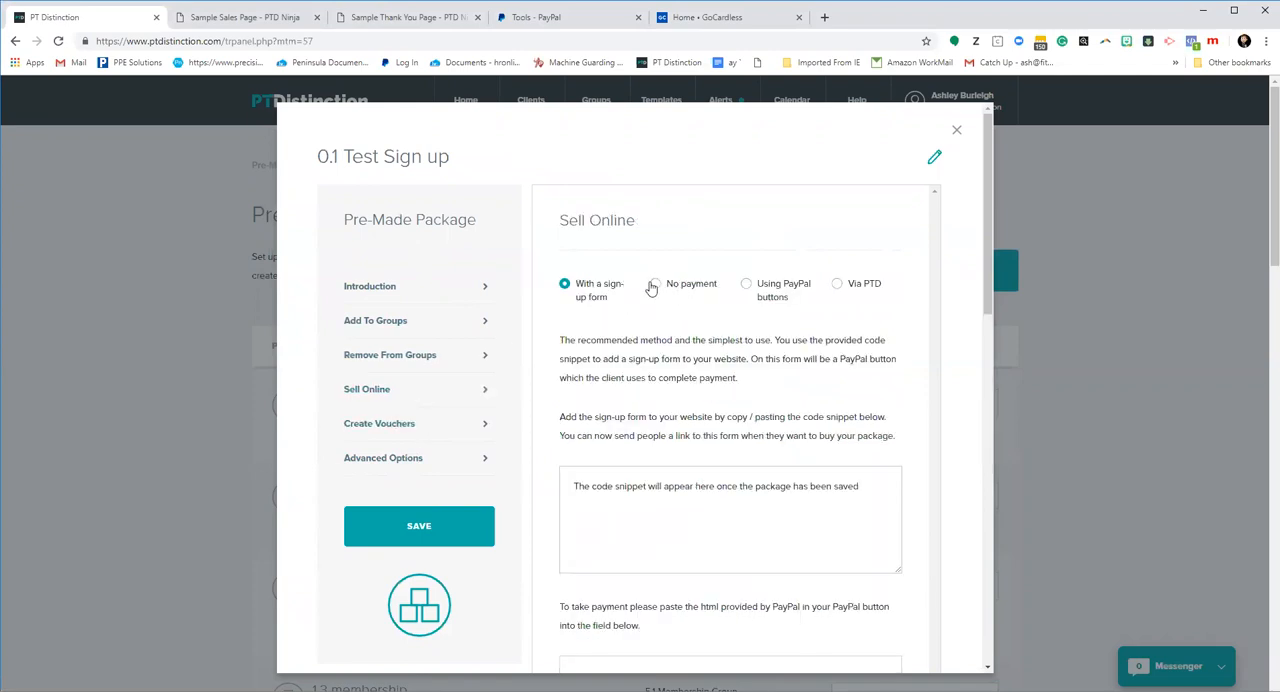
Choose No payment, remove phone number fields, disable the login details email, and save
click(655, 283)
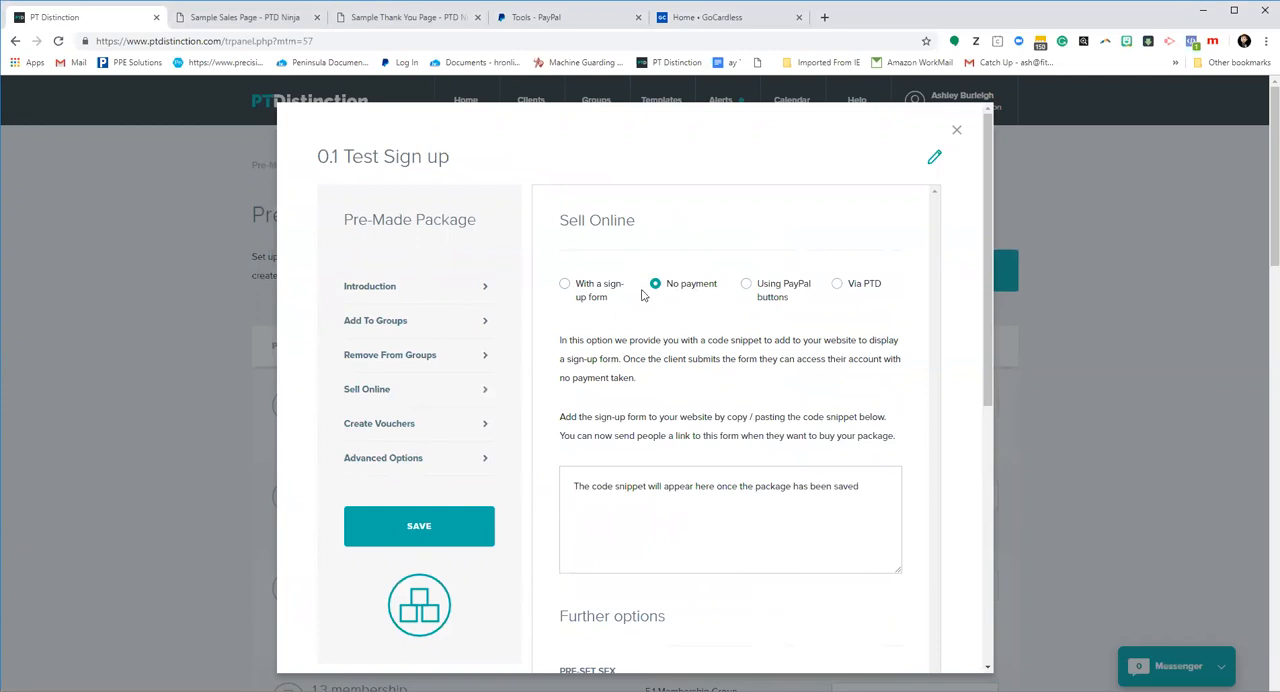
scroll(down, 3)
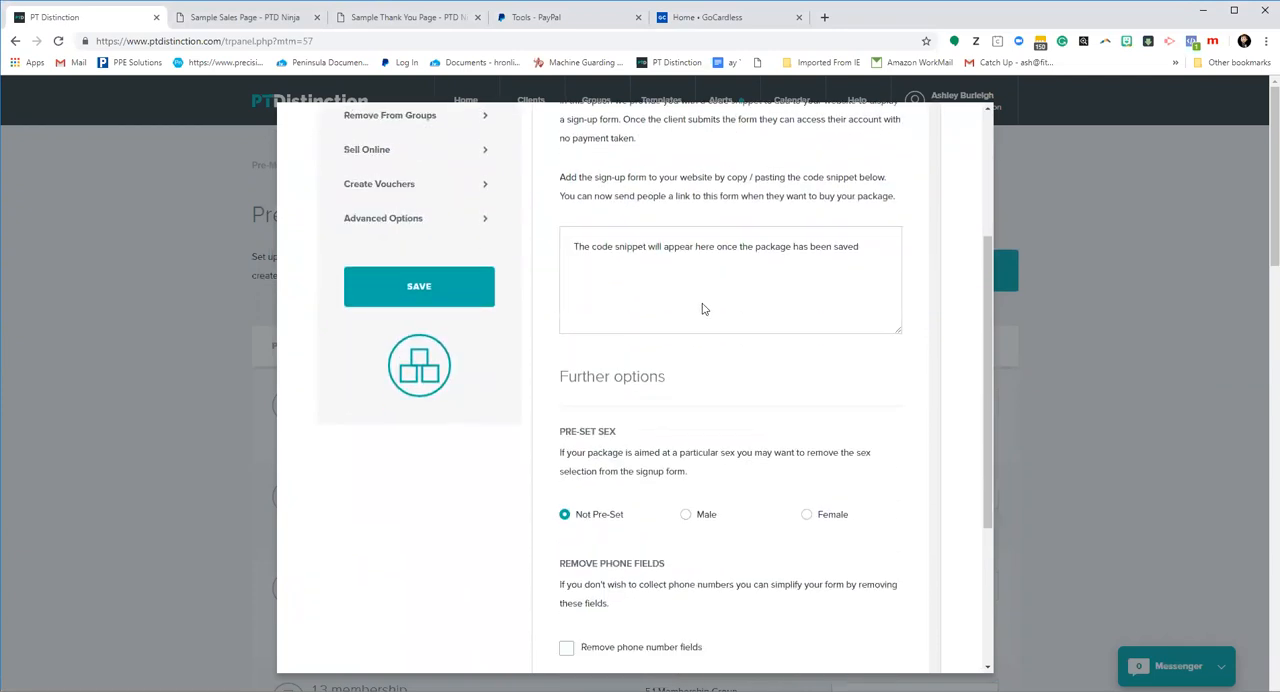
scroll(down, 3)
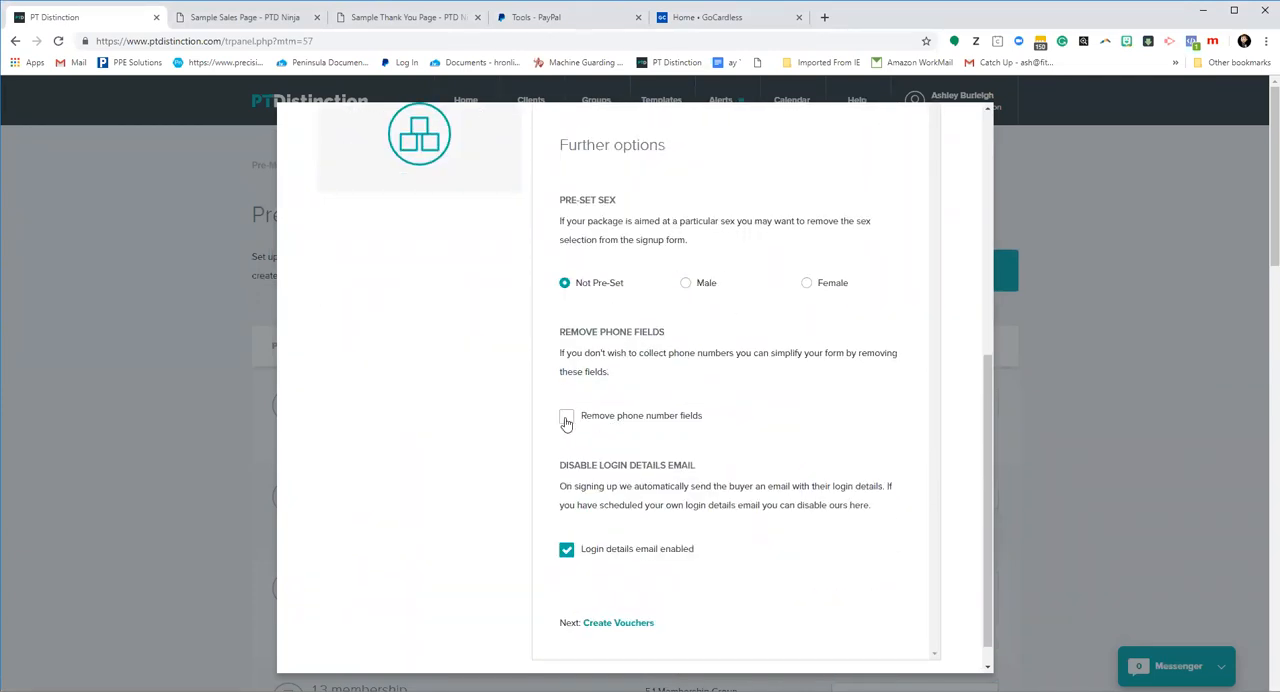
click(567, 415)
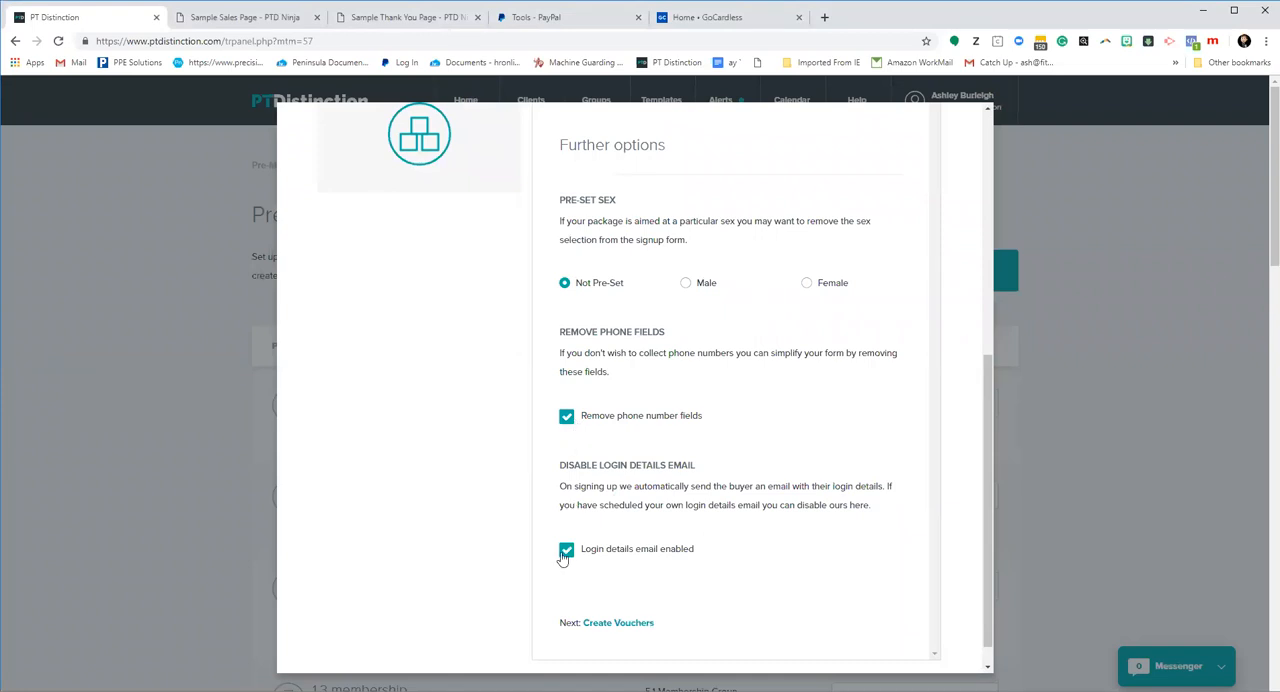
click(567, 549)
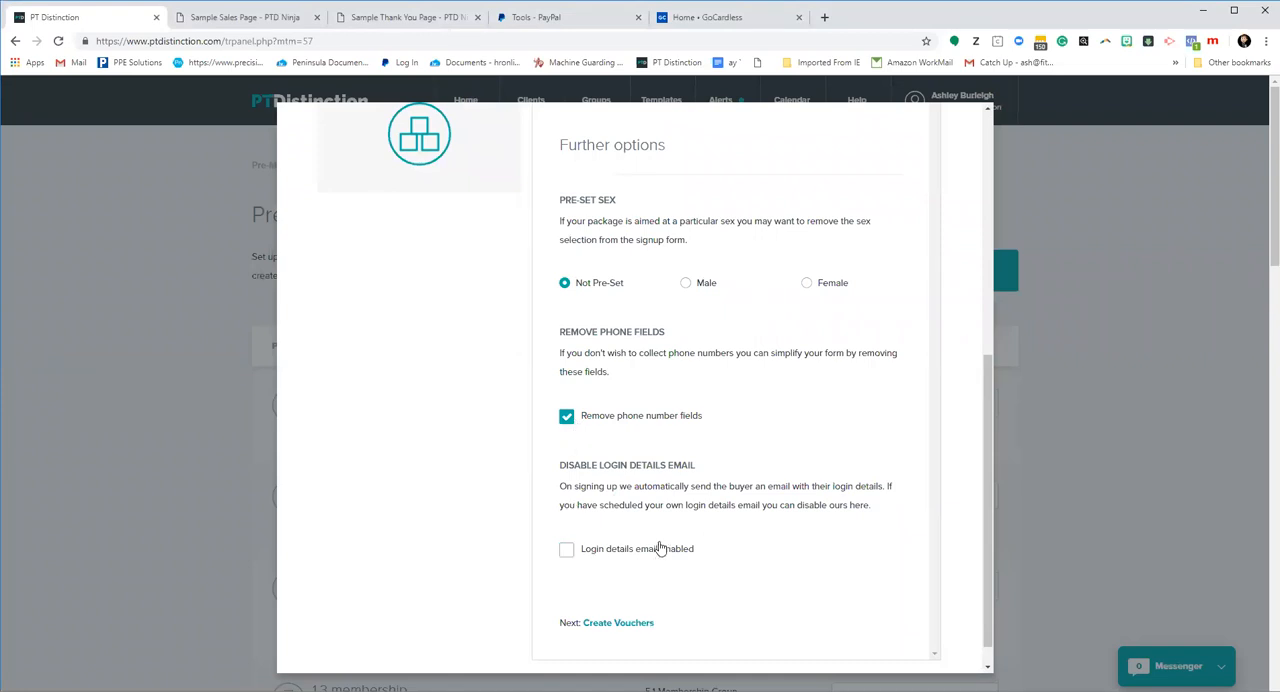
scroll(up, 3)
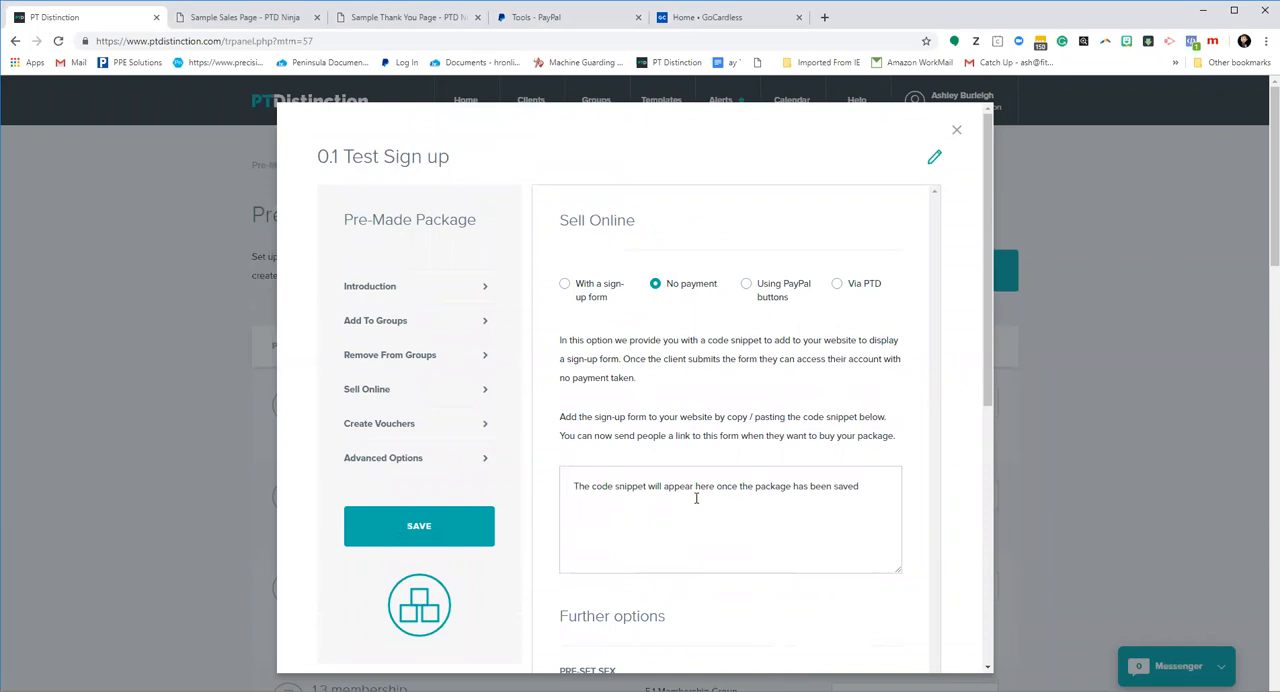
click(418, 526)
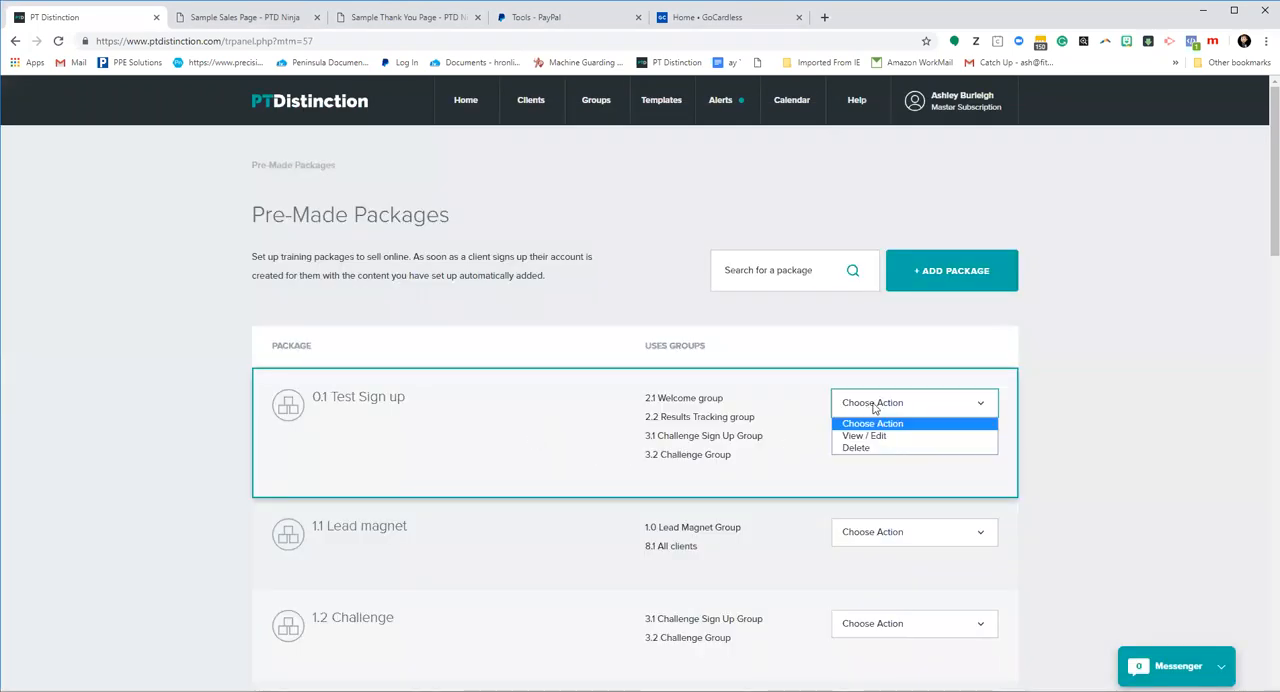
Reopen '0.1 Test Sign up' via View / Edit and copy its Sell Online iframe code
click(863, 435)
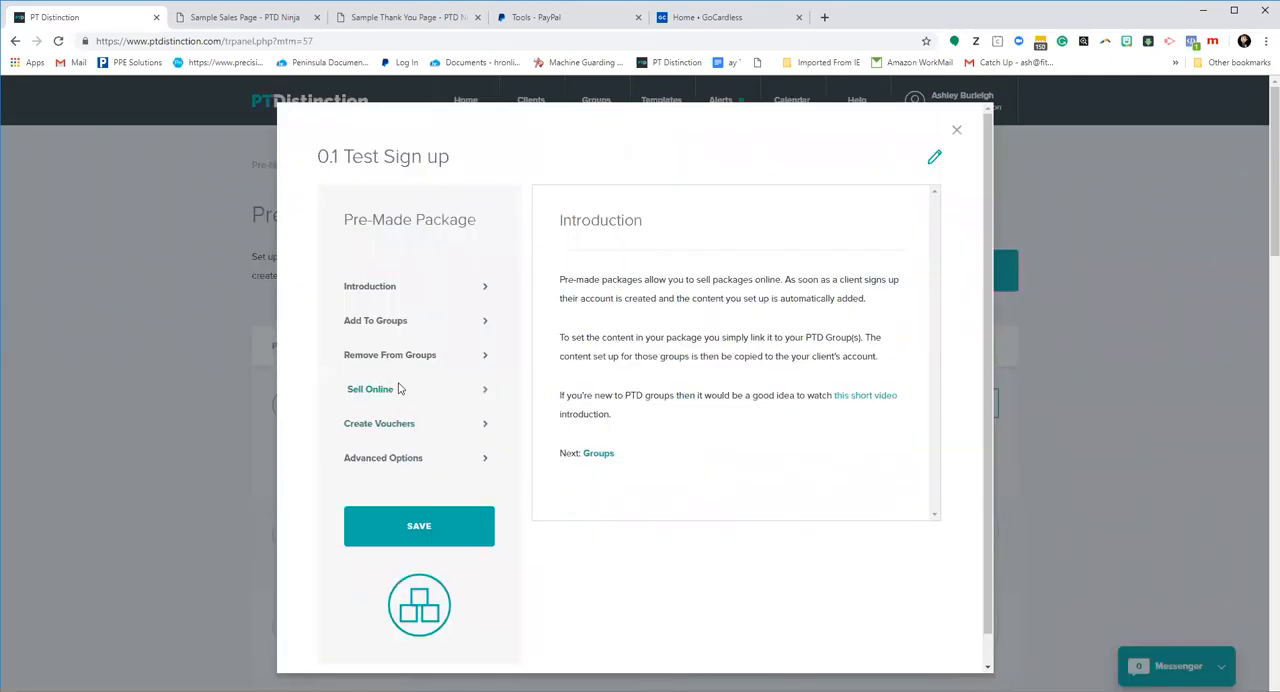
click(369, 389)
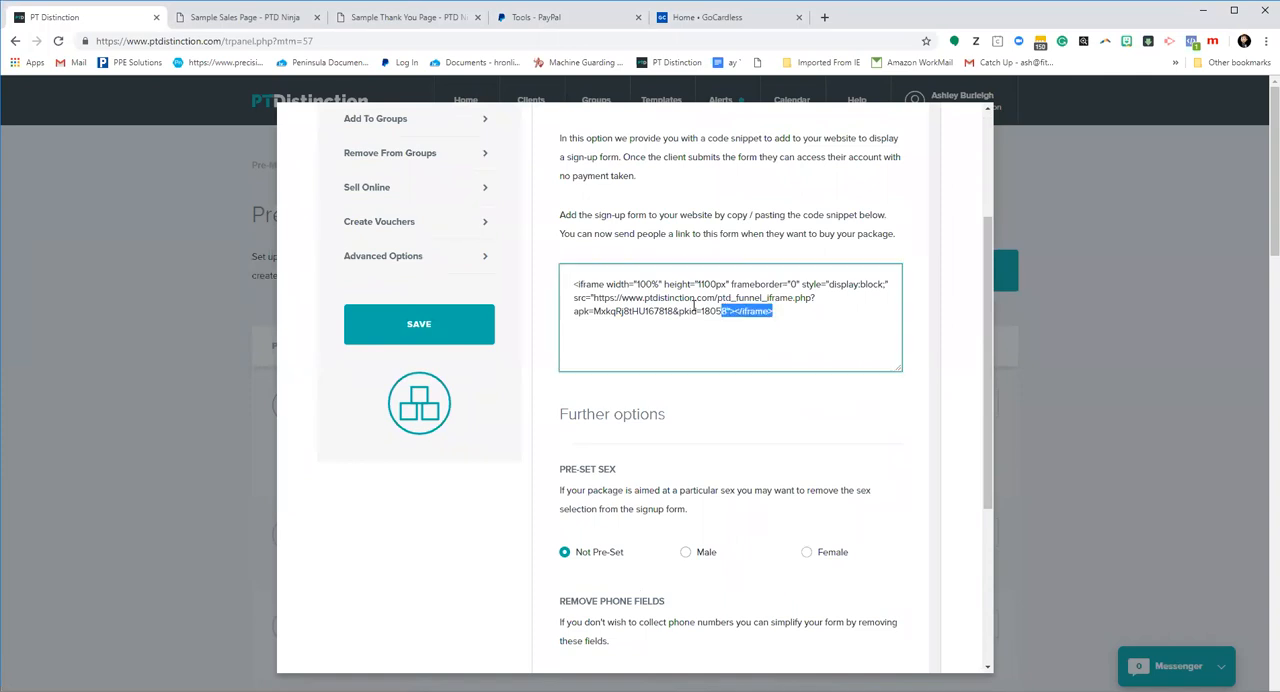
right_click(730, 290)
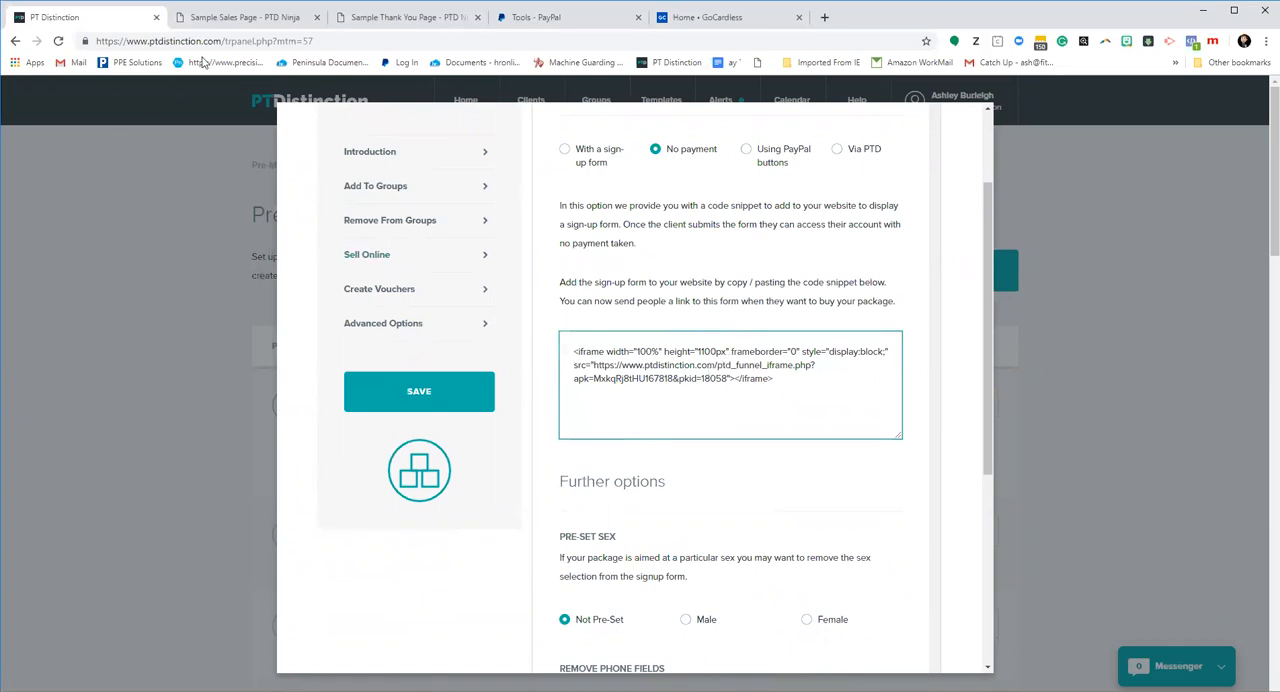
click(240, 17)
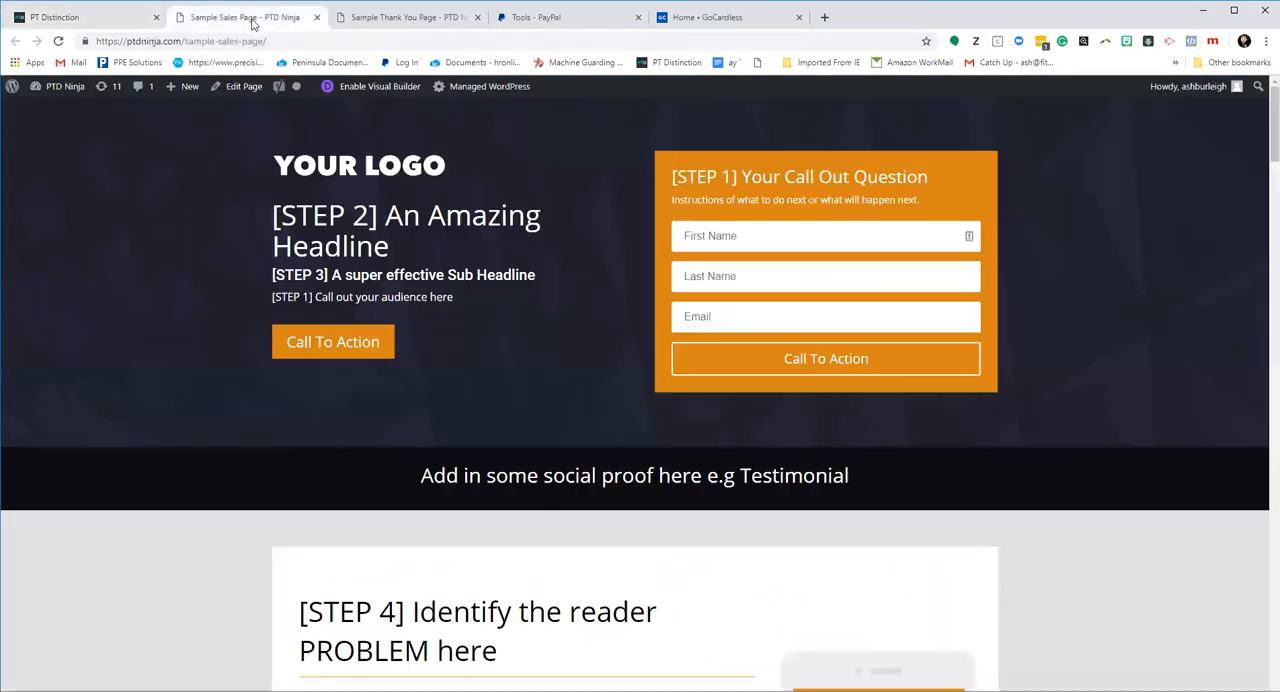
mouse_move(1075, 507)
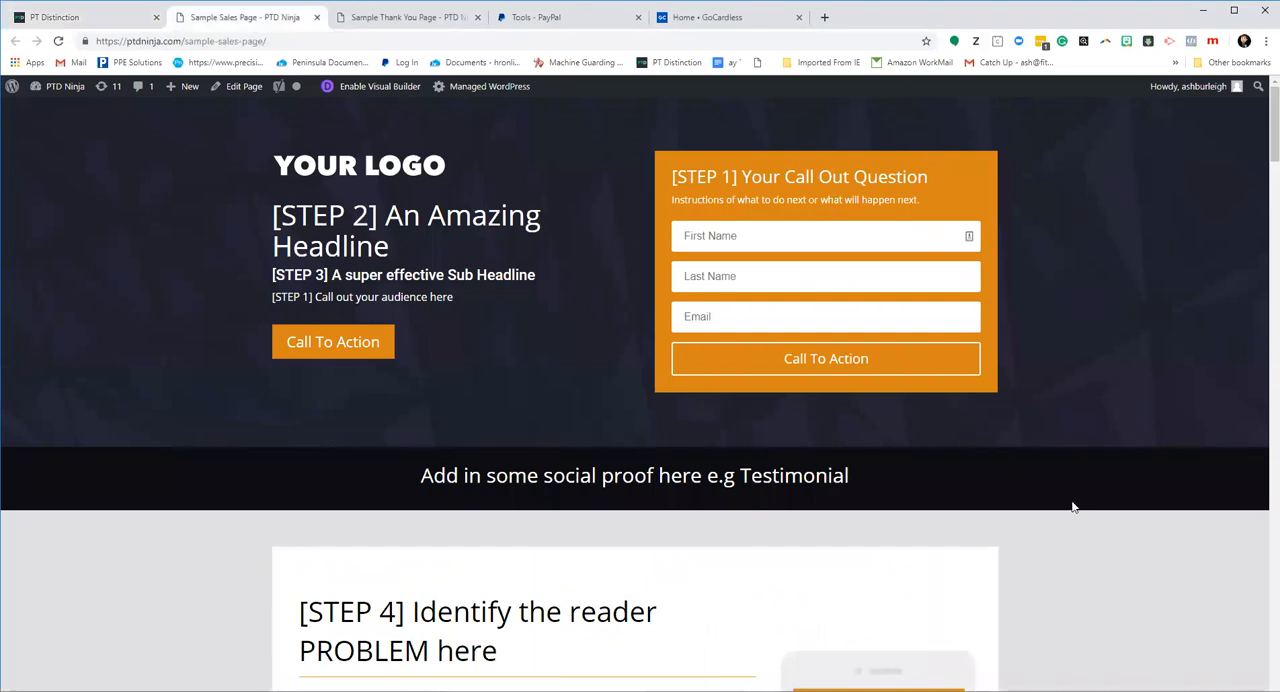
mouse_move(1030, 503)
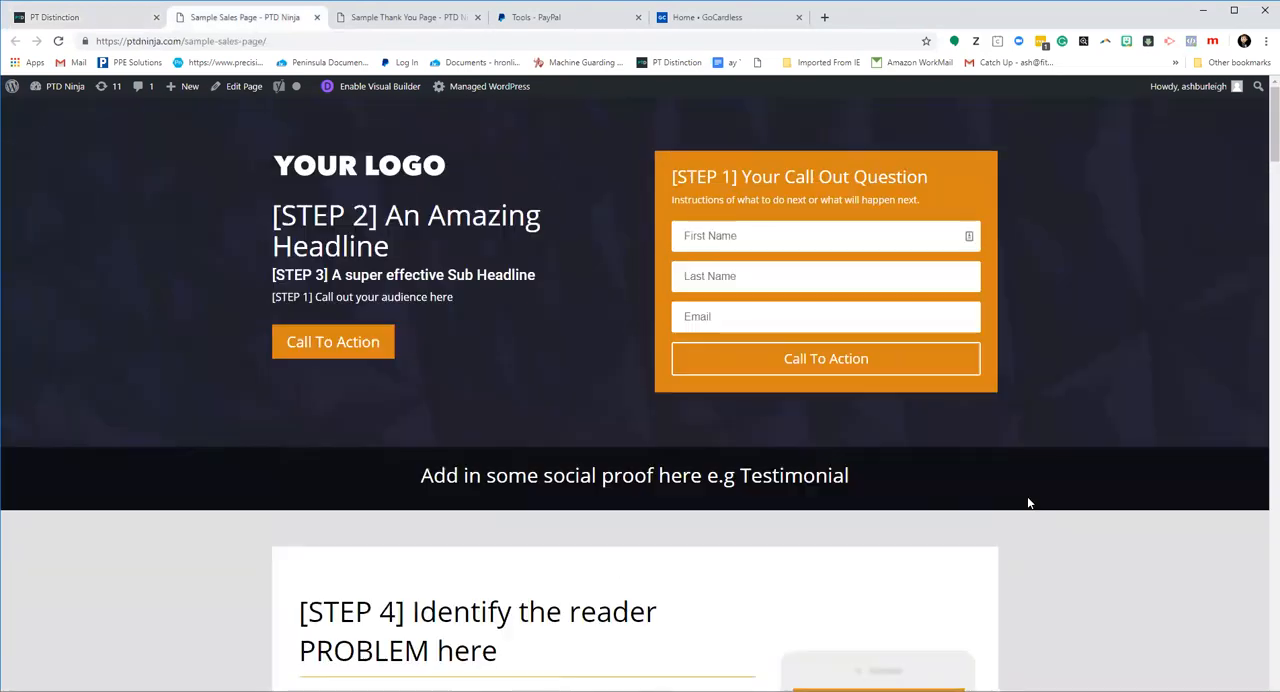
mouse_move(1070, 378)
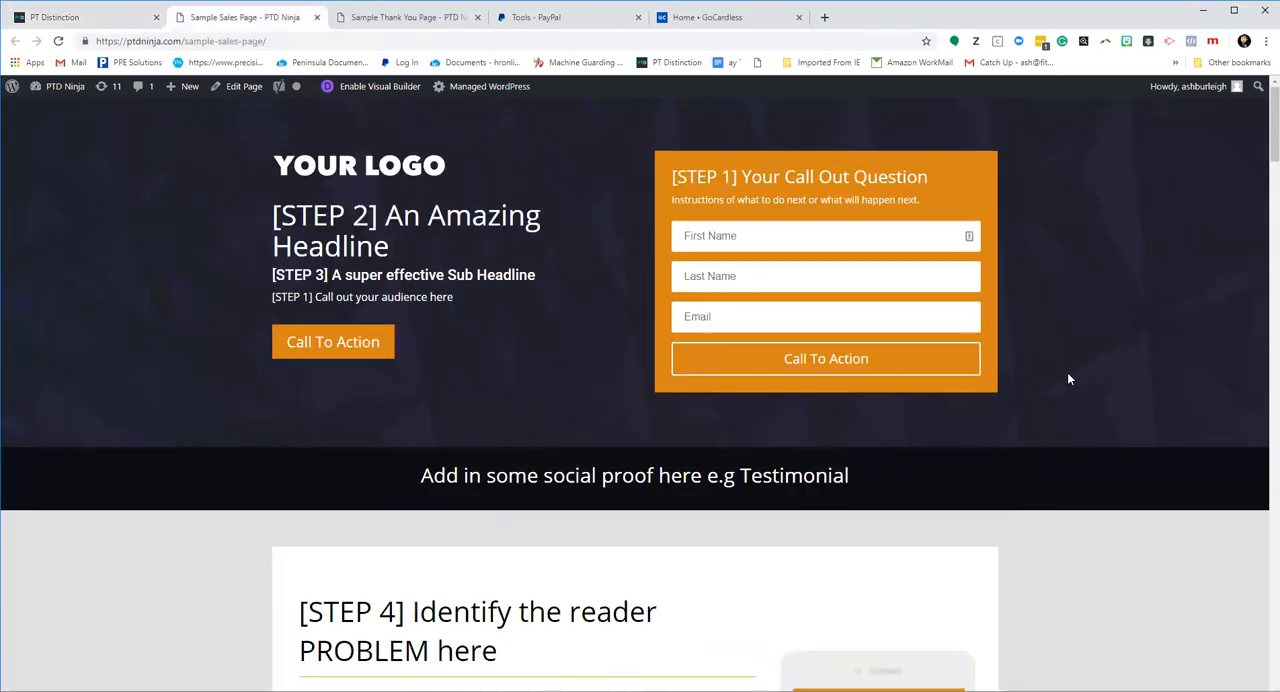
scroll(down, 3)
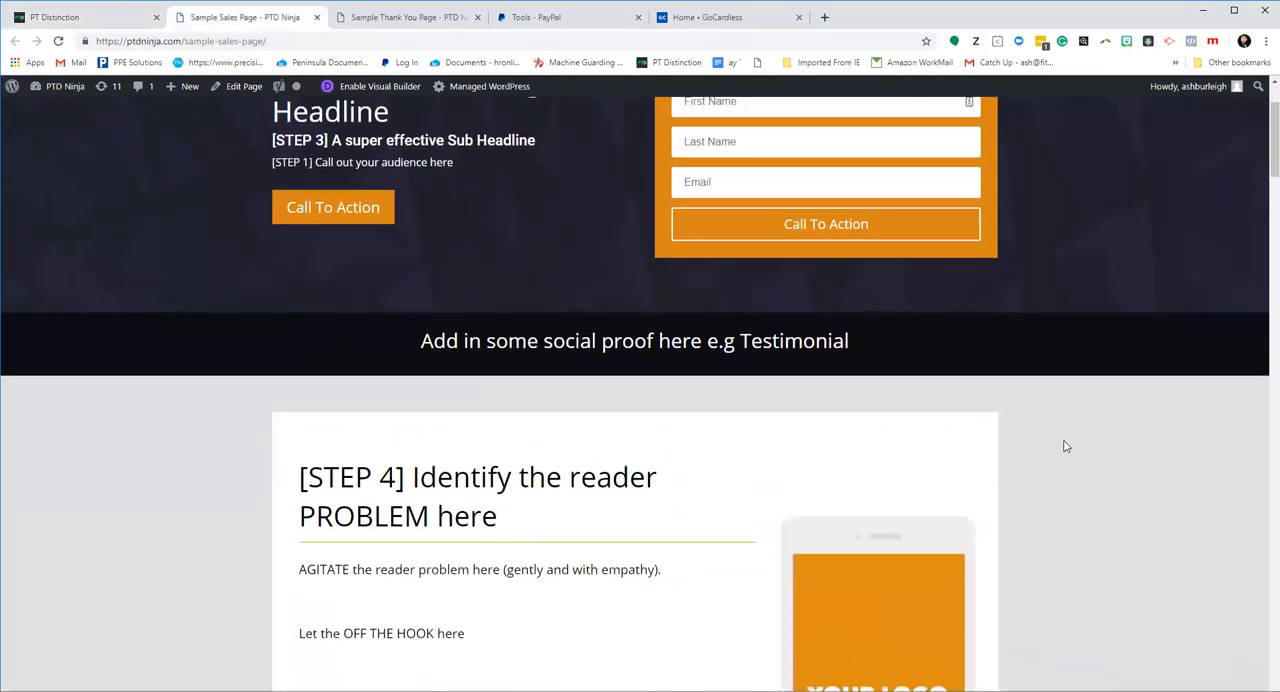
scroll(down, 3)
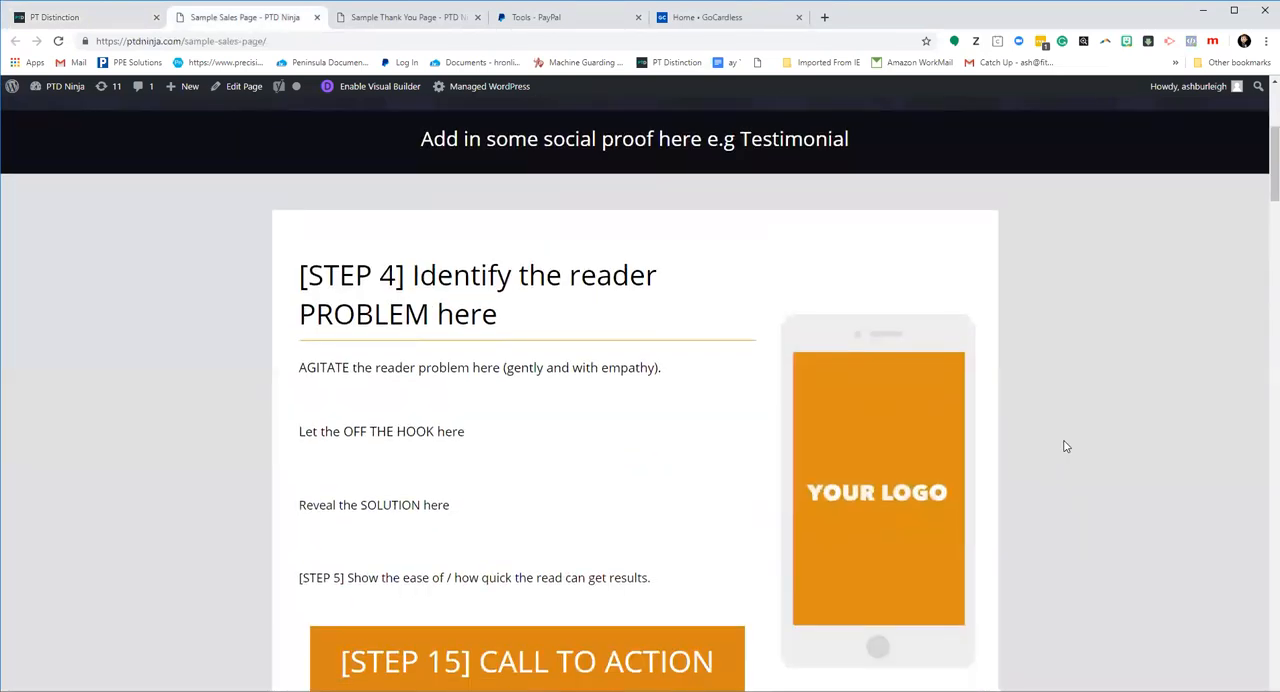
scroll(down, 3)
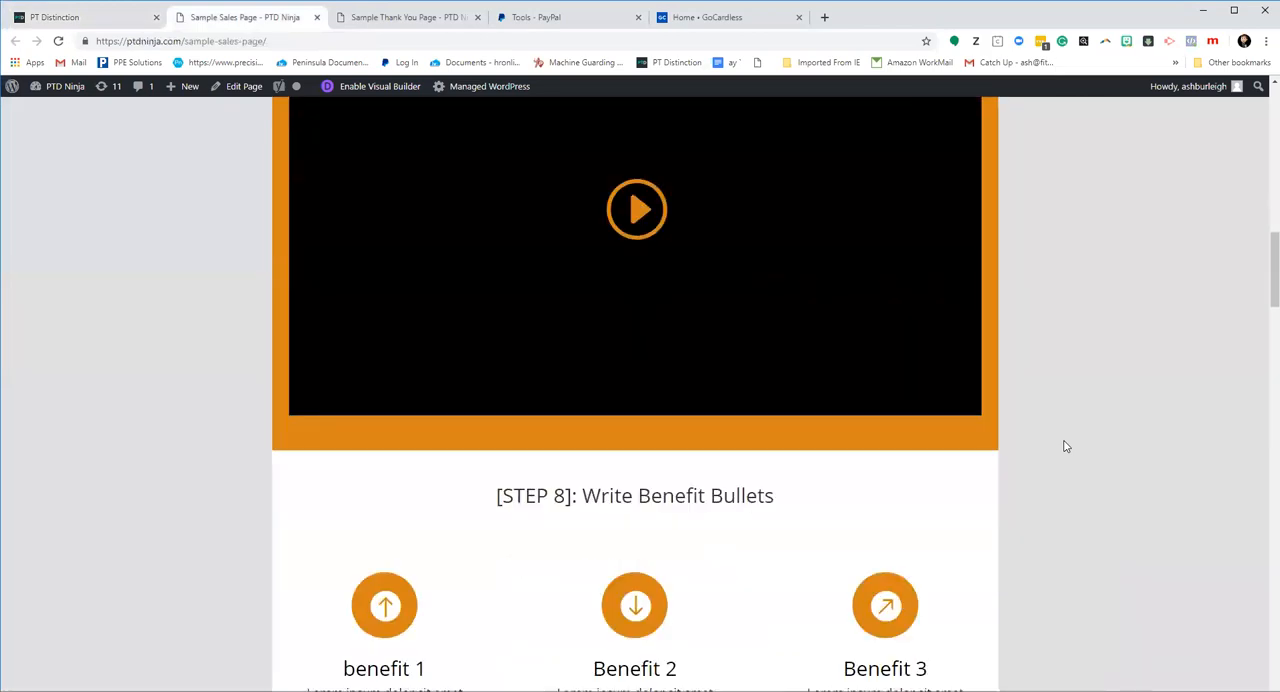
scroll(down, 3)
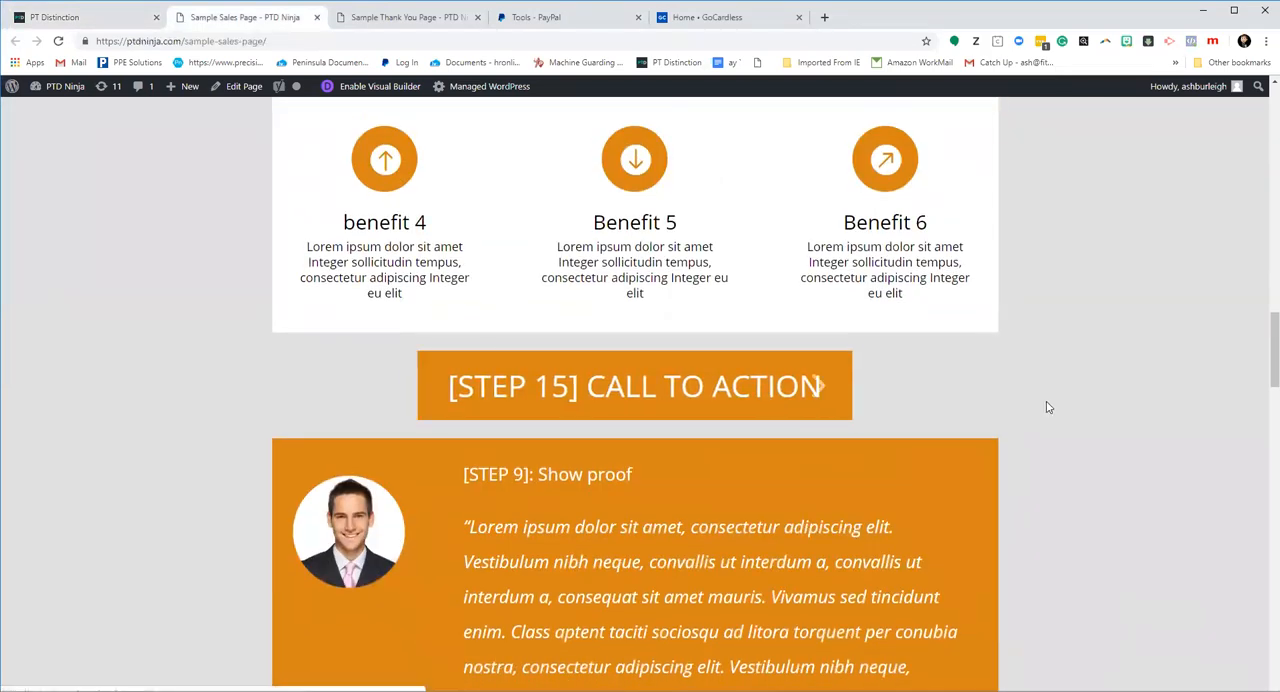
scroll(down, 3)
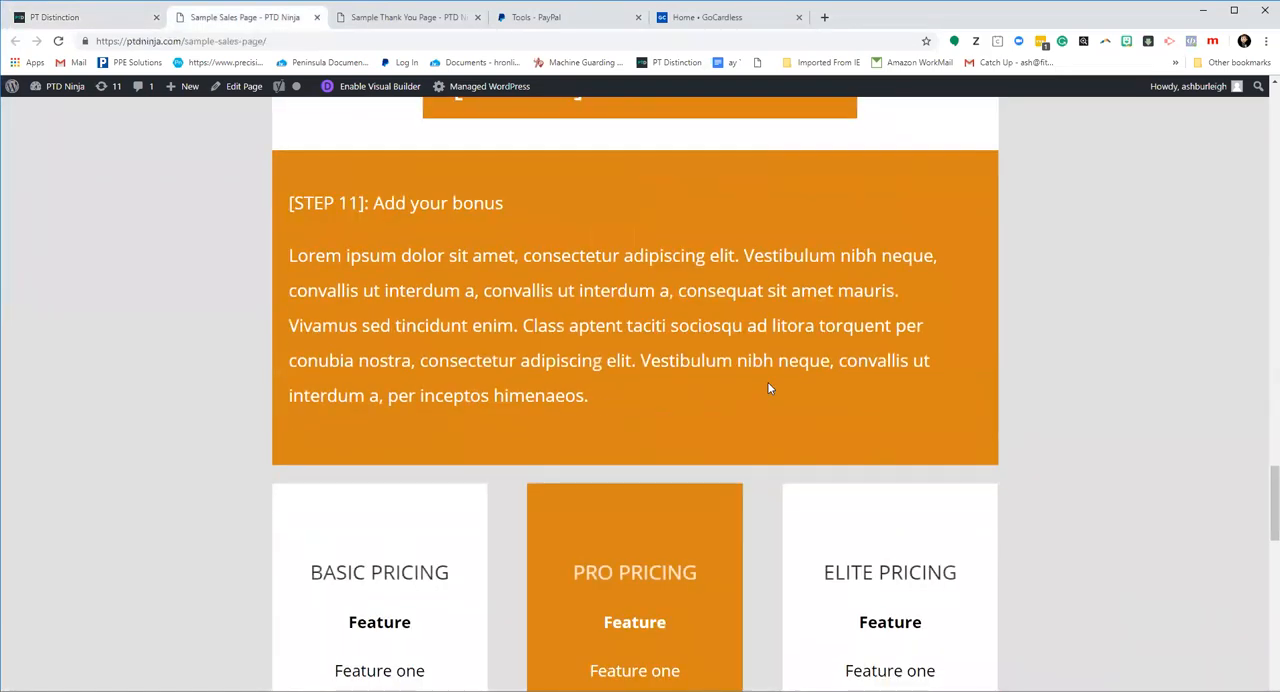
scroll(down, 3)
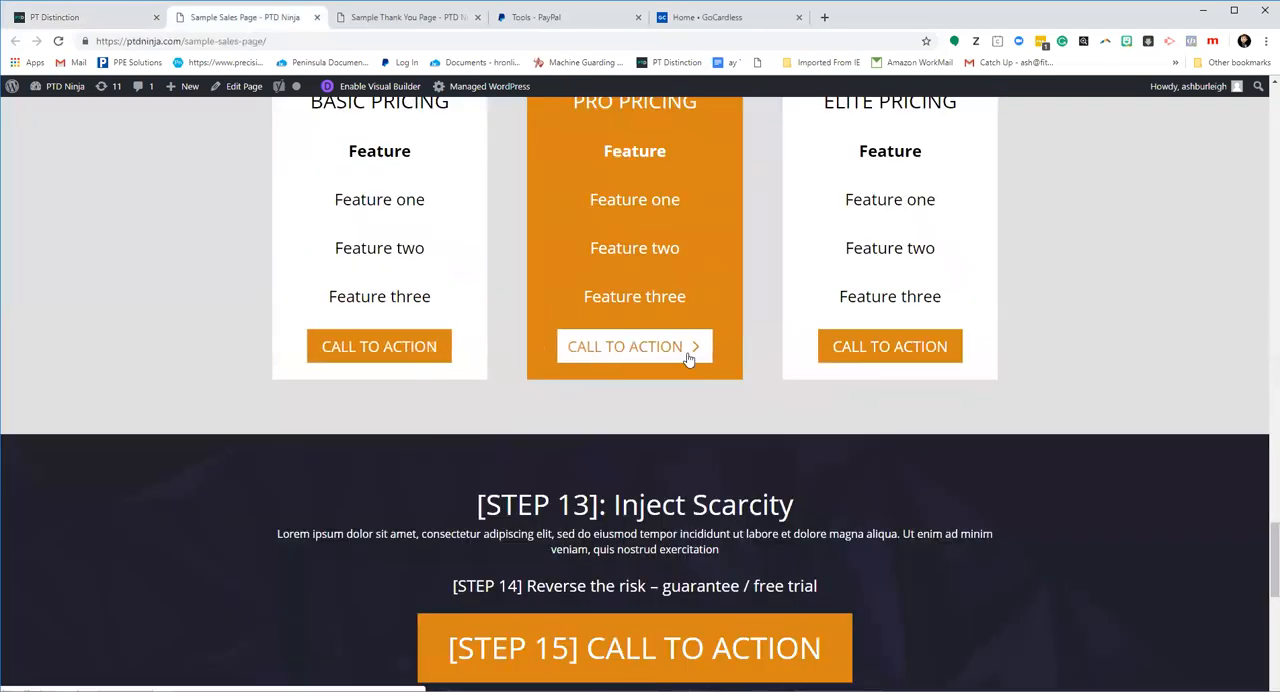
scroll(up, 3)
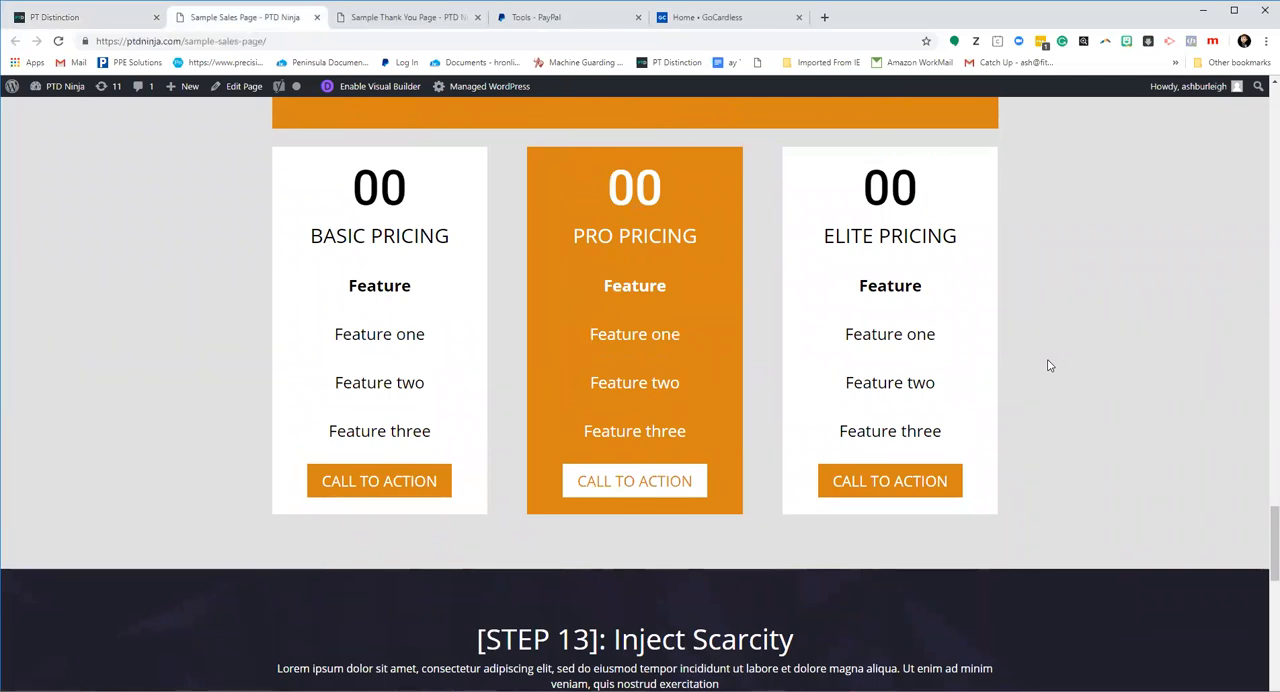
mouse_move(463, 486)
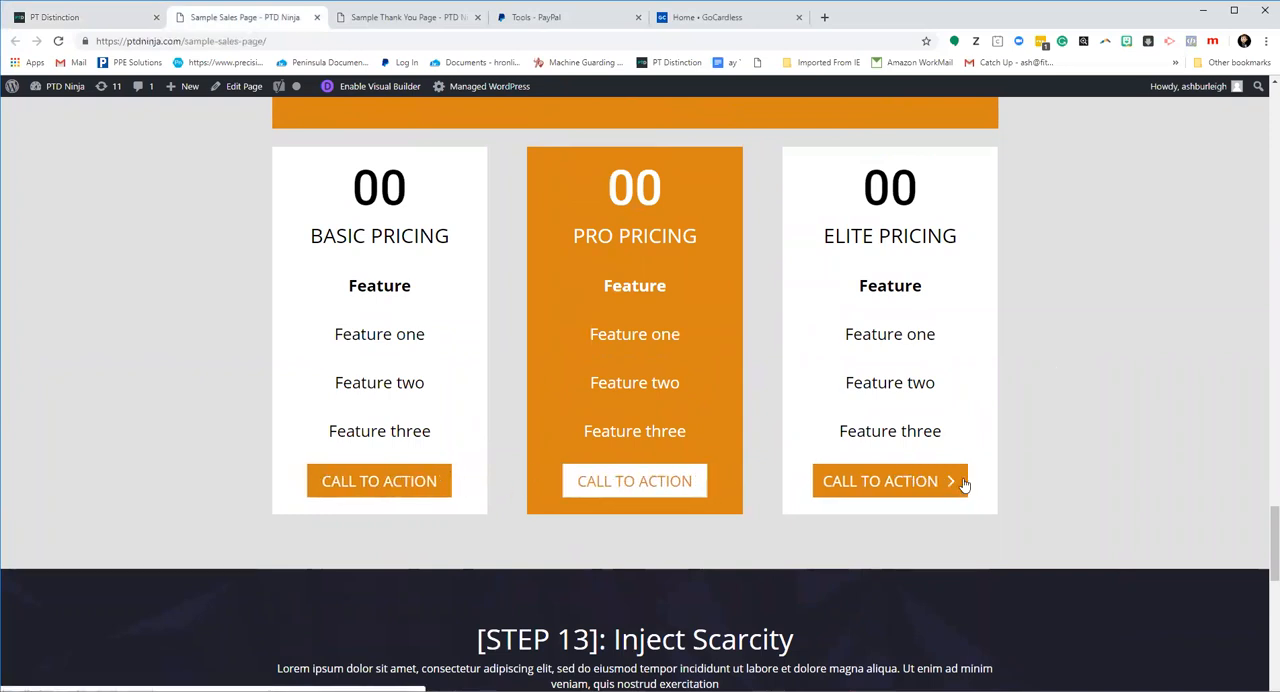
scroll(up, 3)
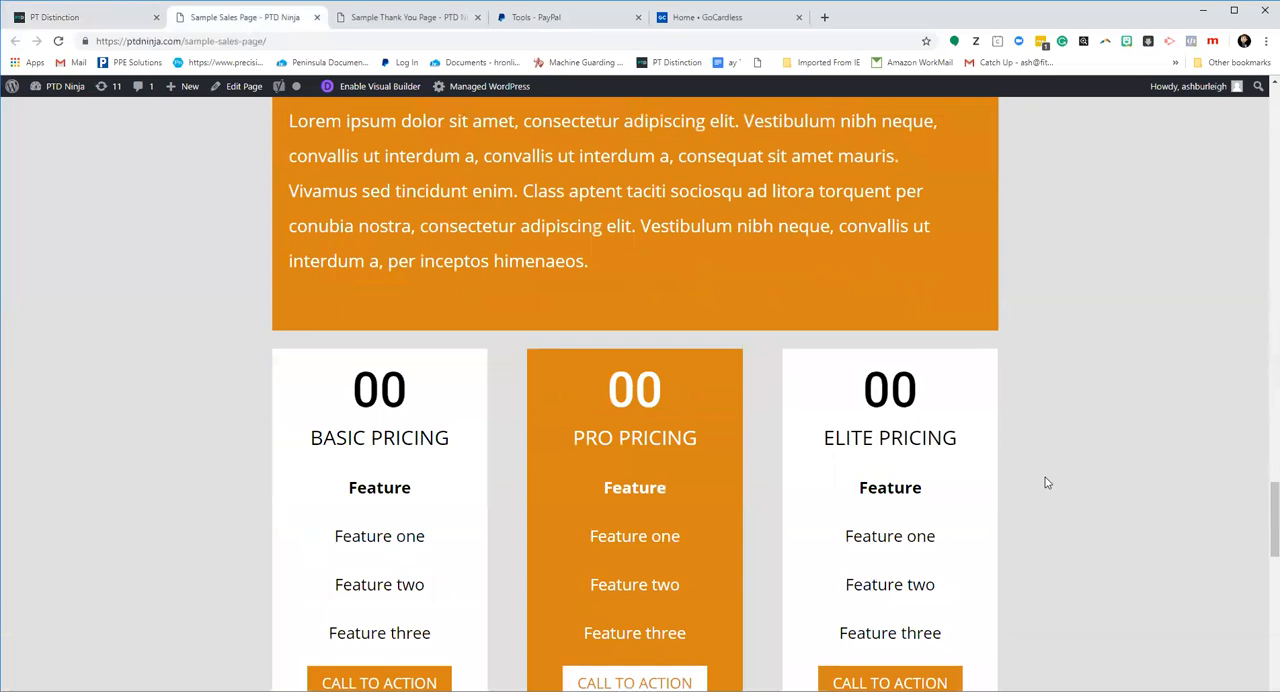
scroll(down, 3)
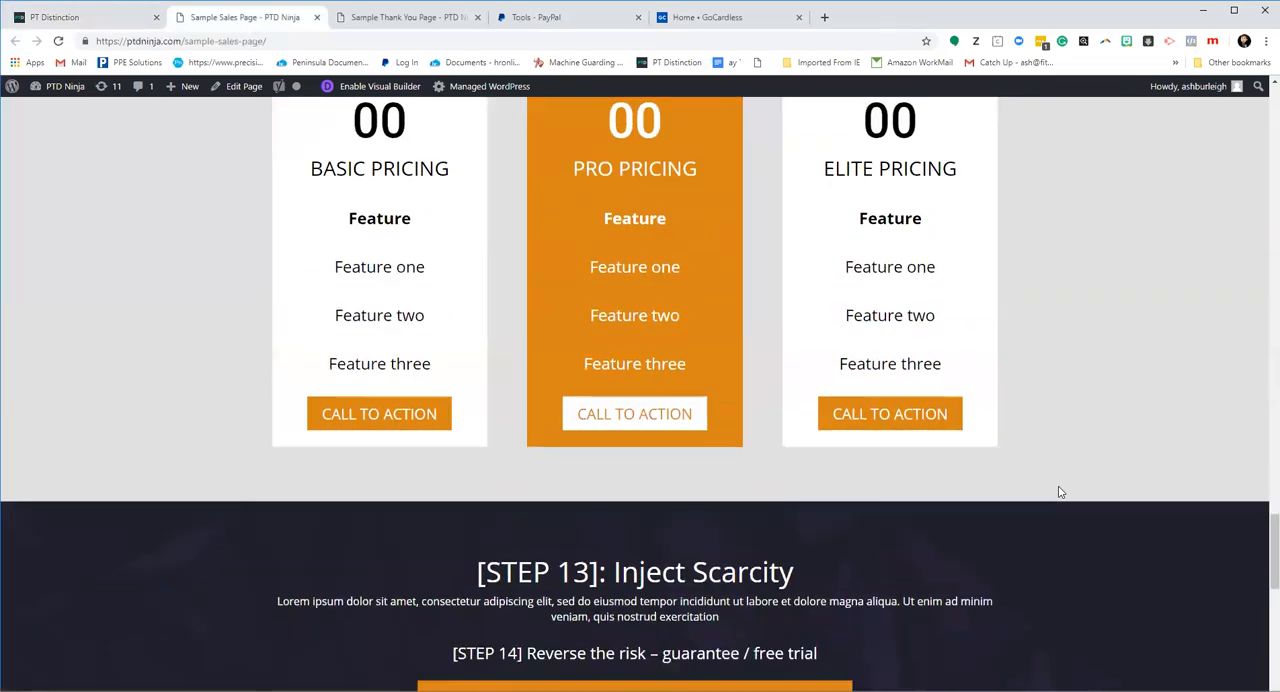
mouse_move(1012, 487)
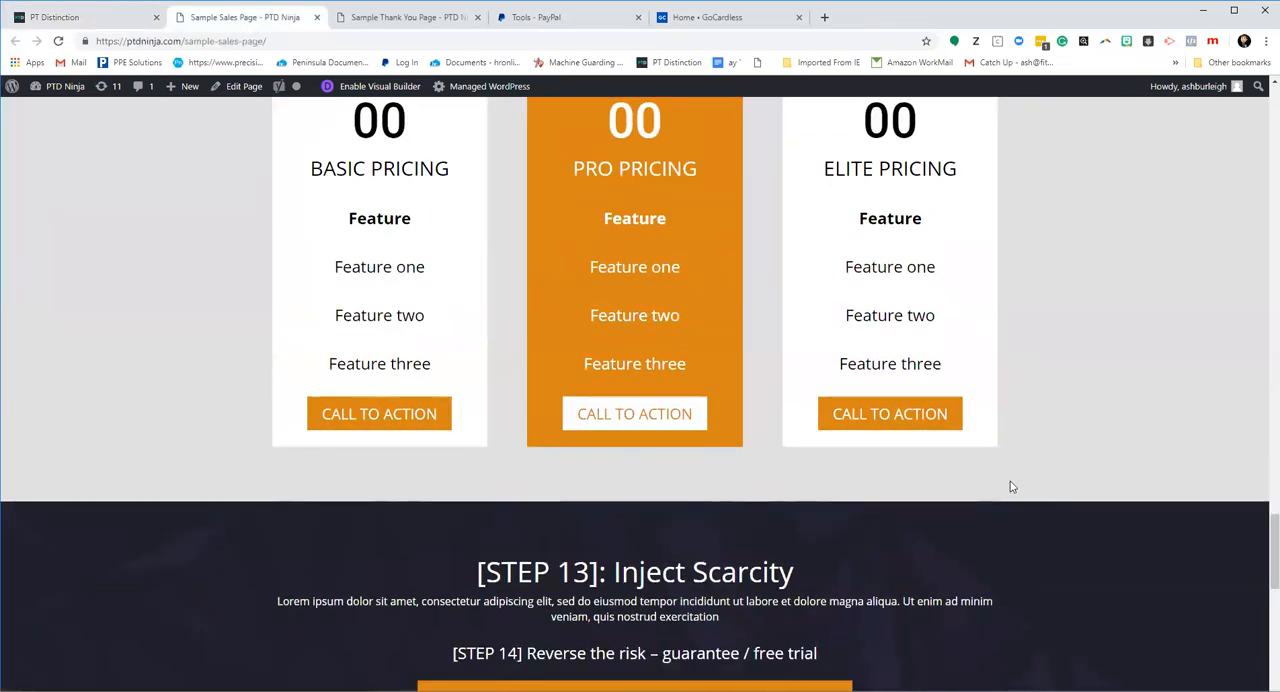
mouse_move(984, 428)
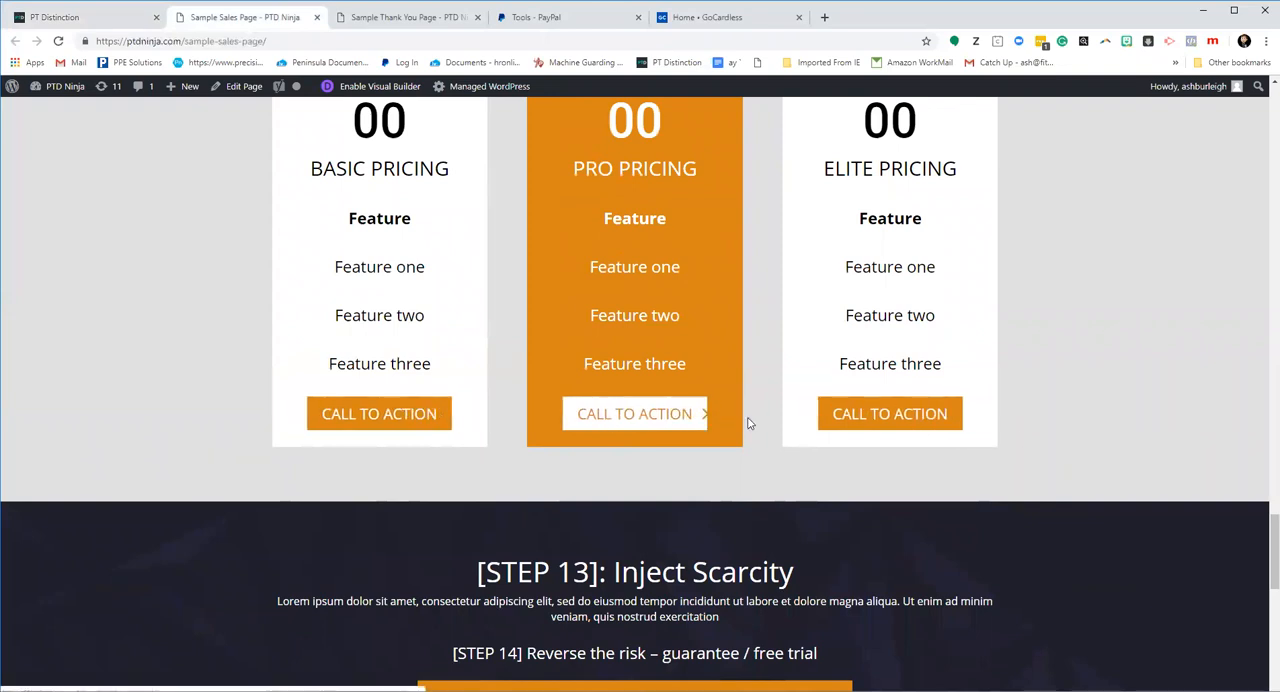
scroll(up, 3)
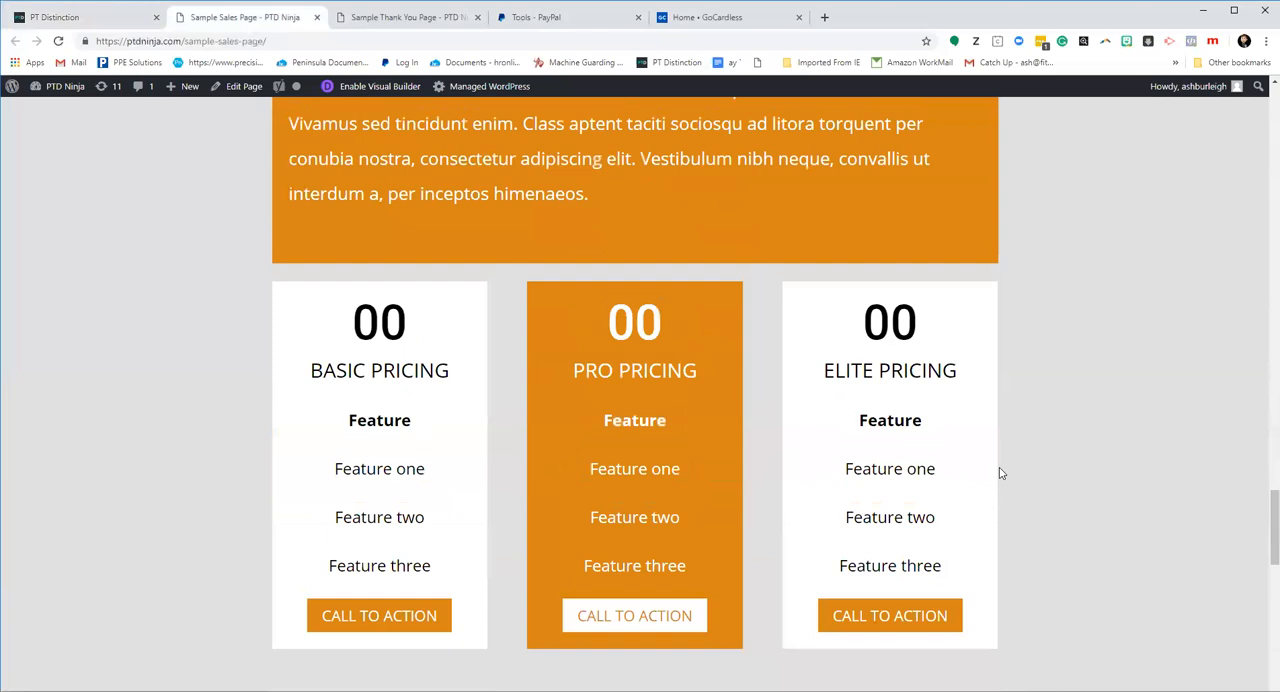
scroll(down, 3)
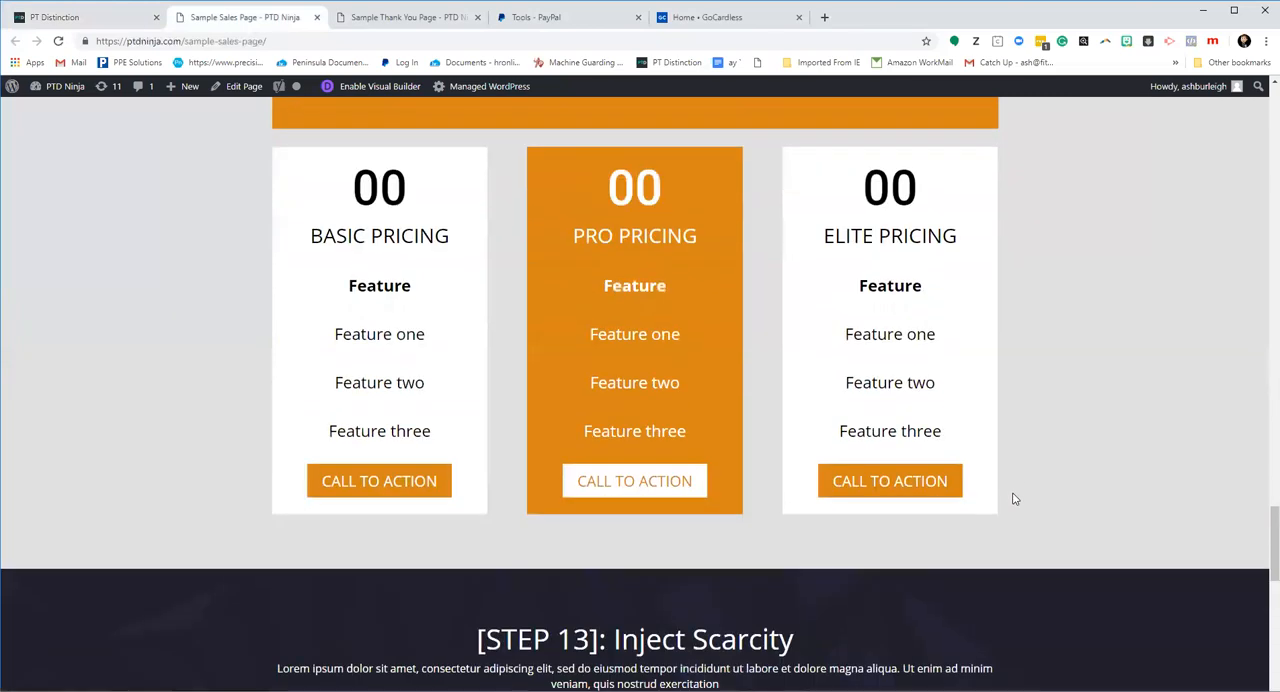
mouse_move(1006, 488)
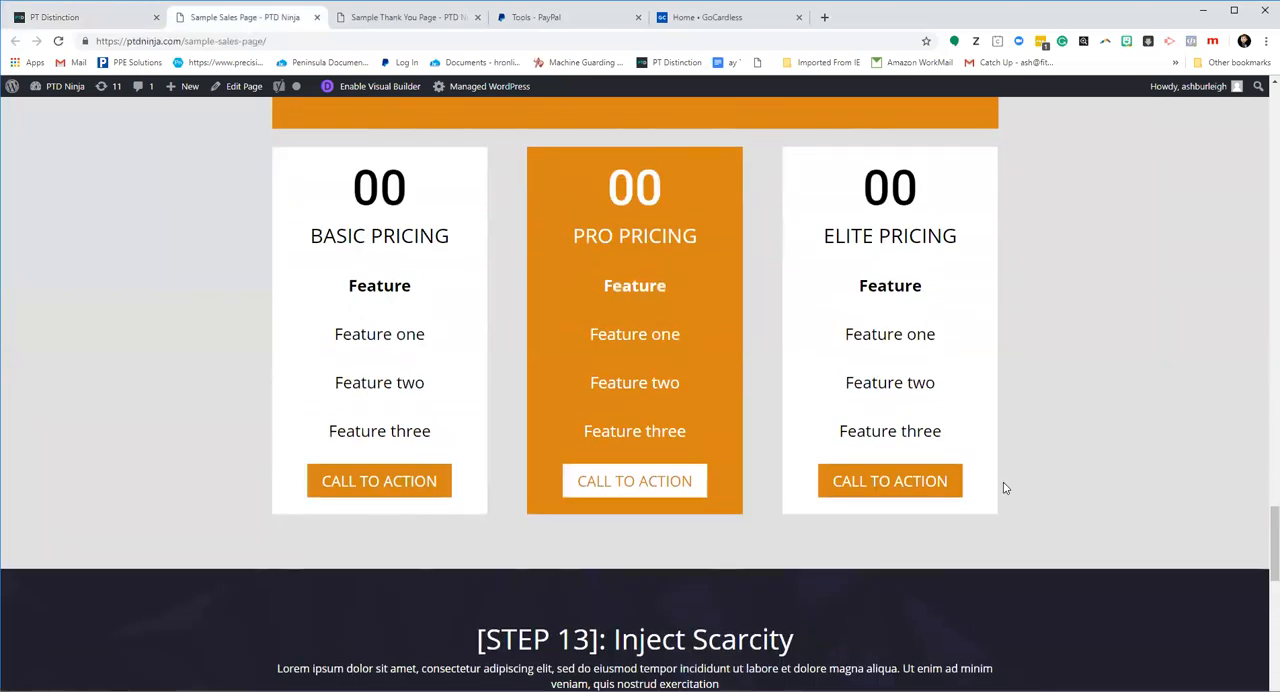
mouse_move(1015, 434)
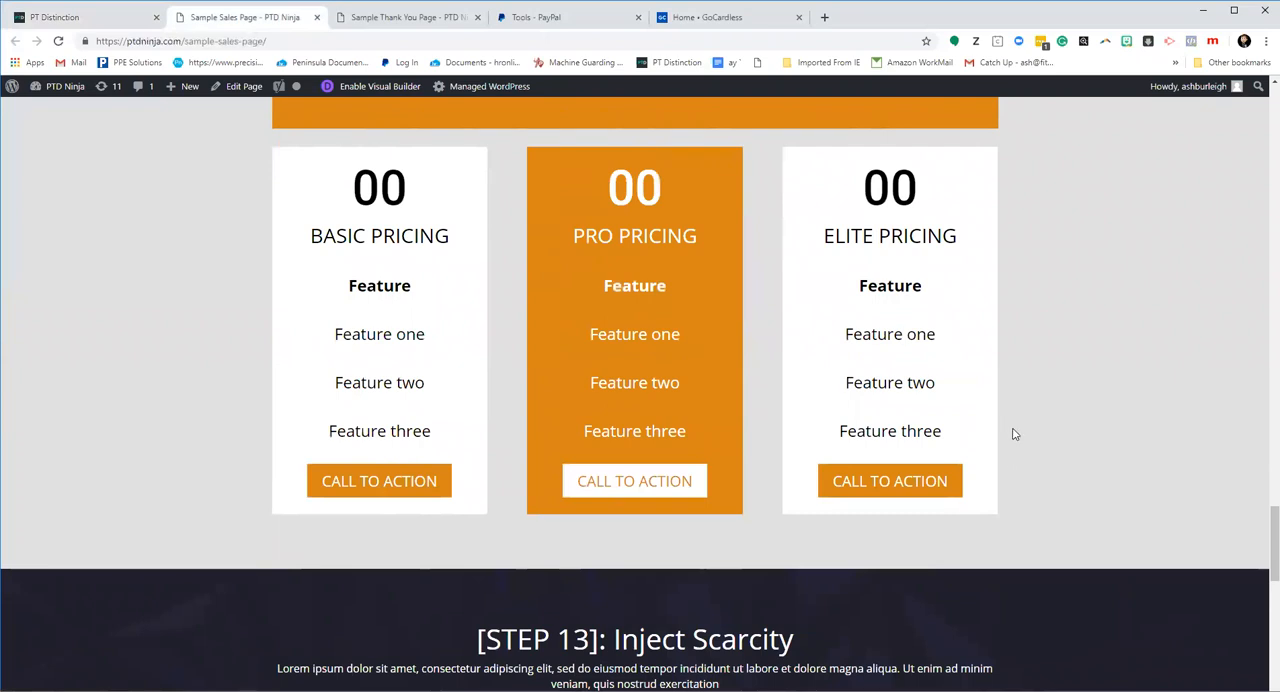
mouse_move(967, 391)
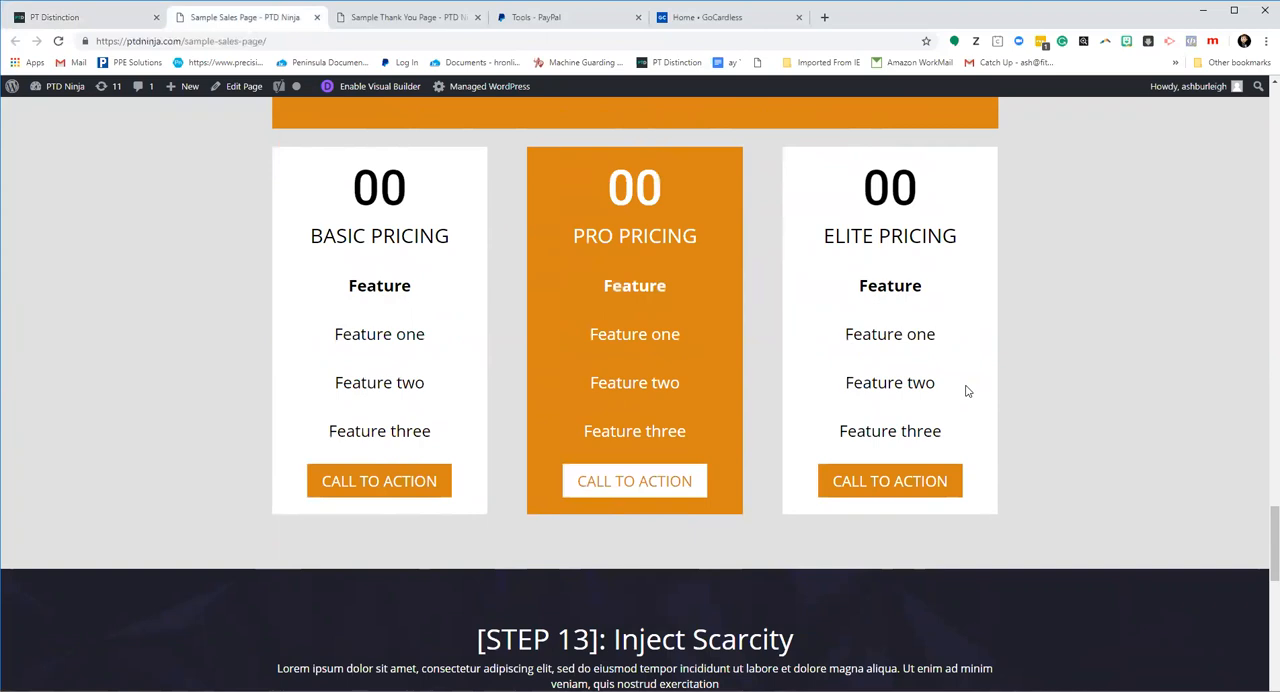
scroll(down, 3)
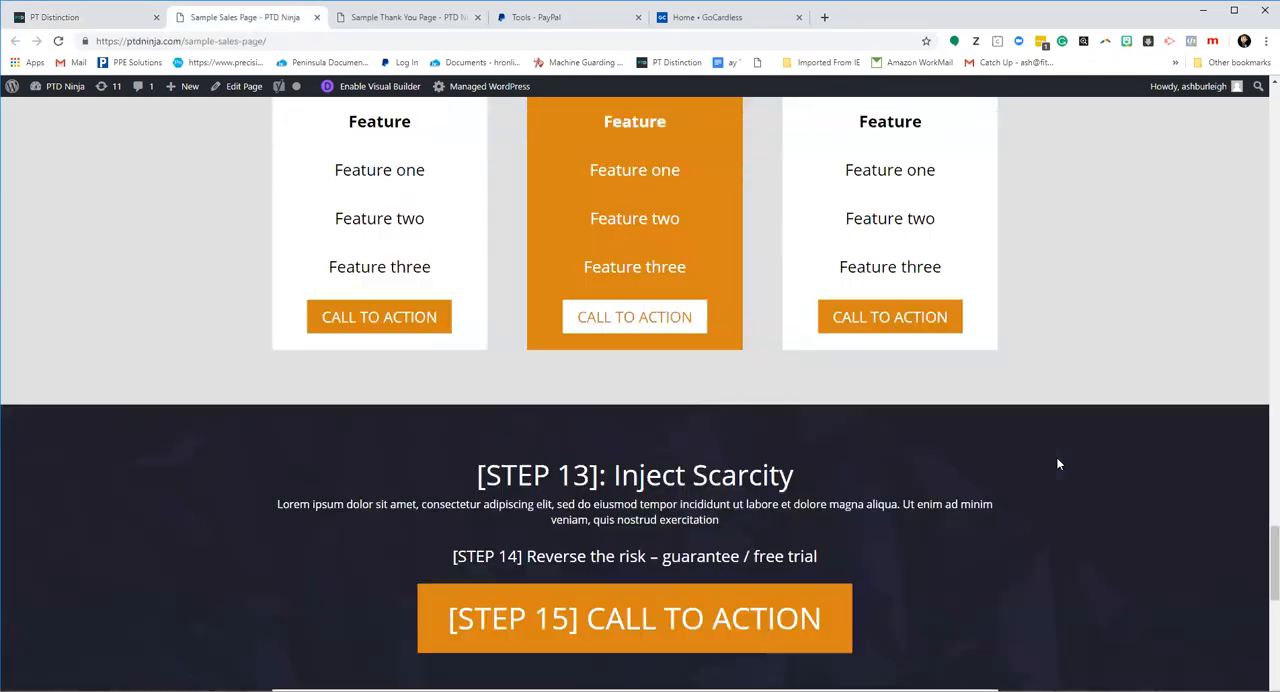
scroll(up, 3)
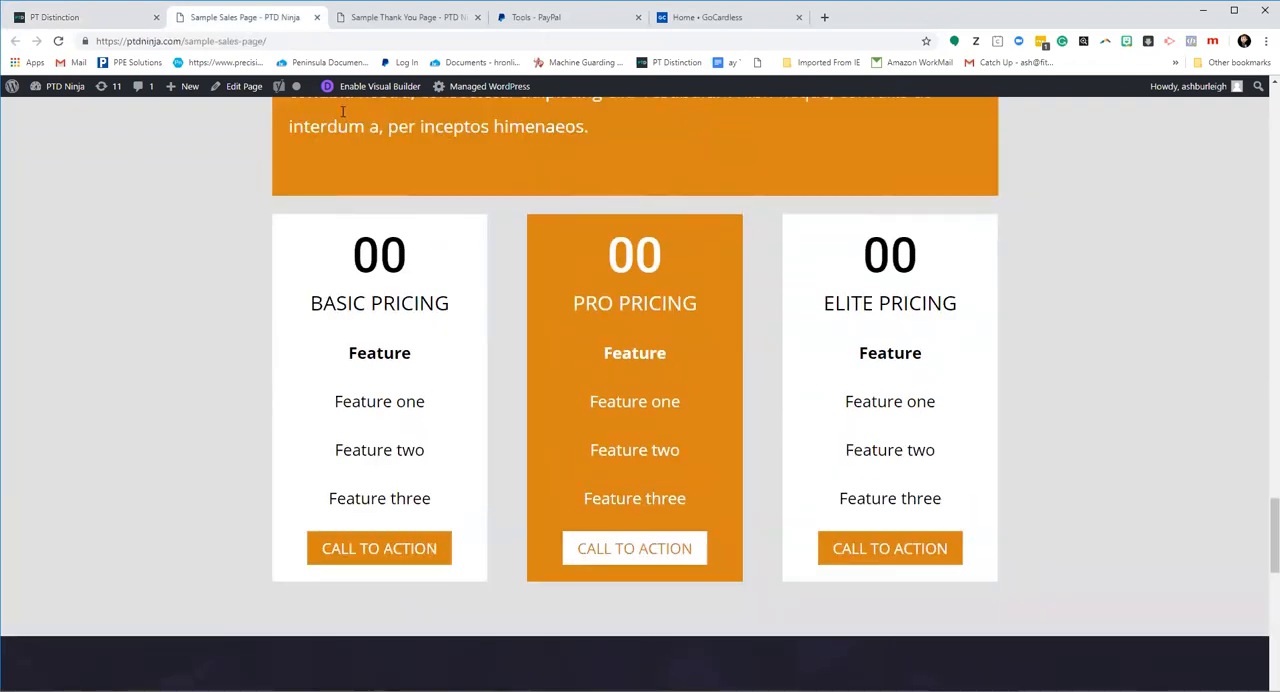
Switch to the Sample Thank You Page tab and scroll down to the sign-up form module
click(405, 17)
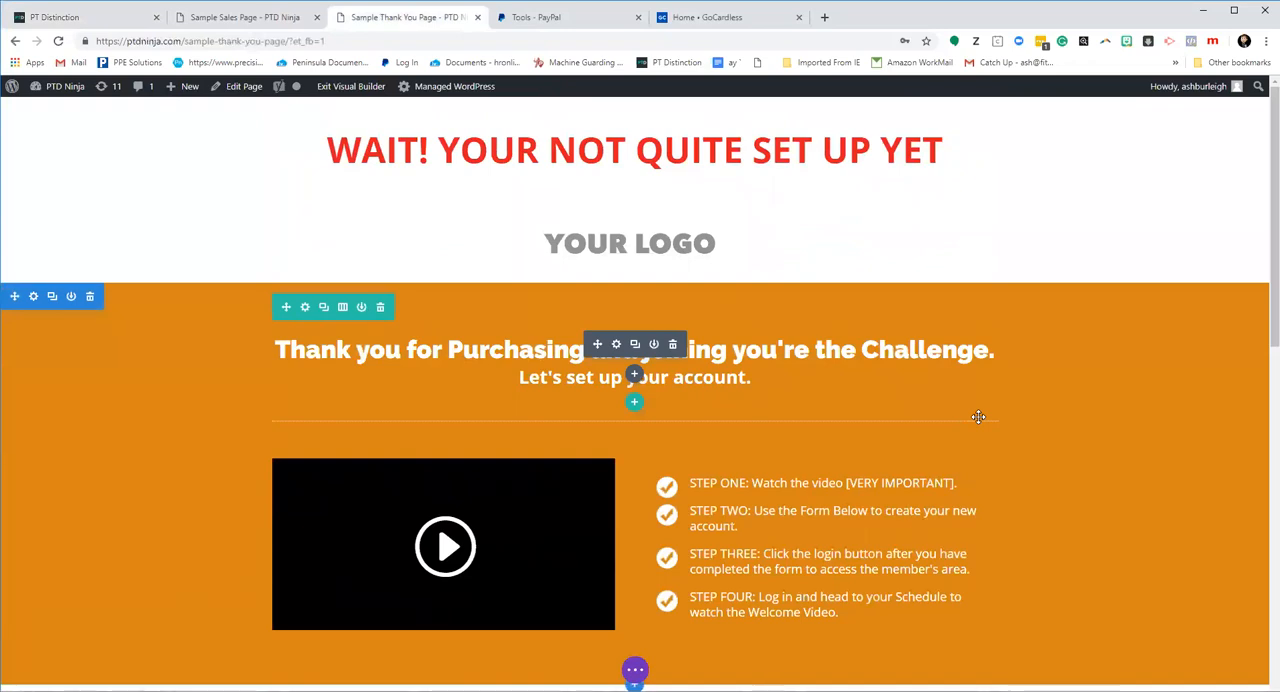
scroll(down, 3)
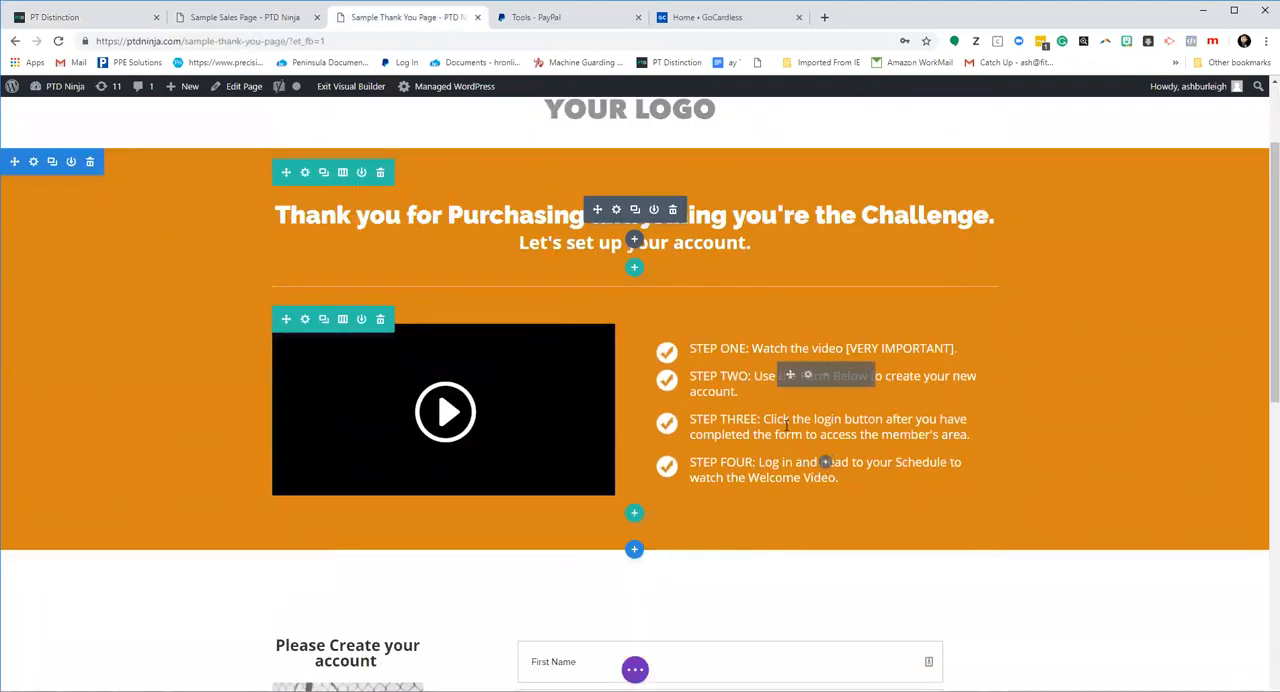
scroll(down, 3)
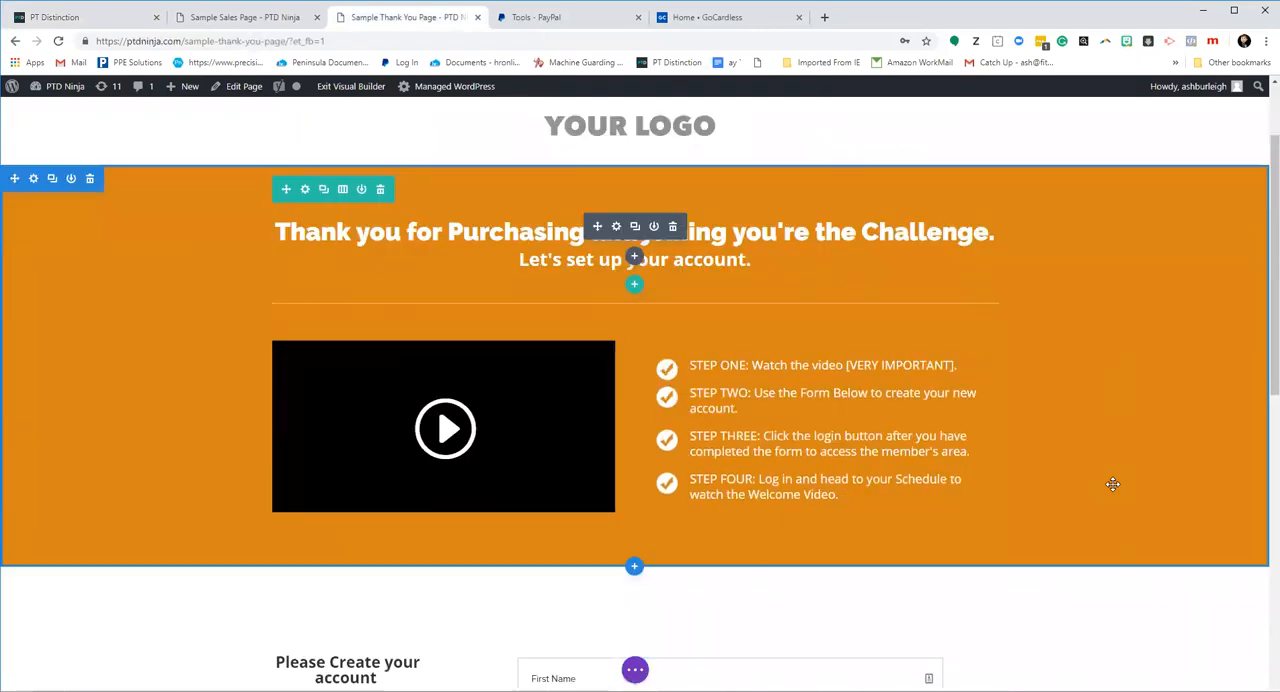
scroll(down, 3)
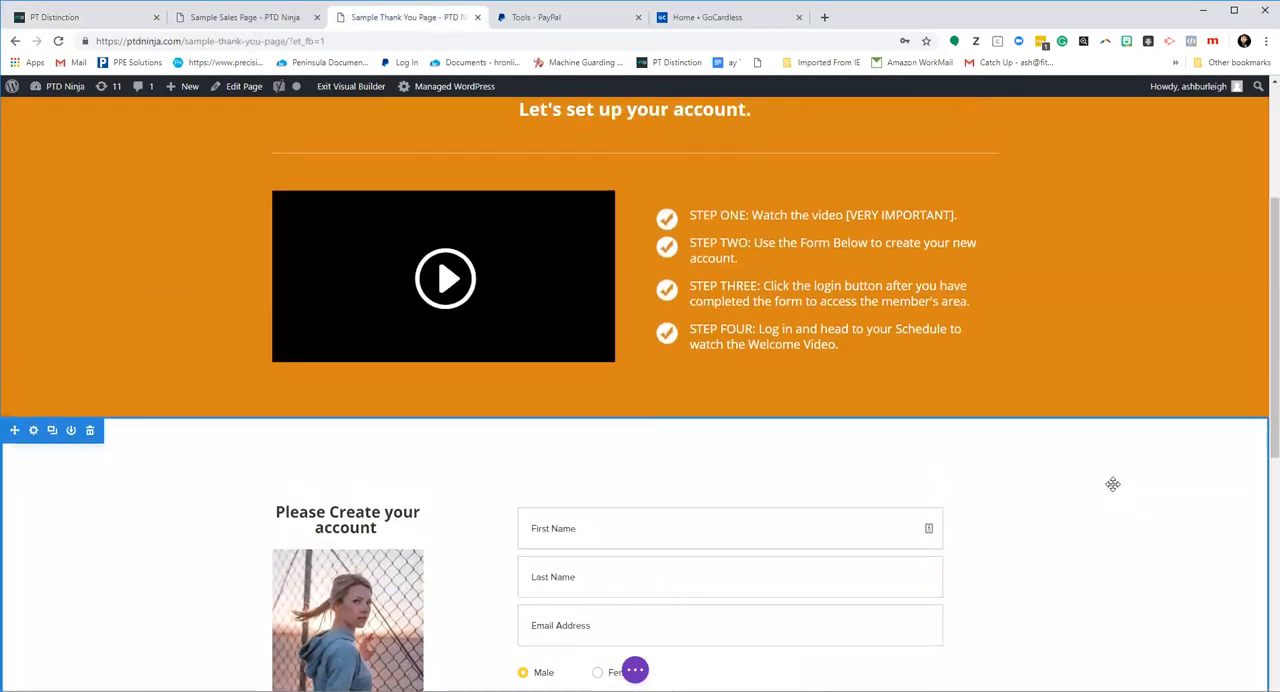
scroll(down, 3)
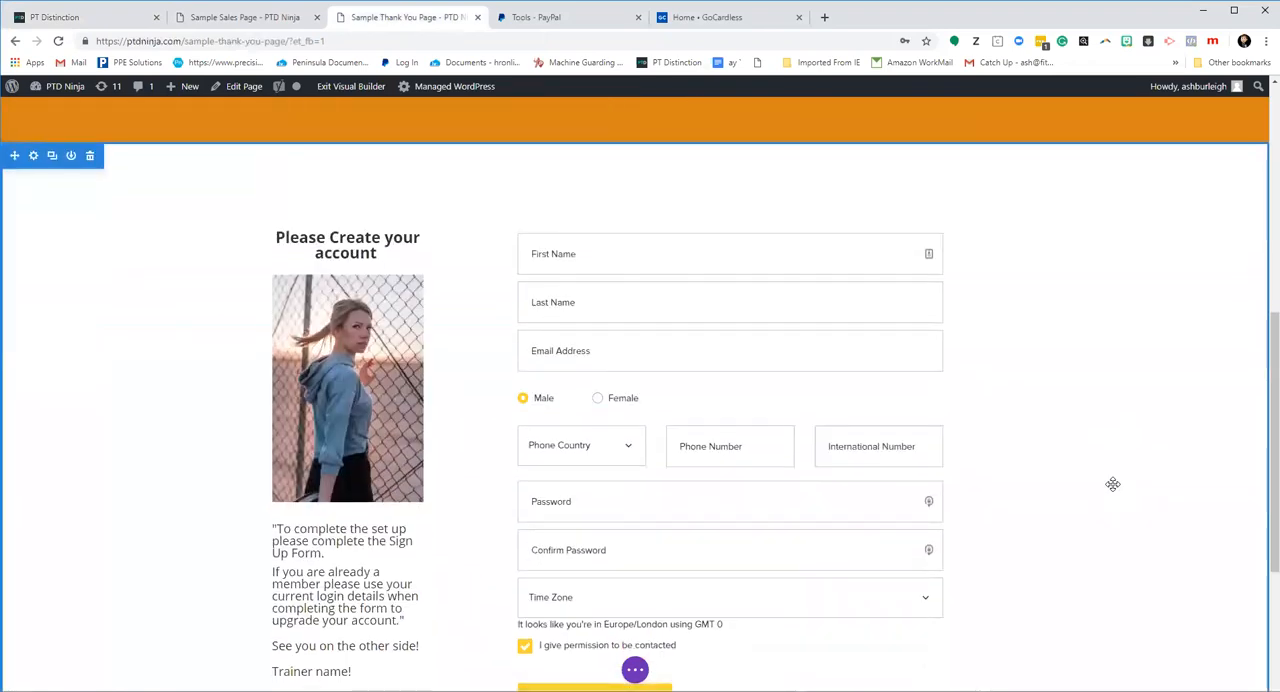
scroll(down, 3)
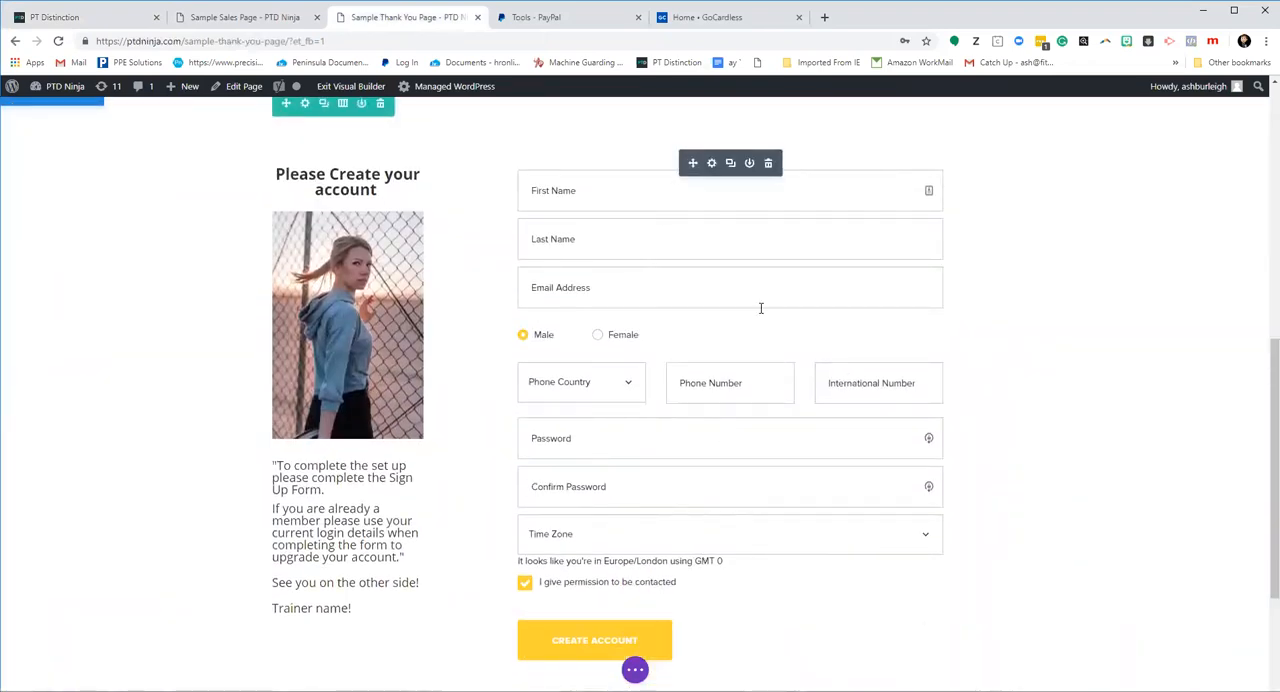
click(80, 17)
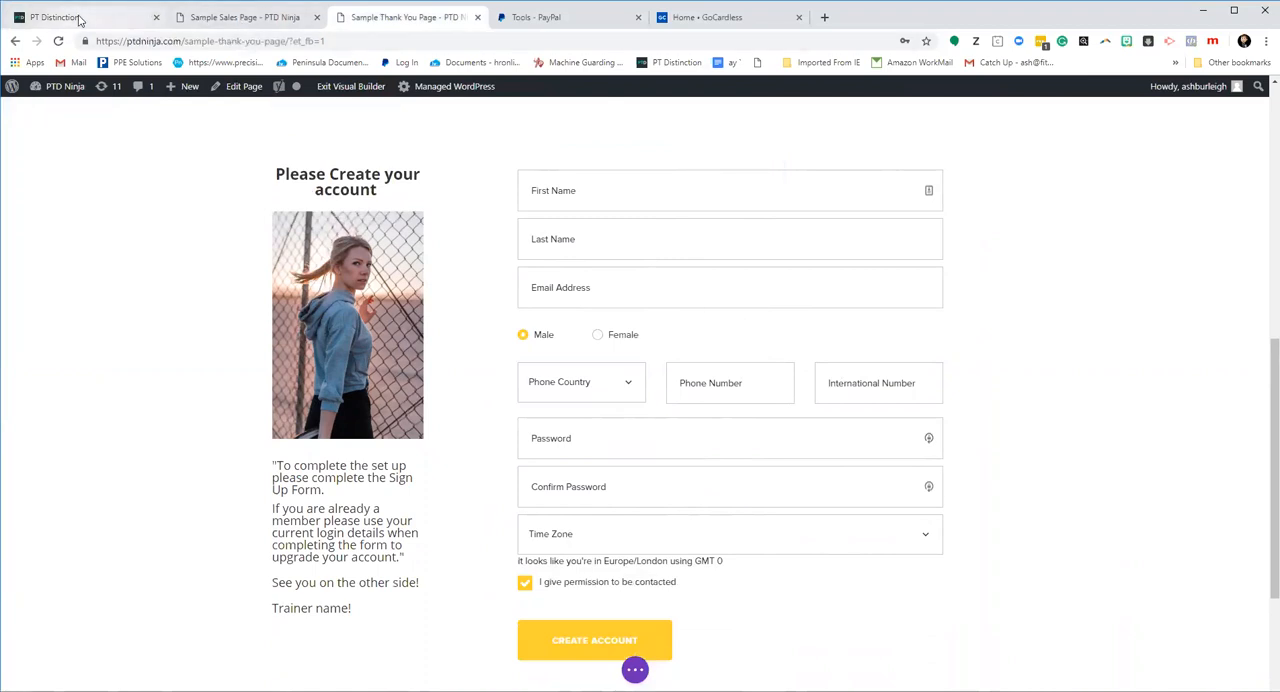
Save the Code module holding the PT Distinction embed code and review the form
click(85, 17)
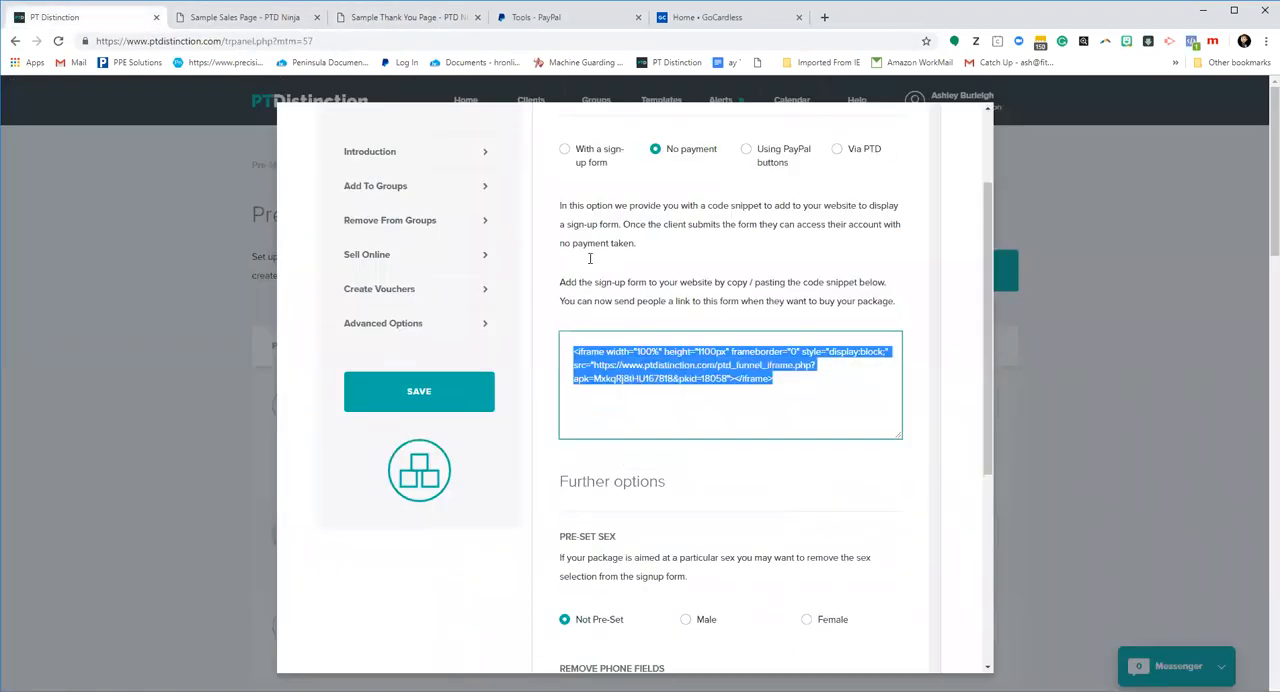
click(407, 17)
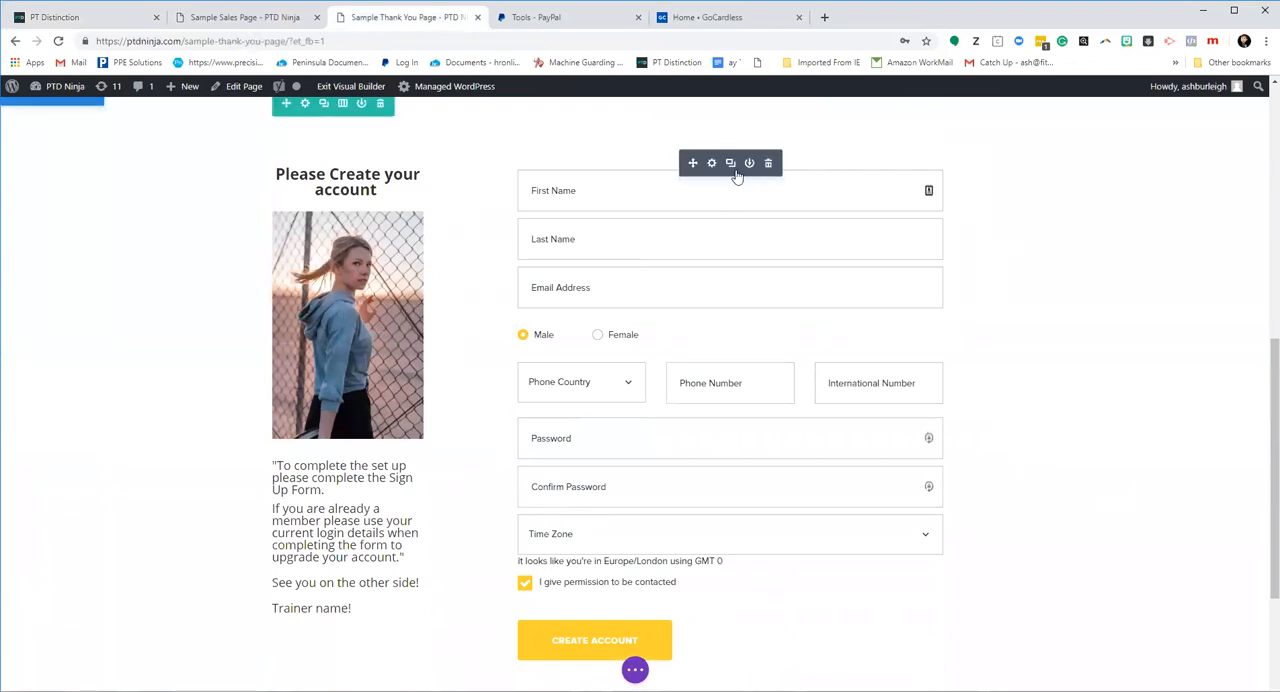
click(711, 163)
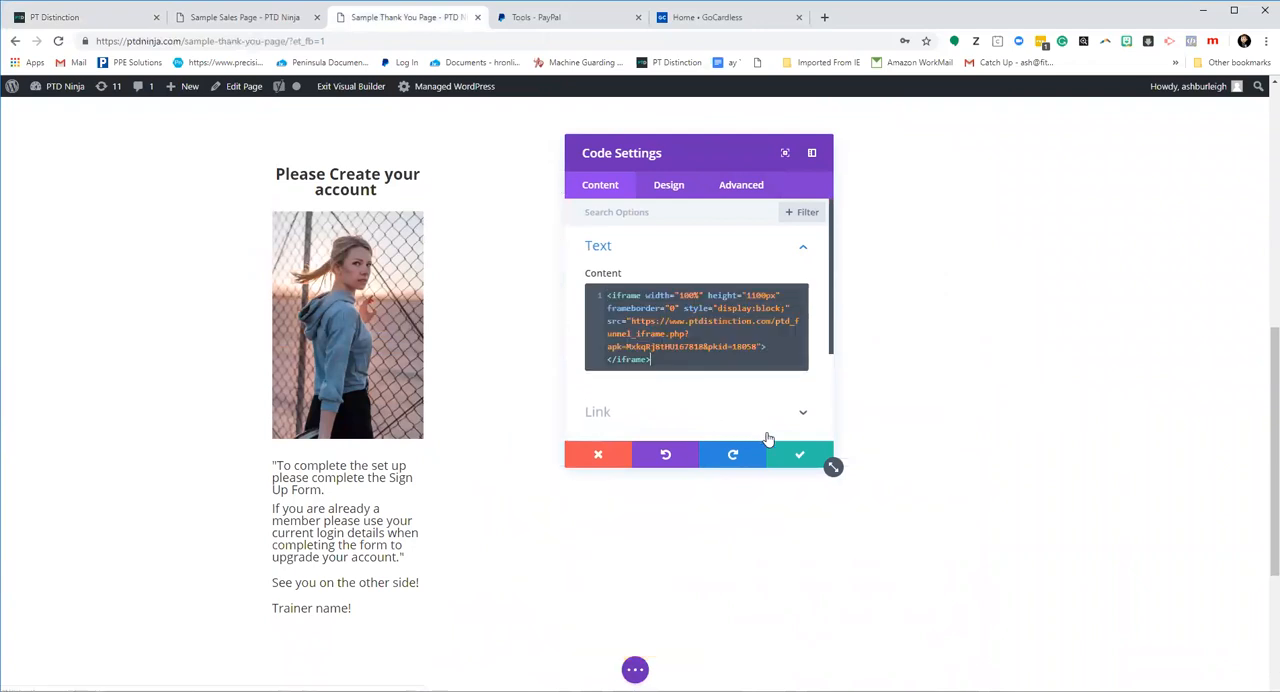
click(799, 455)
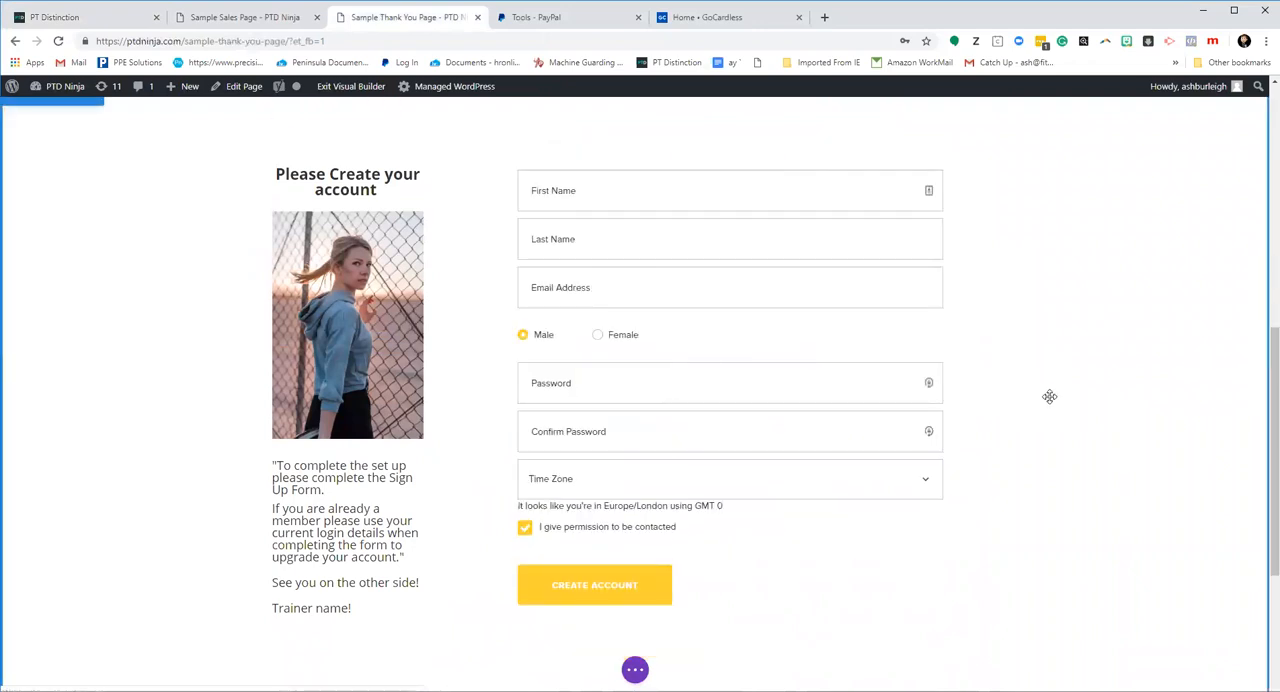
scroll(up, 3)
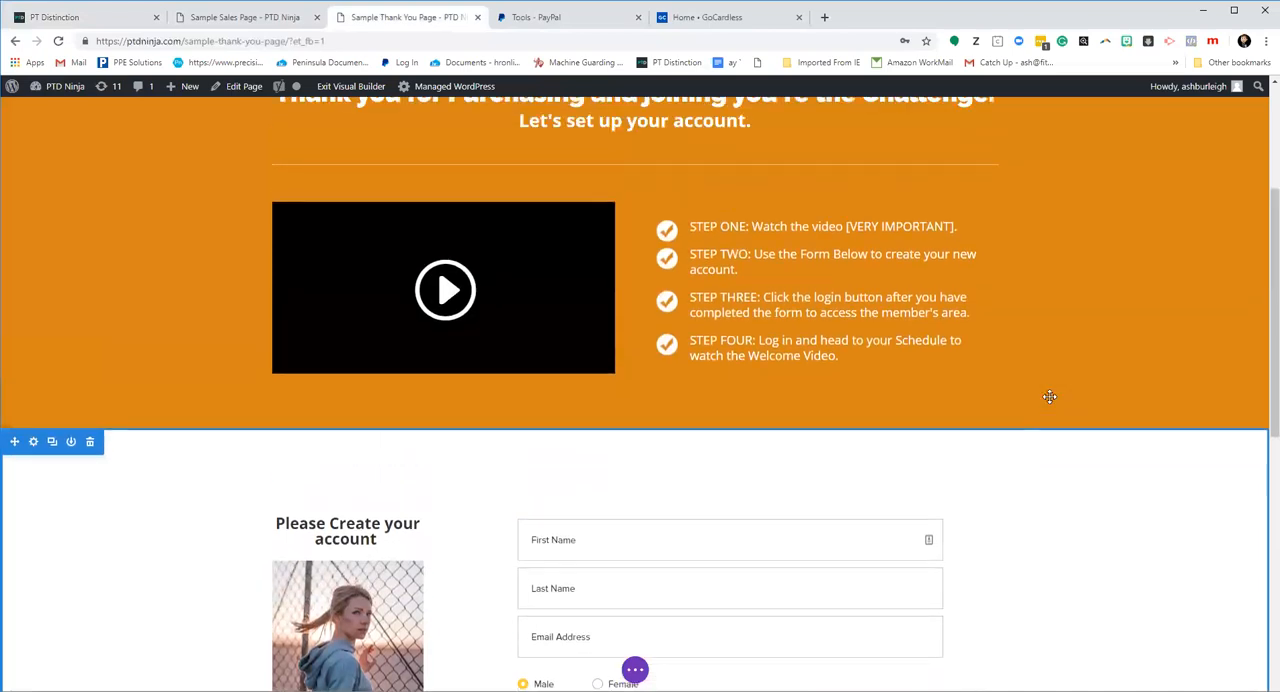
scroll(down, 3)
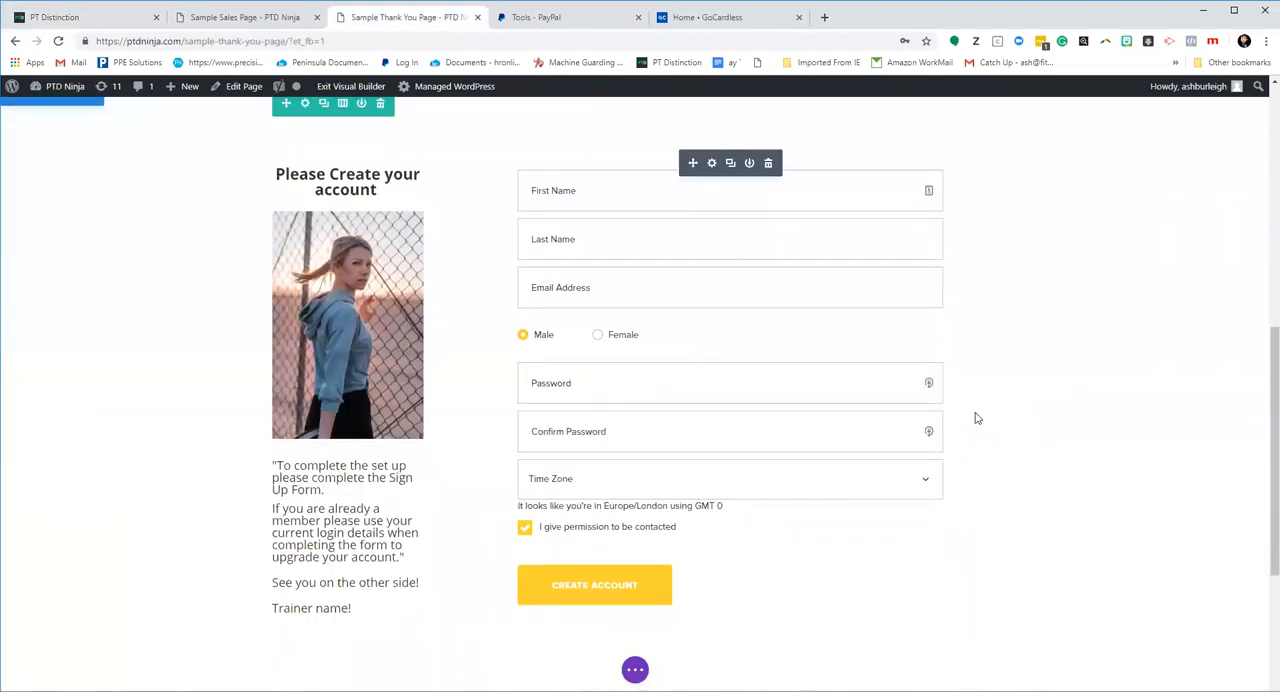
scroll(up, 3)
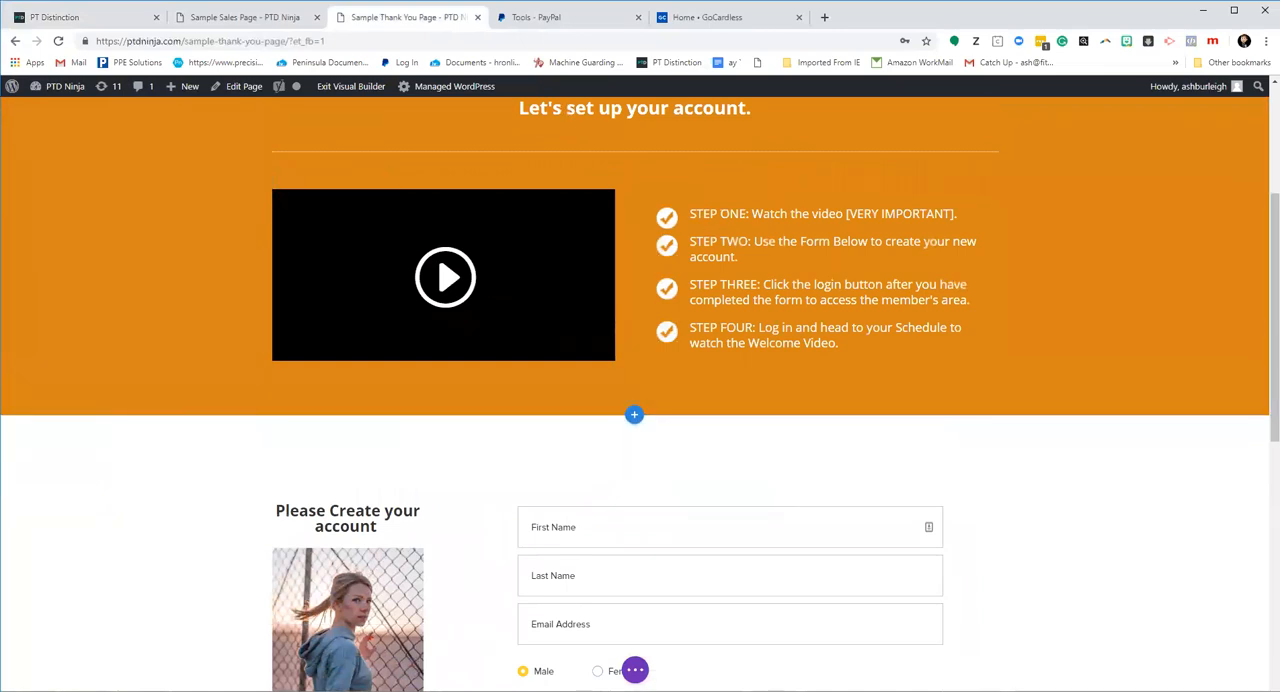
Switch to the Sample Sales Page tab and scroll back up to the headline
click(240, 17)
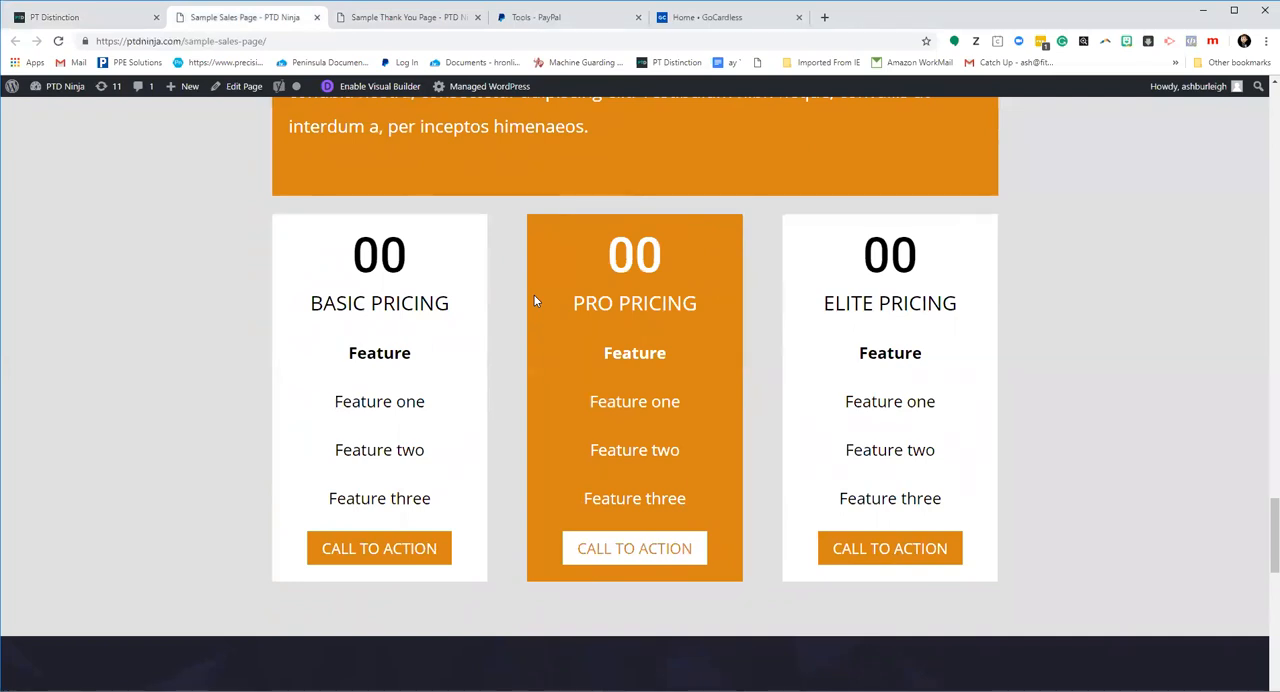
mouse_move(500, 317)
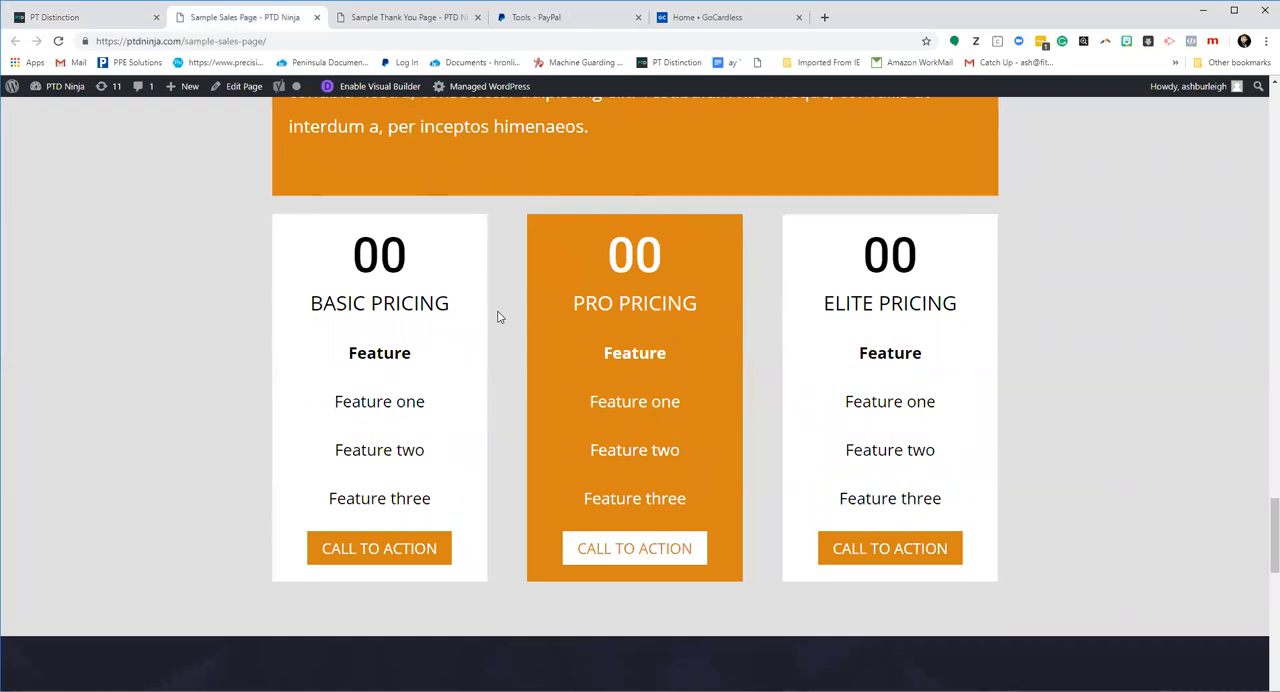
mouse_move(520, 344)
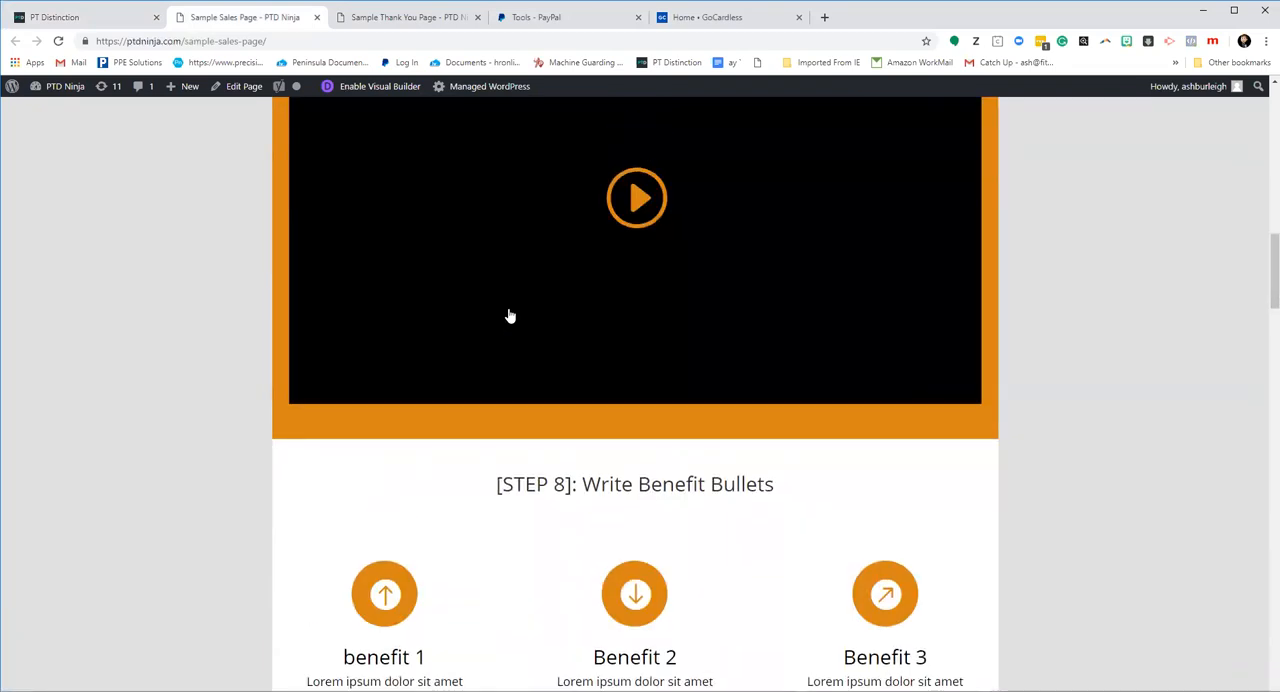
scroll(up, 3)
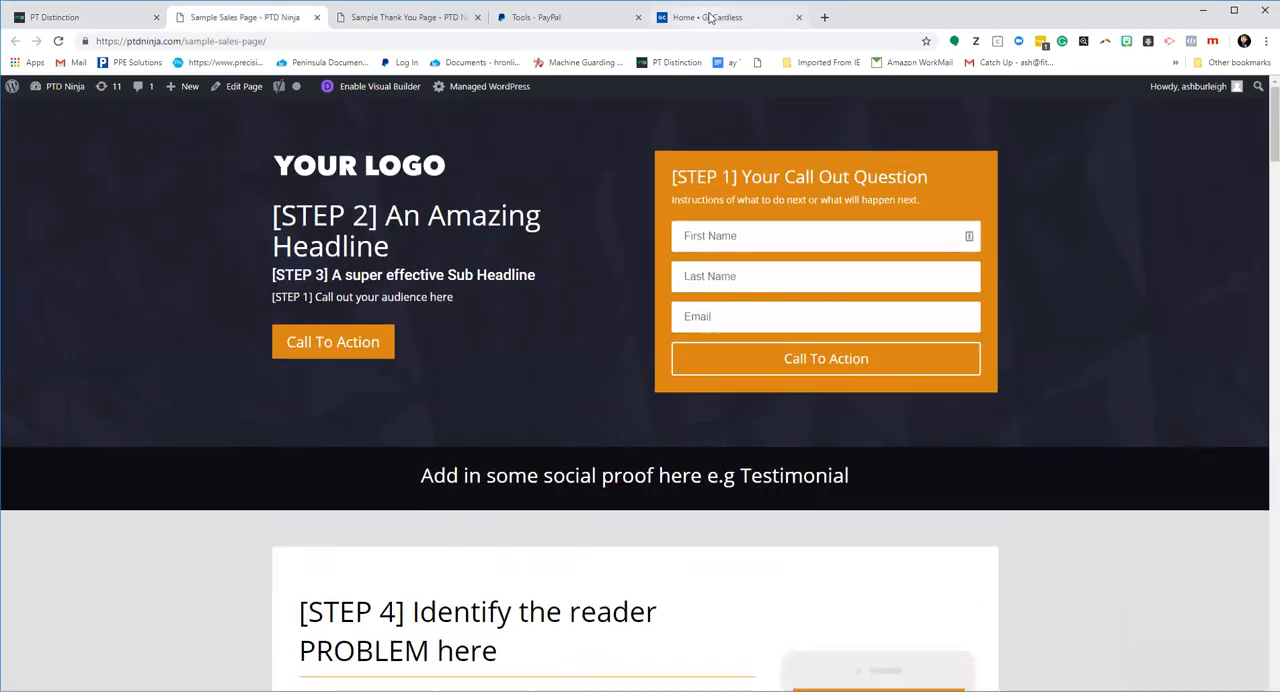
In GoCardless, start a plan named 'Test Membership' charging 100 GBP monthly
click(727, 17)
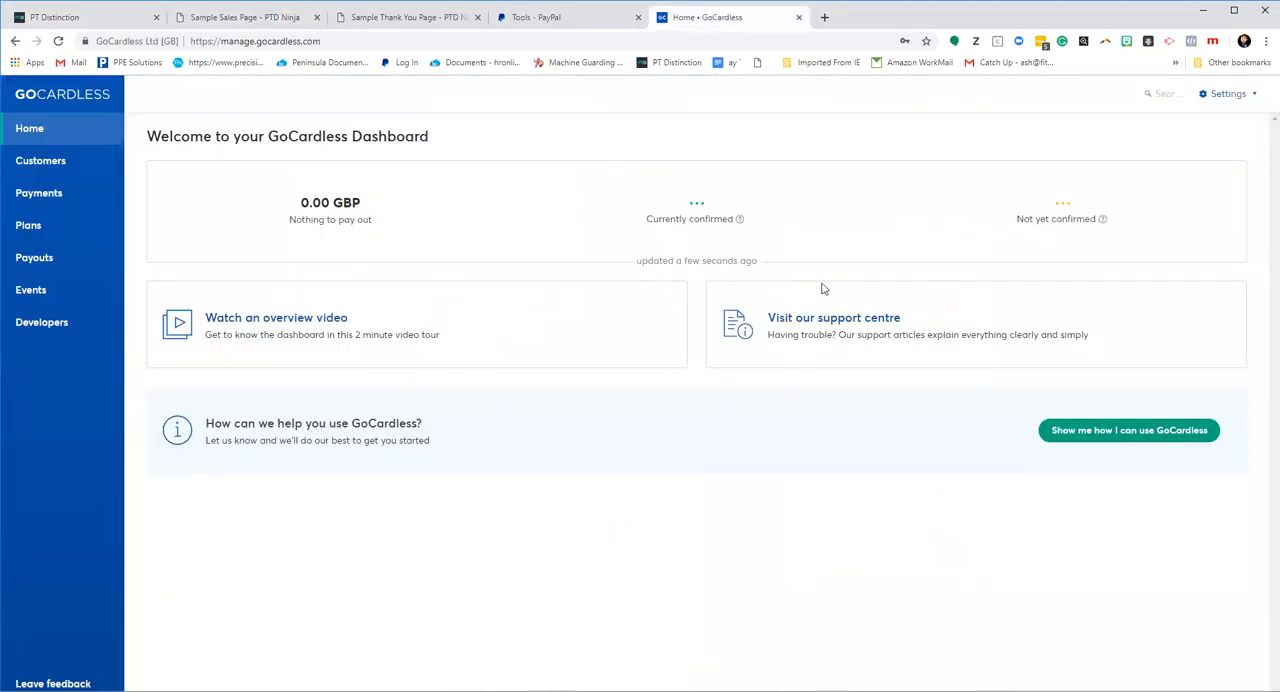
click(28, 225)
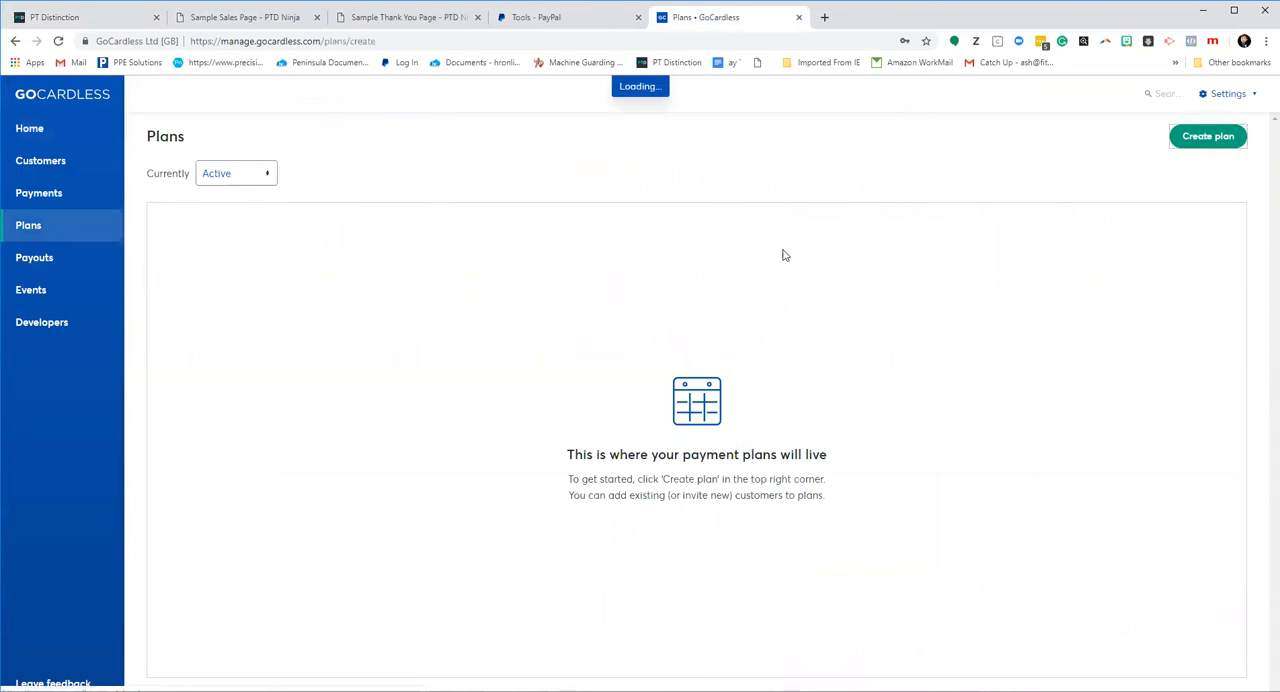
click(1207, 136)
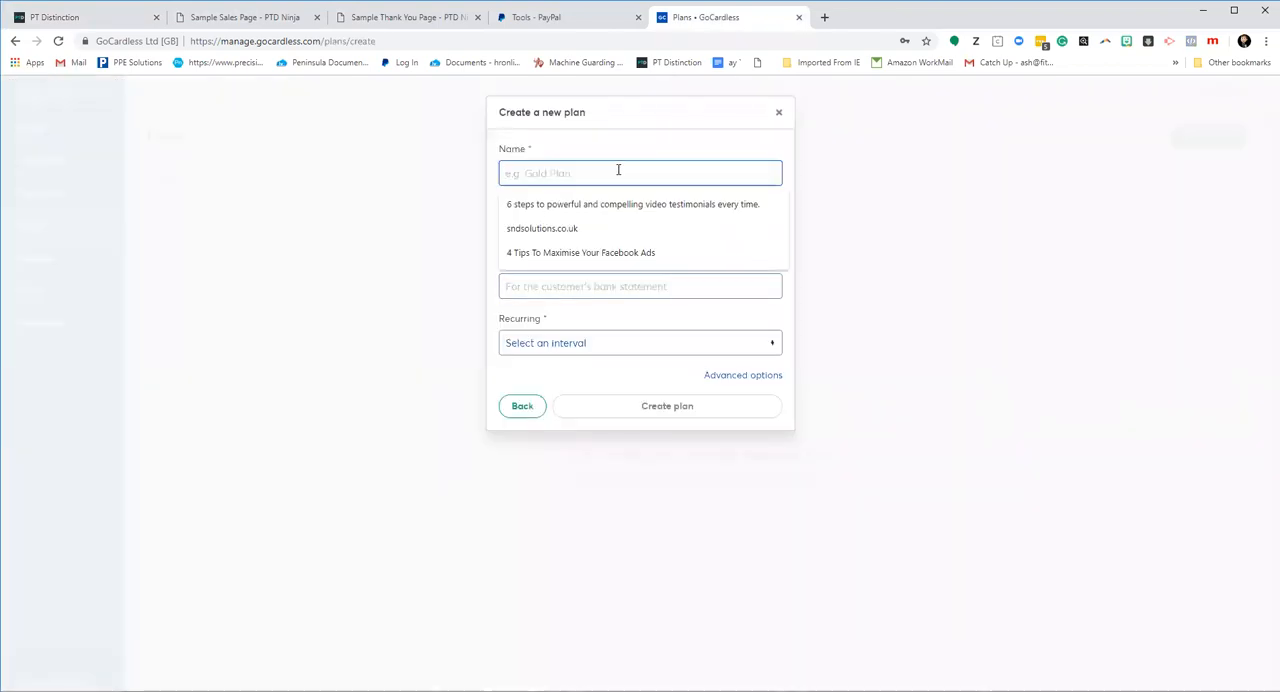
text(Test M)
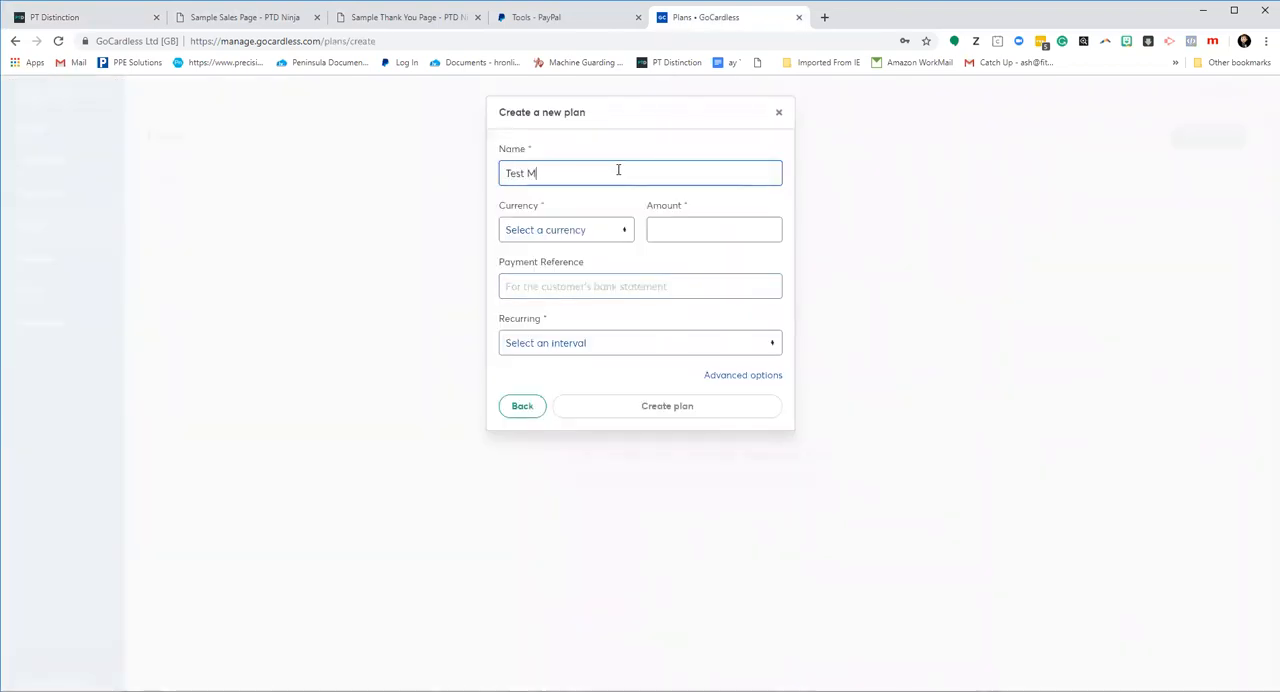
text(embership)
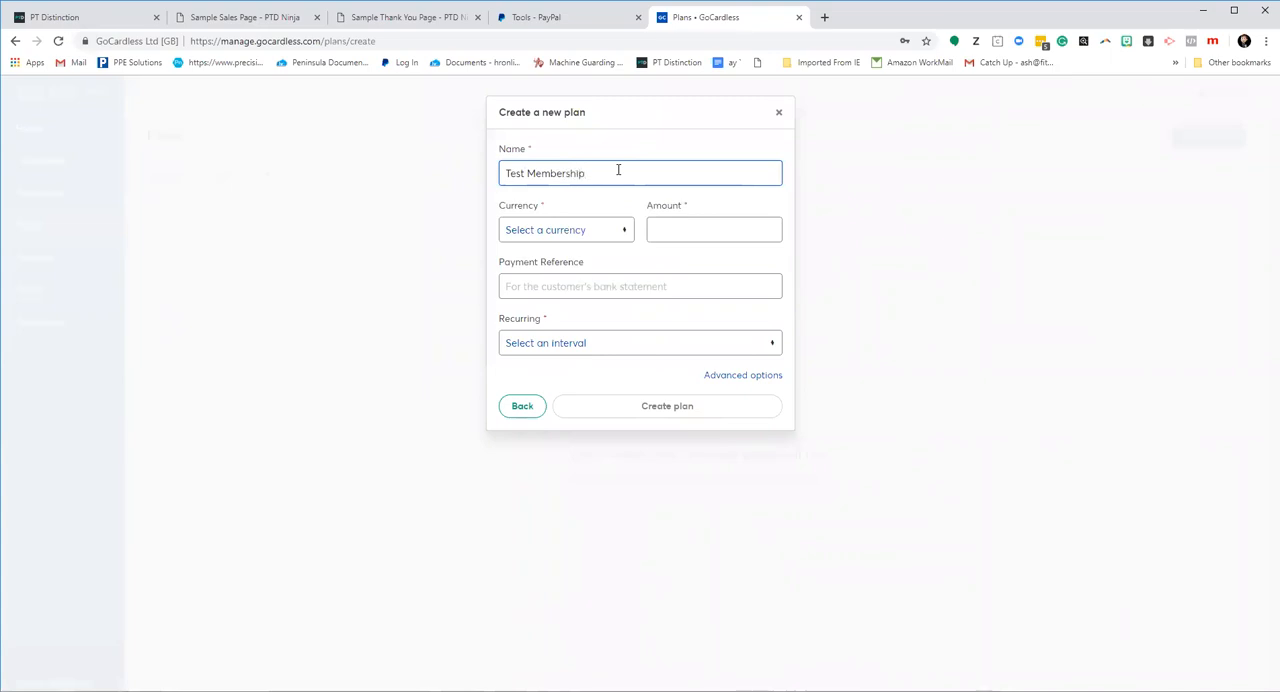
click(565, 230)
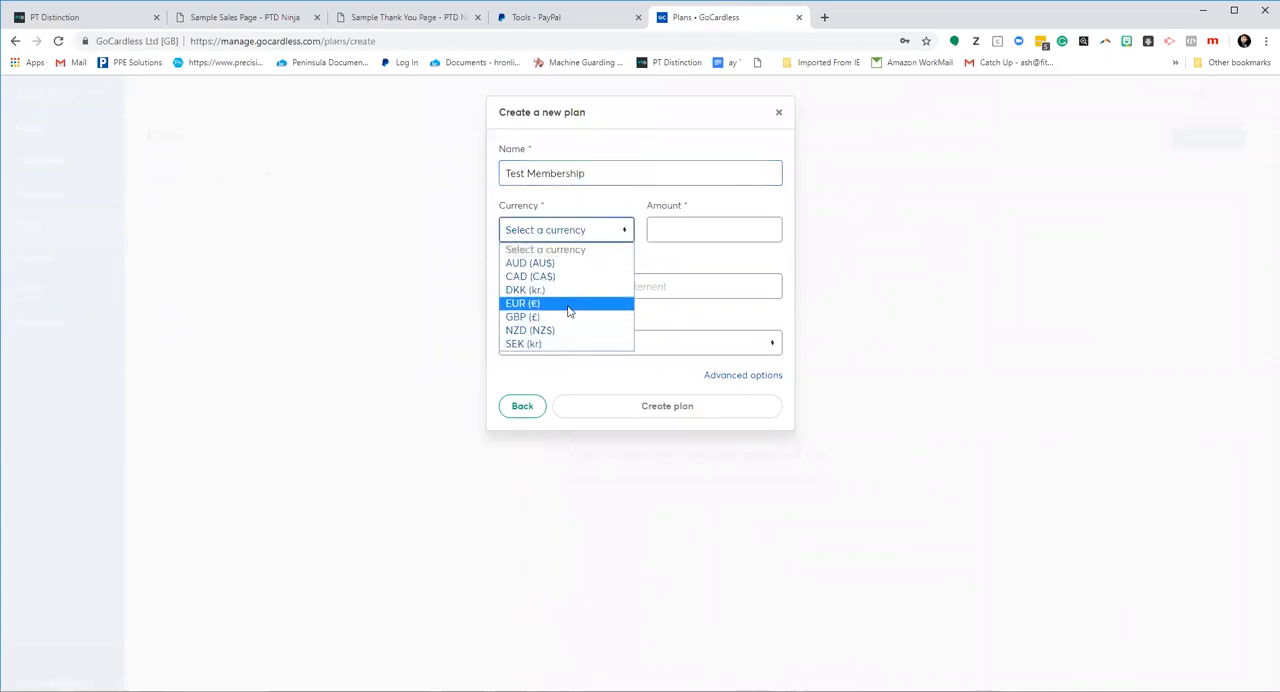
click(522, 316)
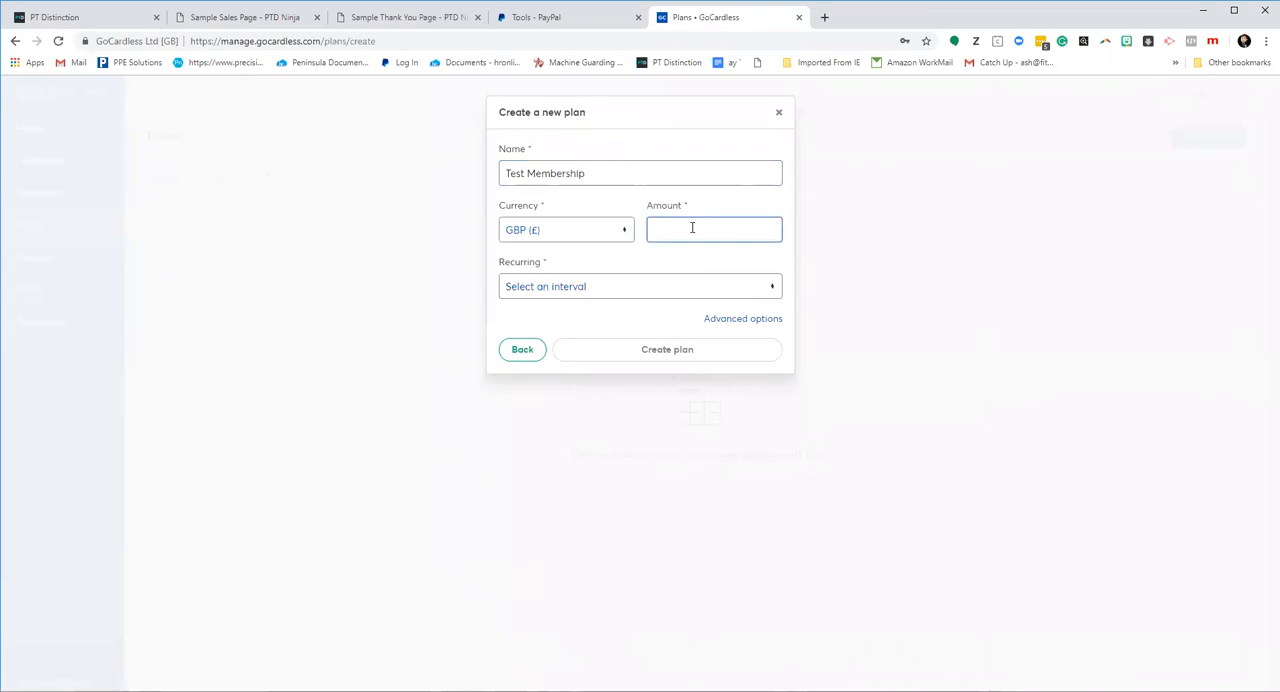
click(640, 286)
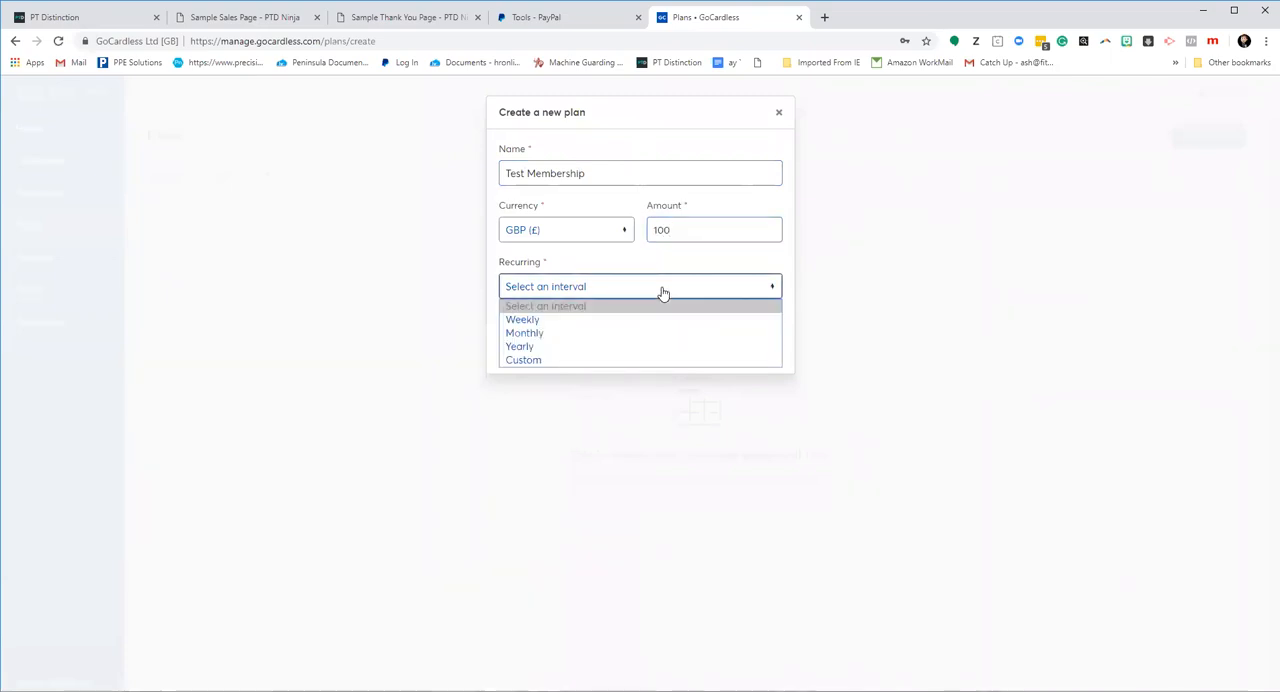
click(524, 332)
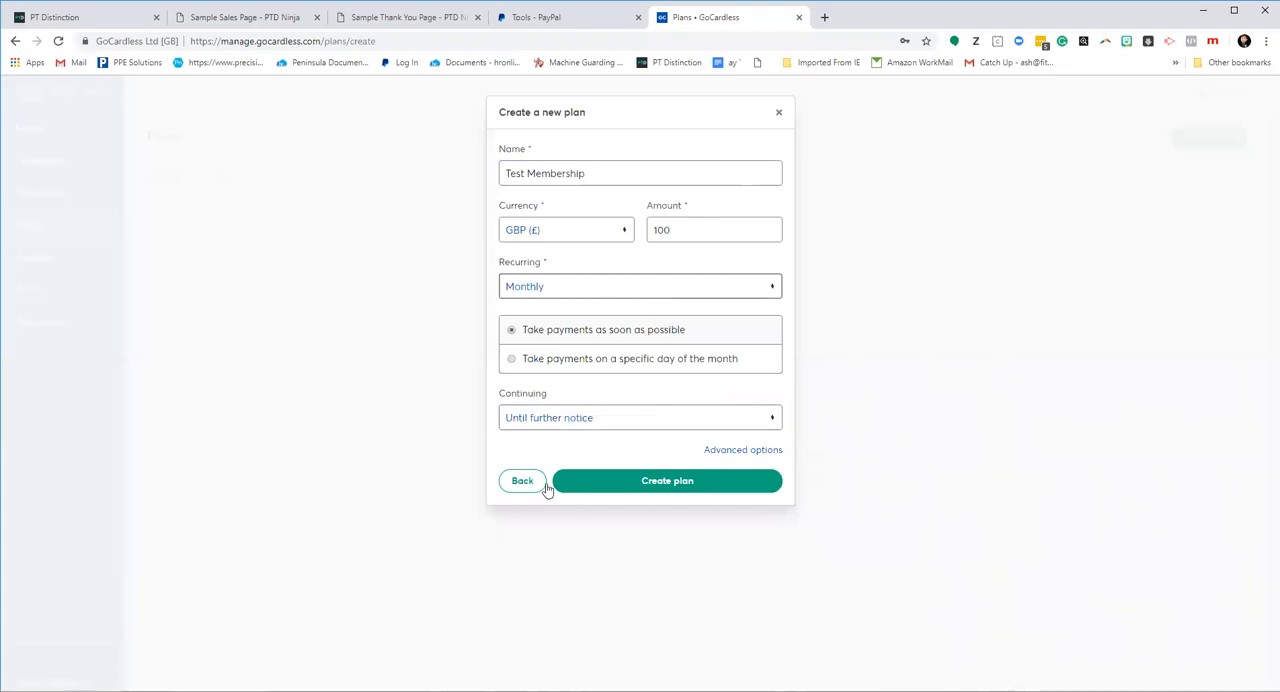
mouse_move(742, 449)
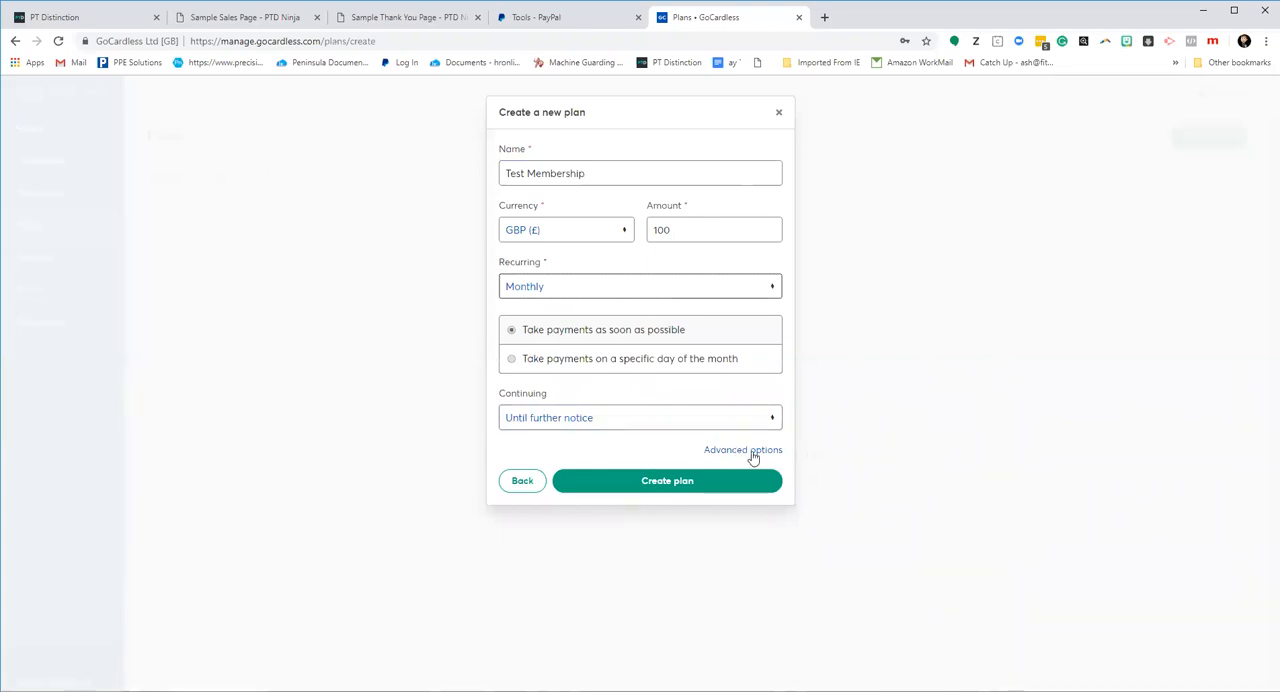
click(742, 449)
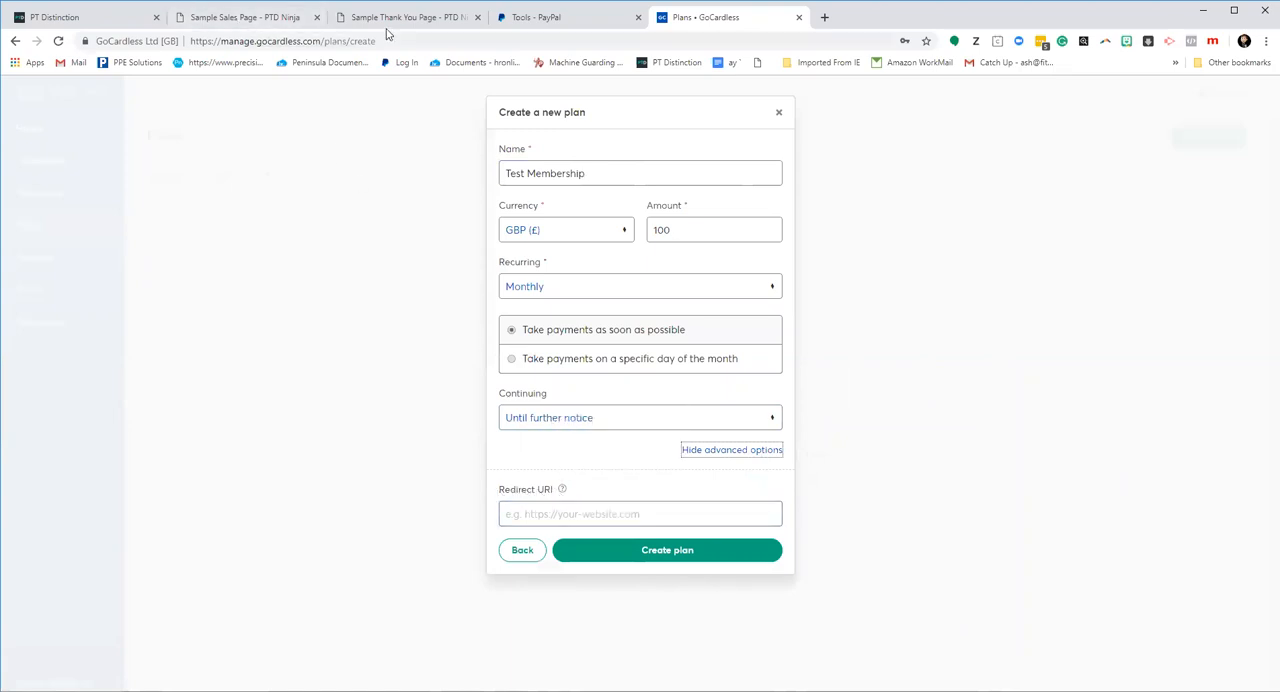
click(640, 513)
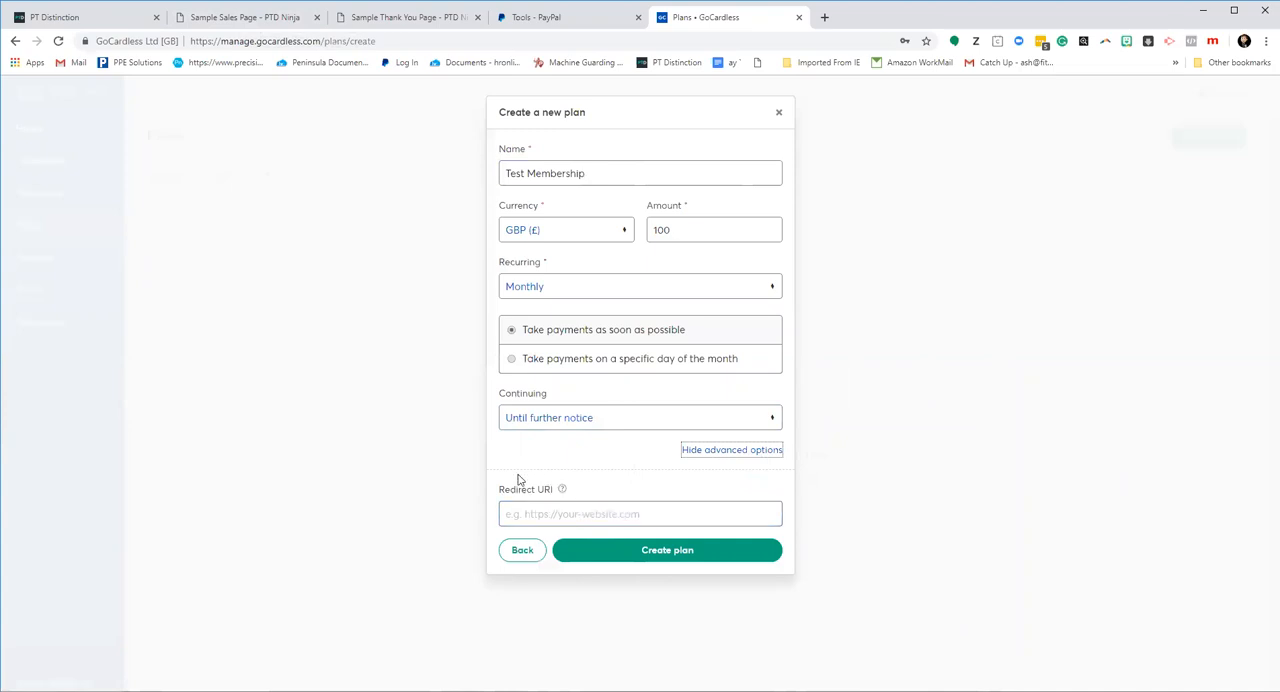
mouse_move(516, 440)
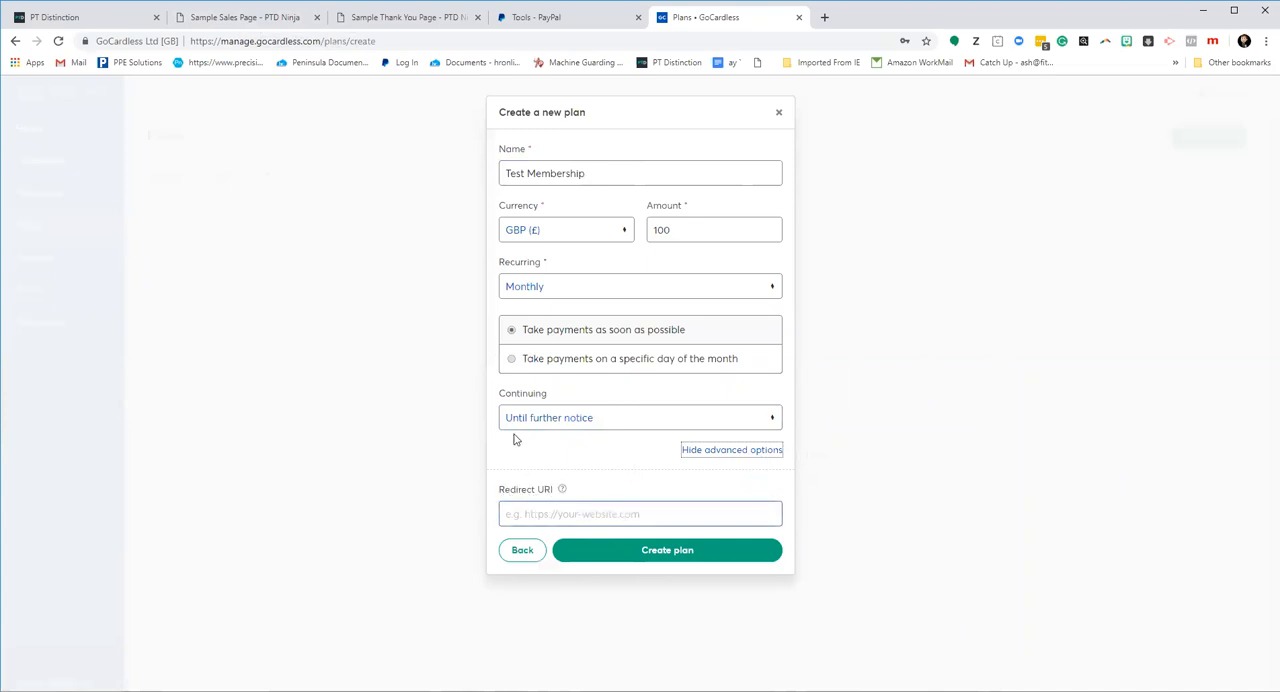
click(405, 17)
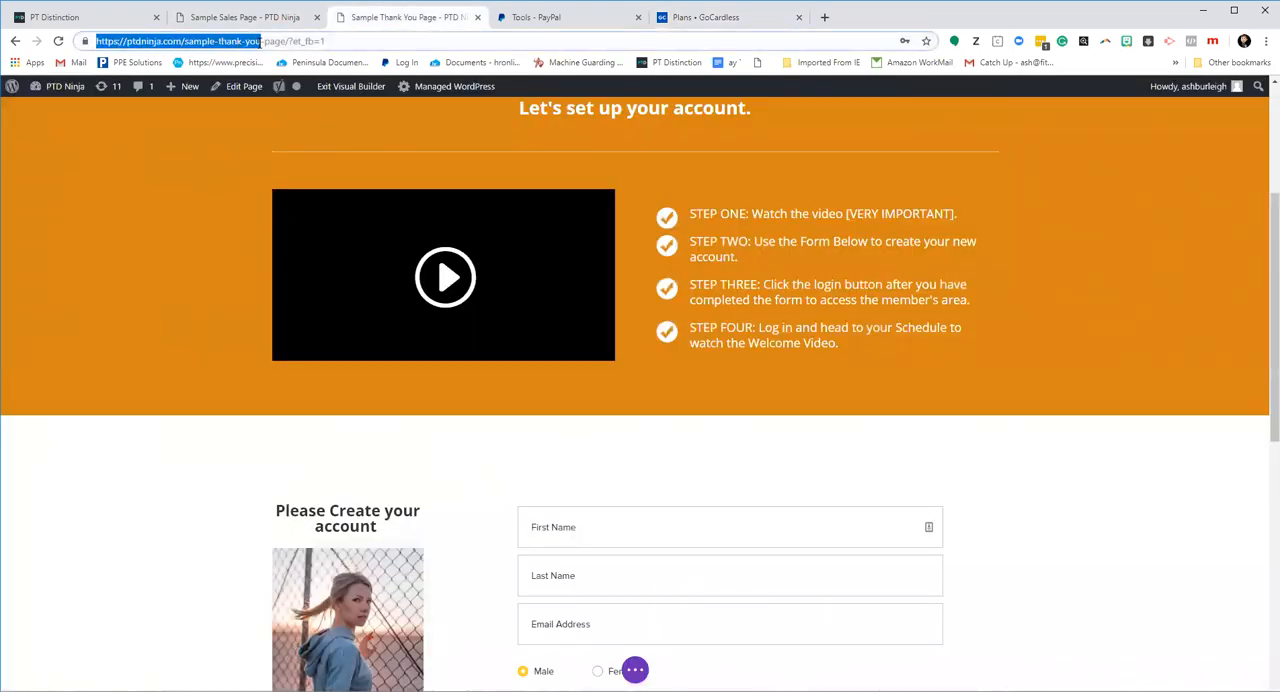
right_click(190, 41)
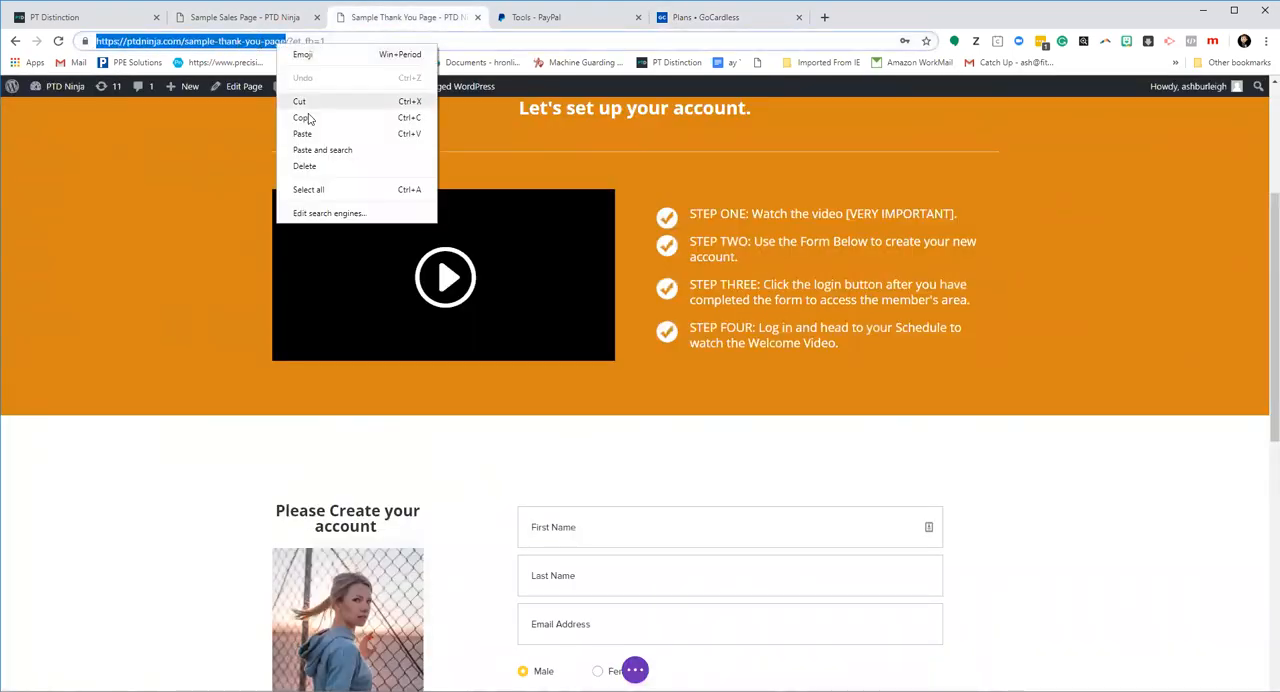
click(245, 17)
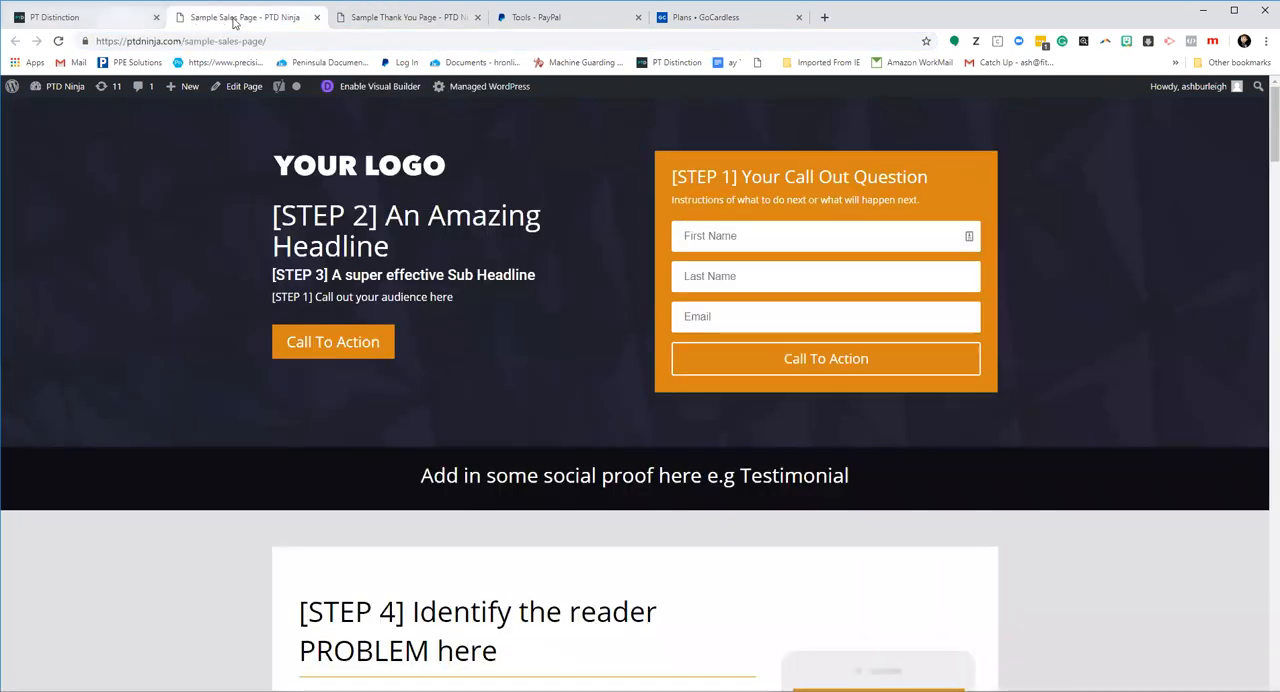
click(705, 17)
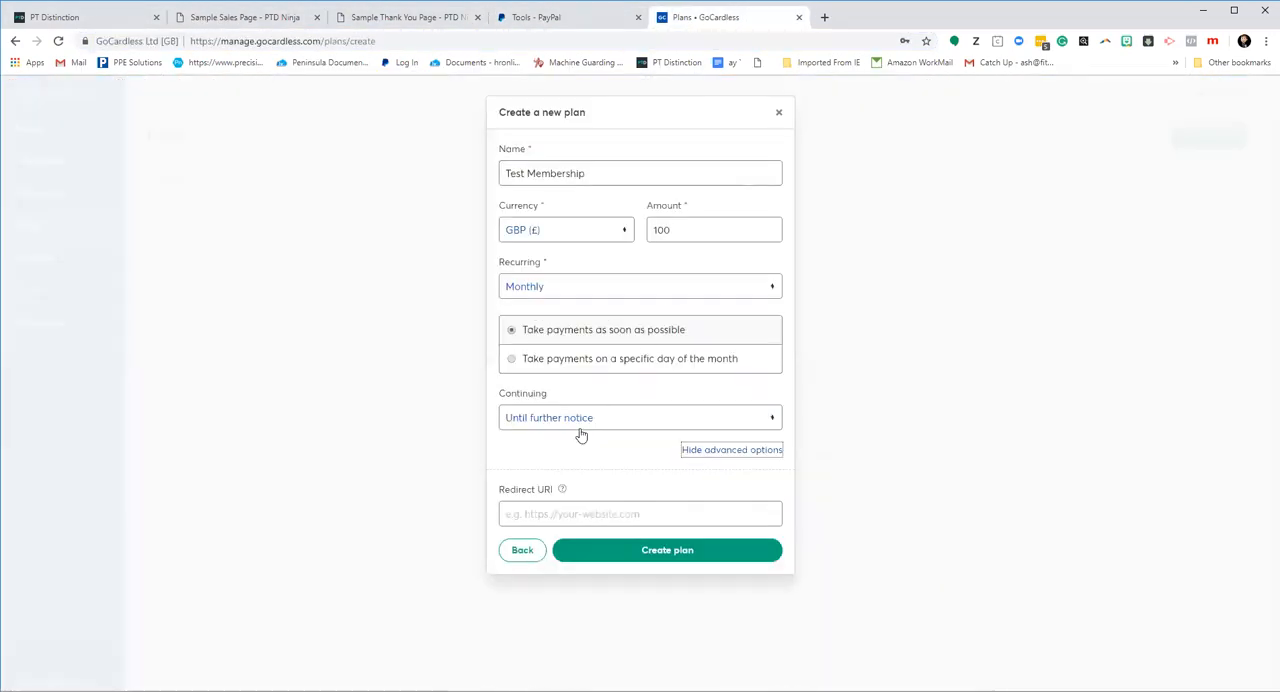
text(https://ptdninja.com/sample-thank-you-page)
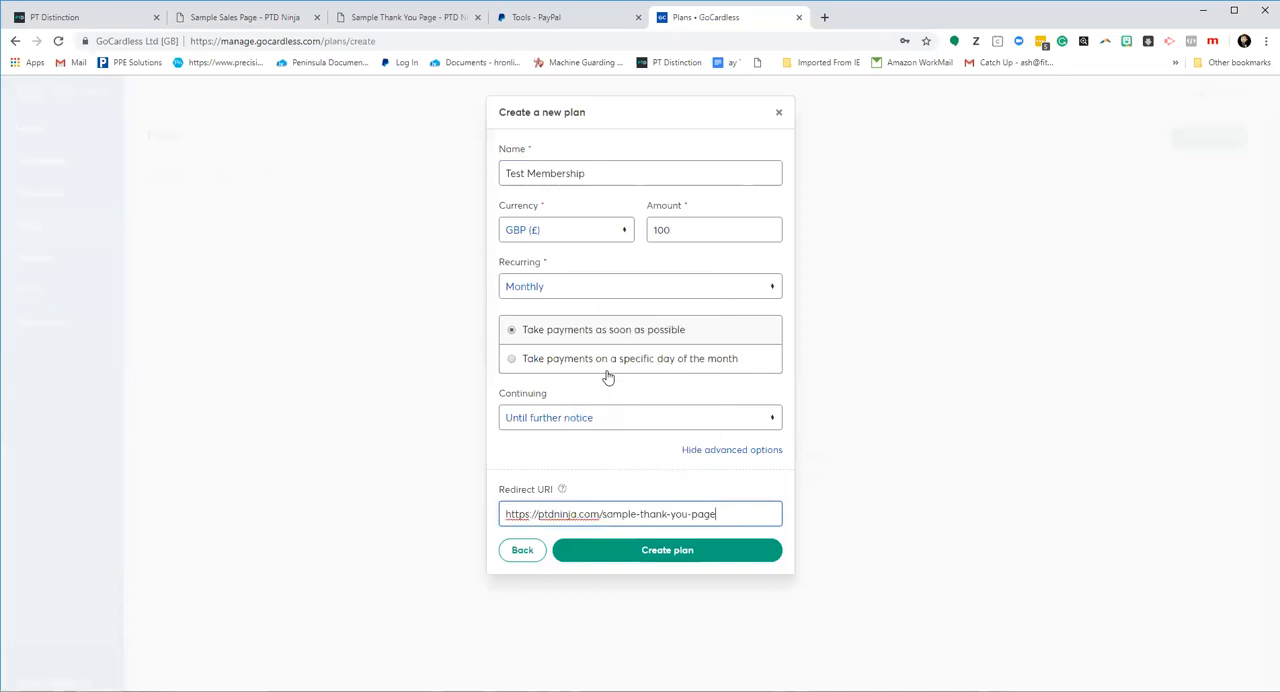
click(666, 550)
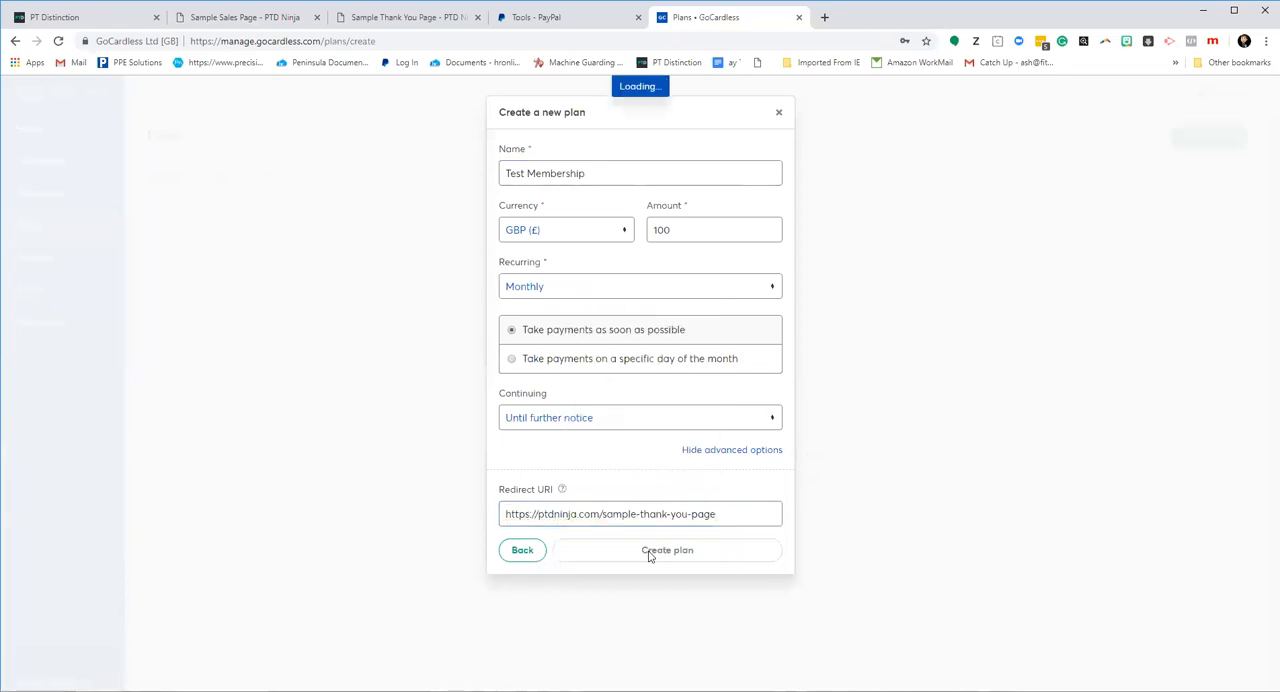
Open the active £100 monthly Test Membership plan and display its sign-up invite link
click(666, 550)
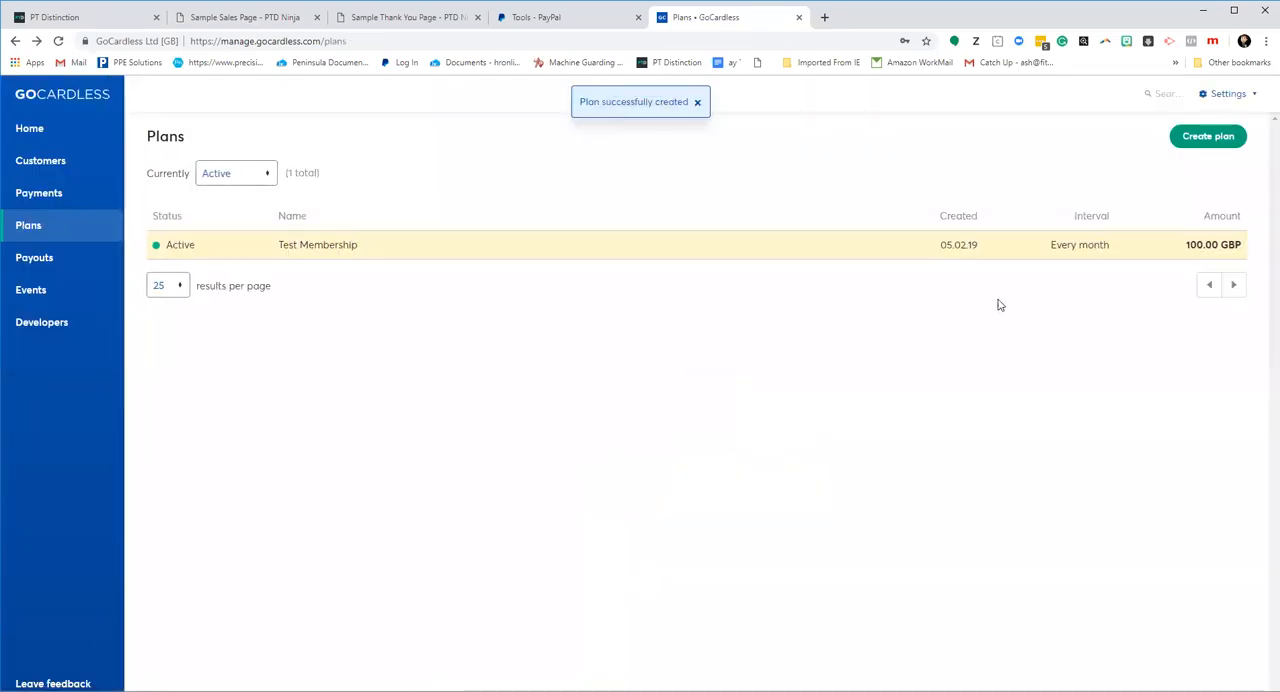
mouse_move(924, 244)
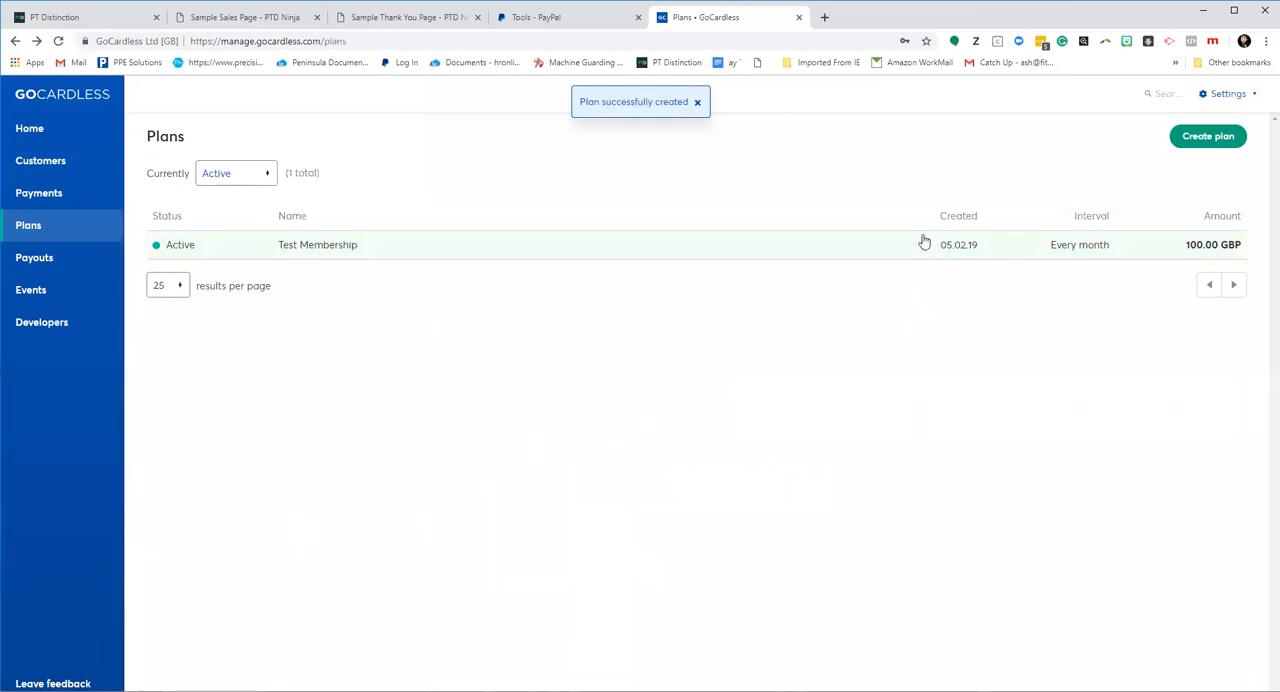
click(317, 244)
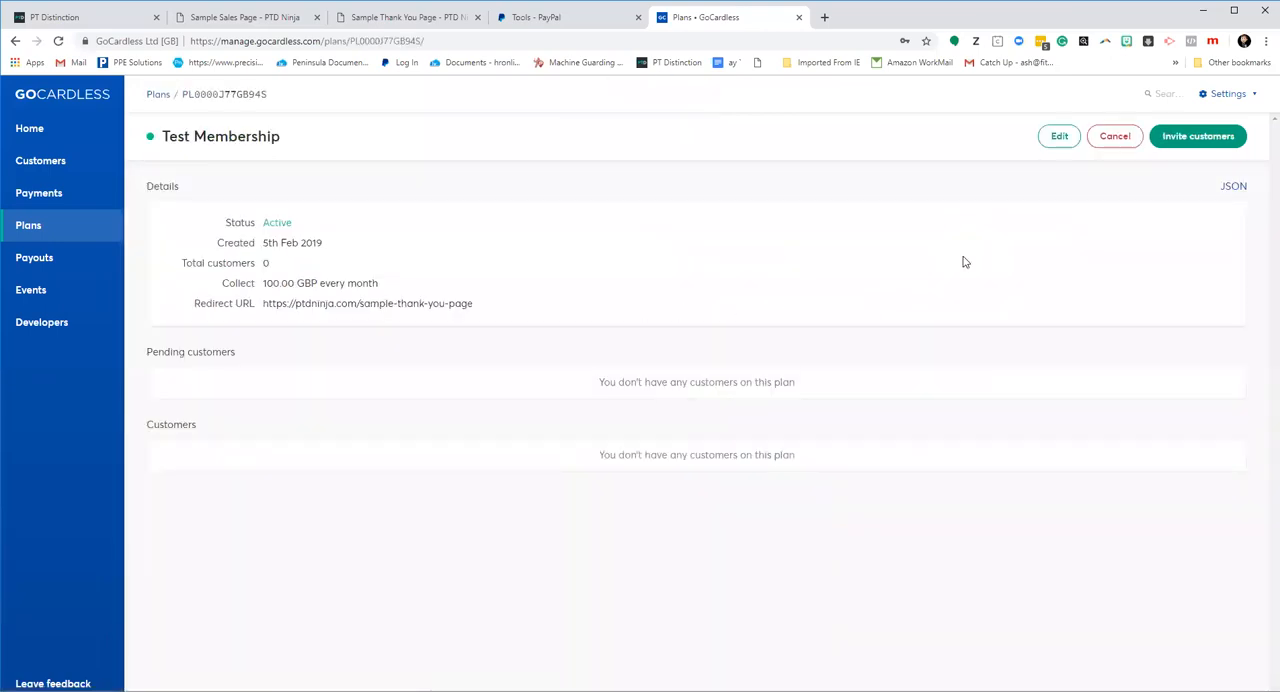
click(1197, 135)
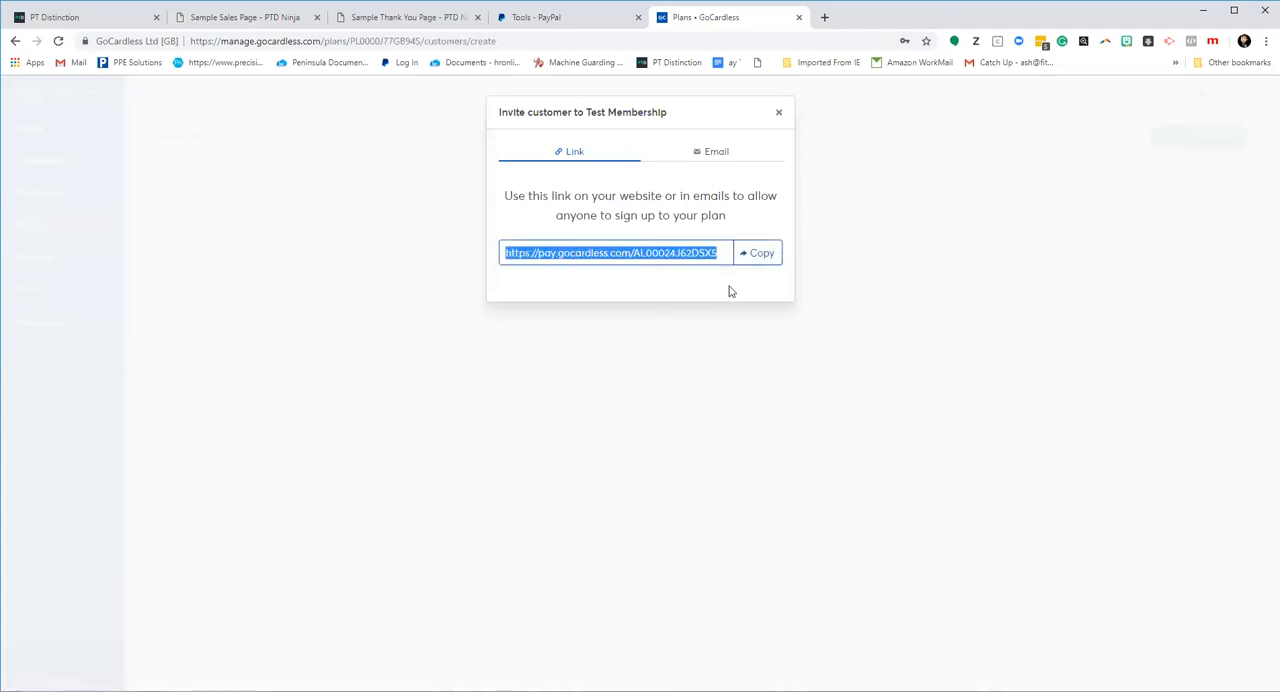
mouse_move(243, 17)
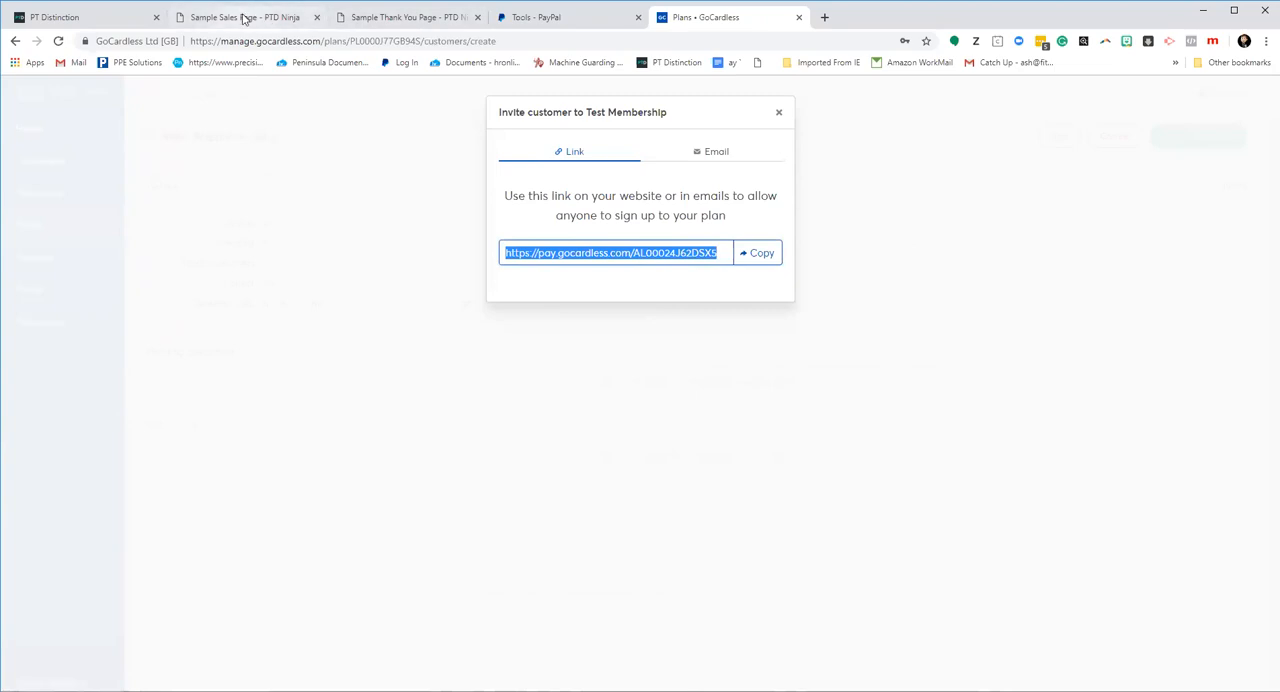
Switch to the website's sample sales page and scroll down through it
click(245, 17)
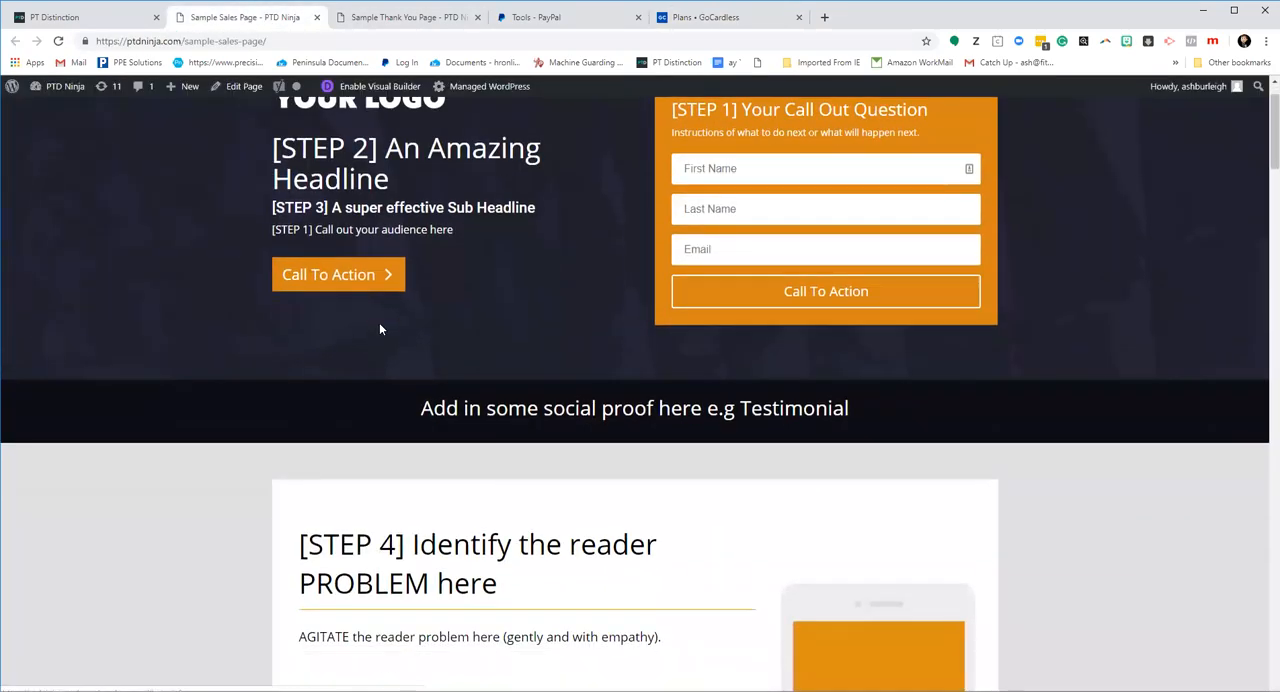
scroll(down, 3)
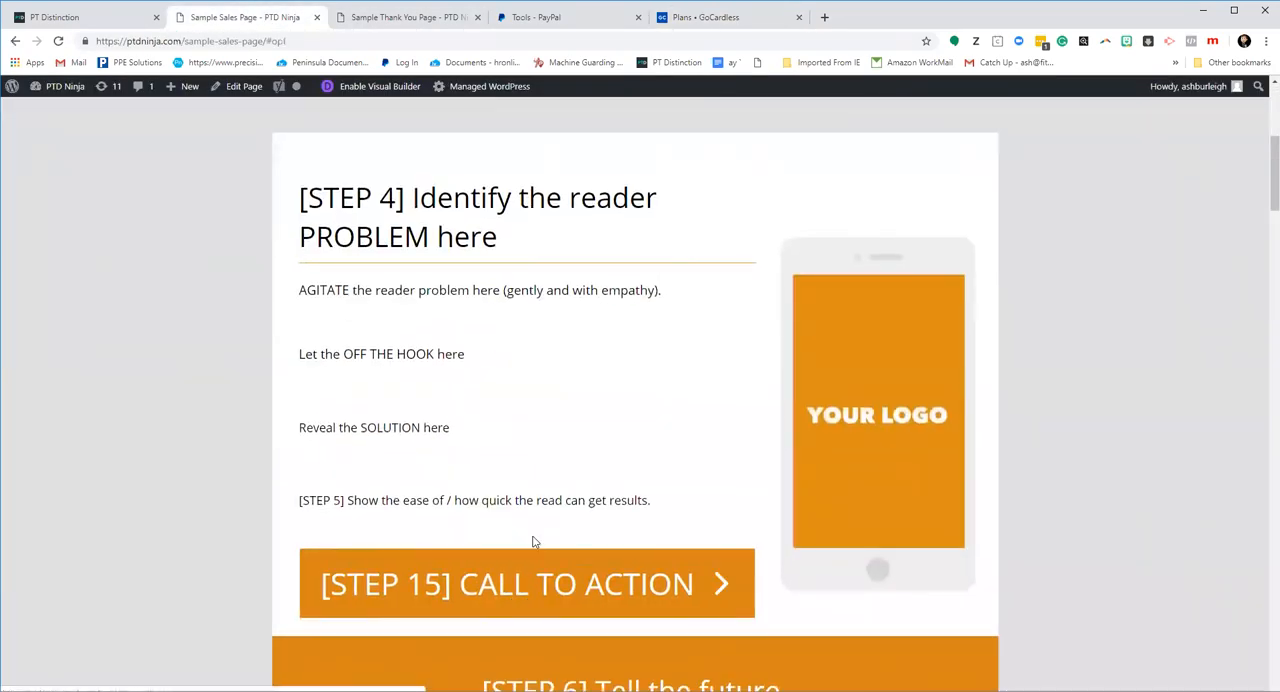
scroll(down, 3)
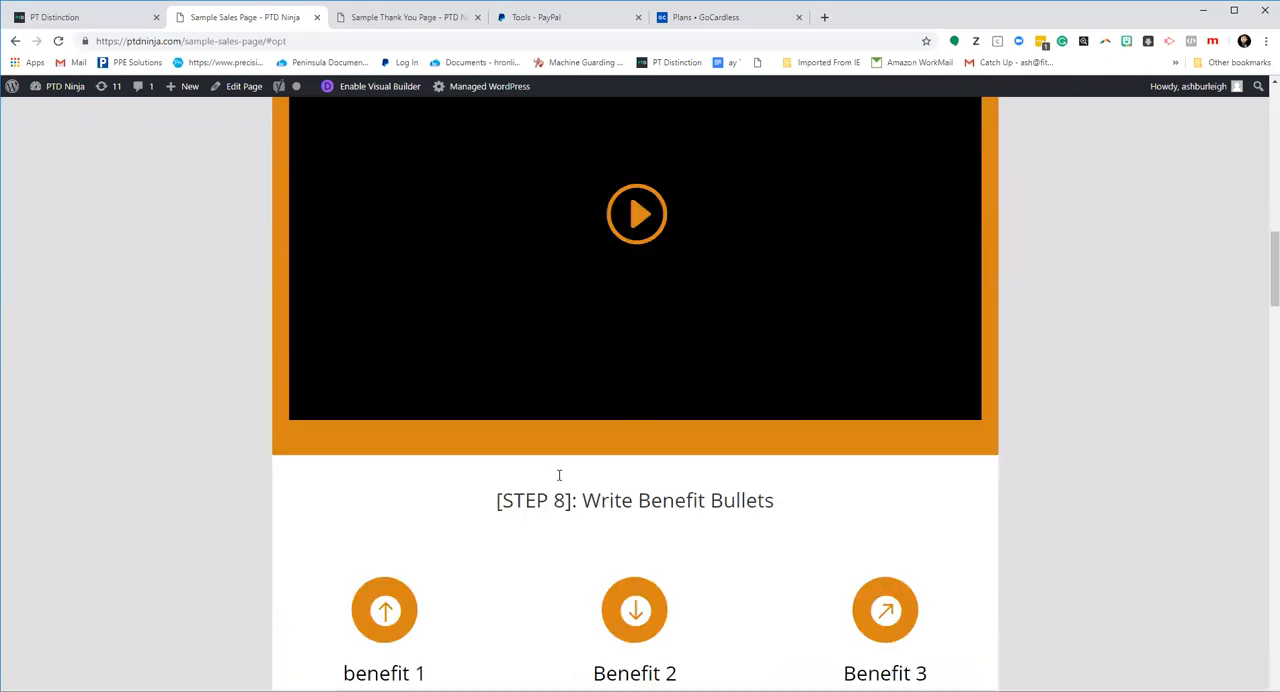
scroll(down, 3)
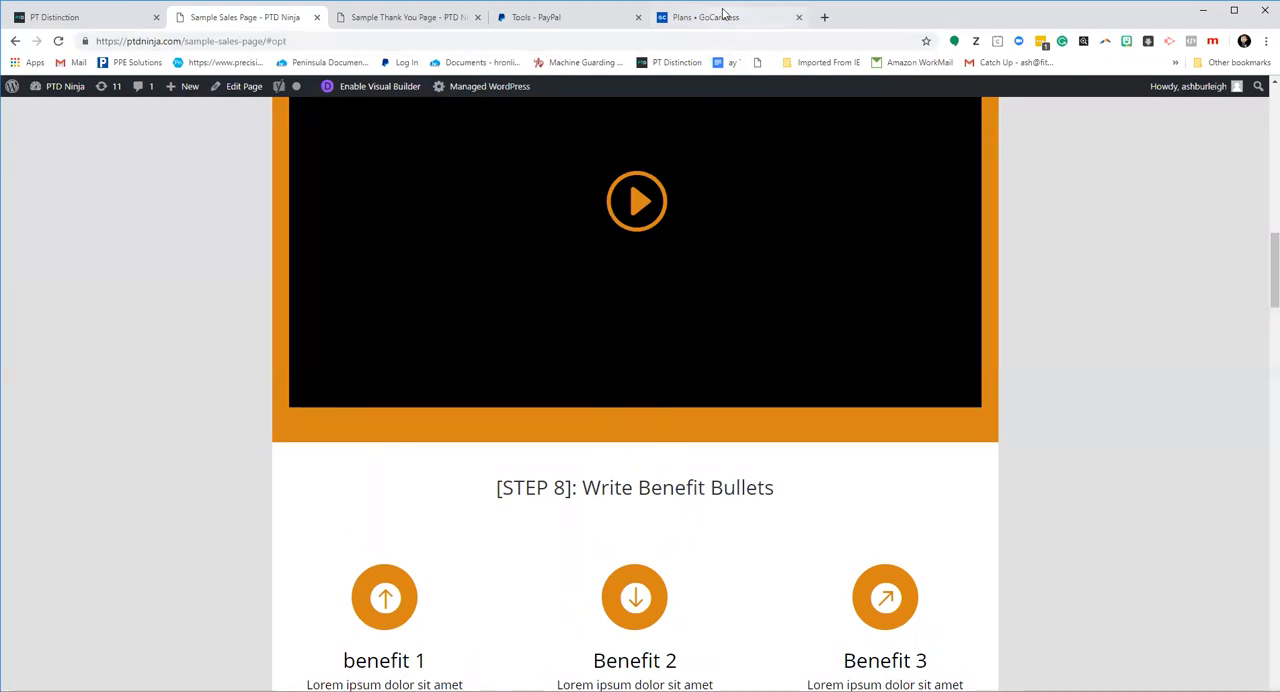
Close the invite link and select the Test Membership plan's thank-you redirect URL, then return to PT Distinction
click(700, 17)
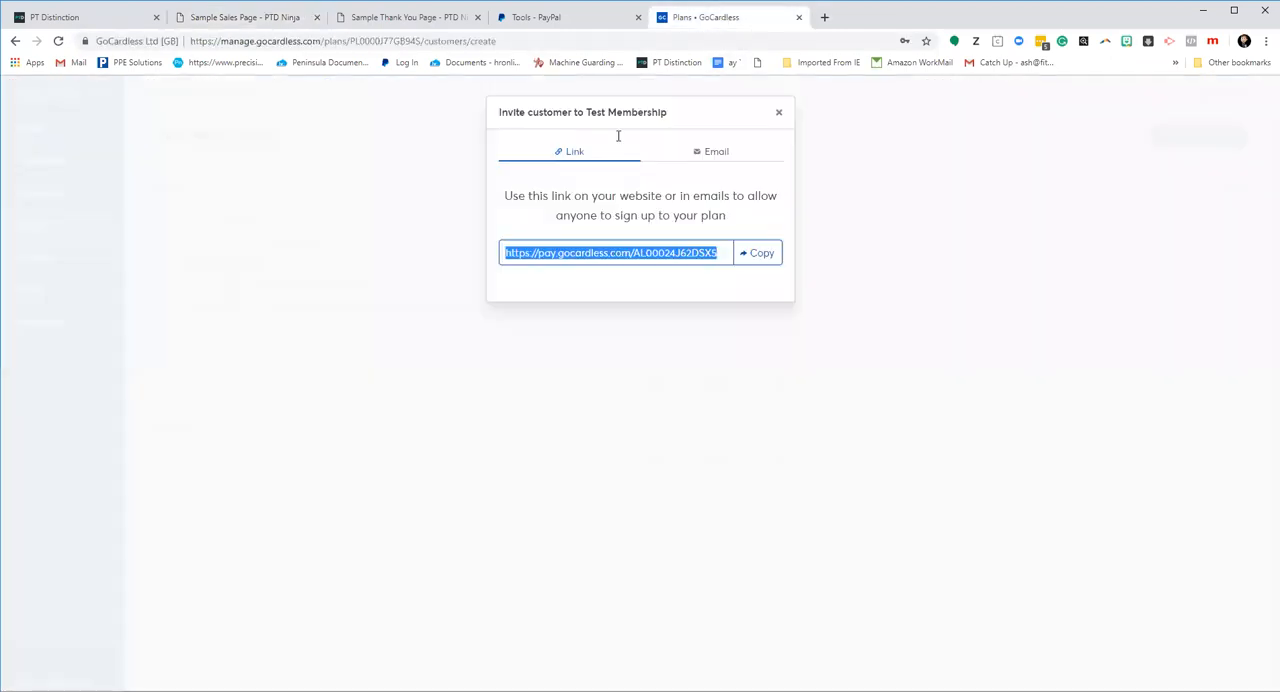
click(778, 112)
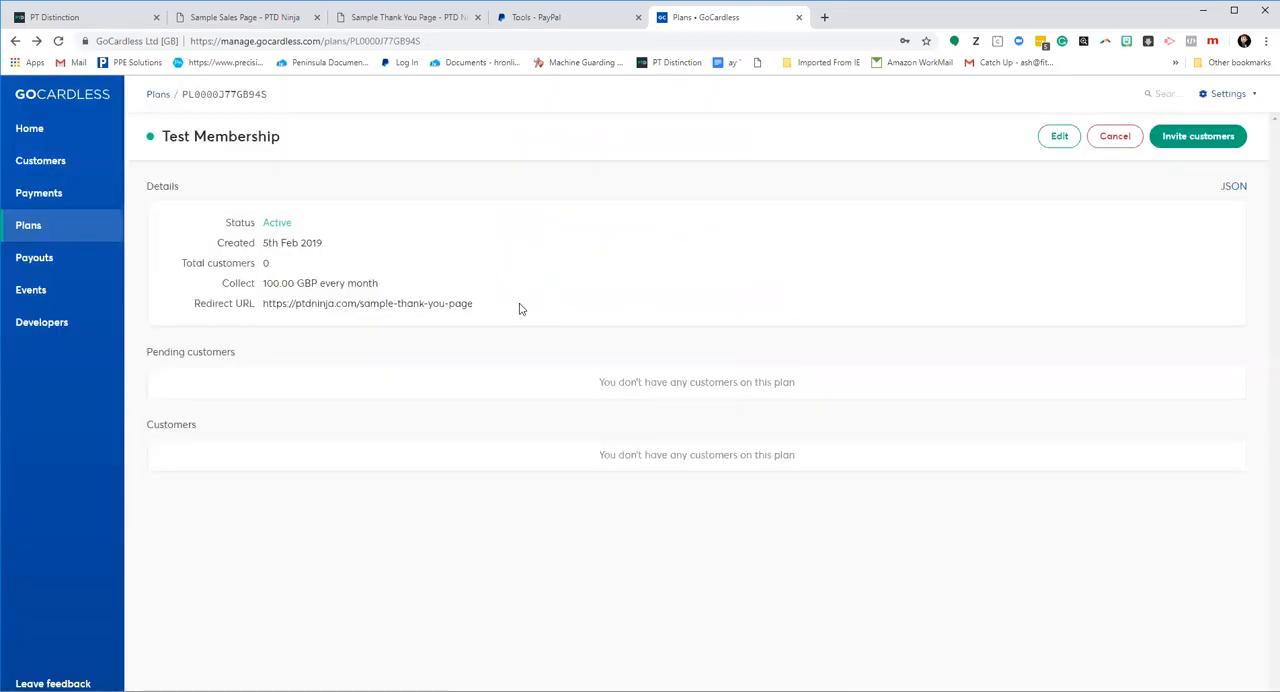
double_click(367, 303)
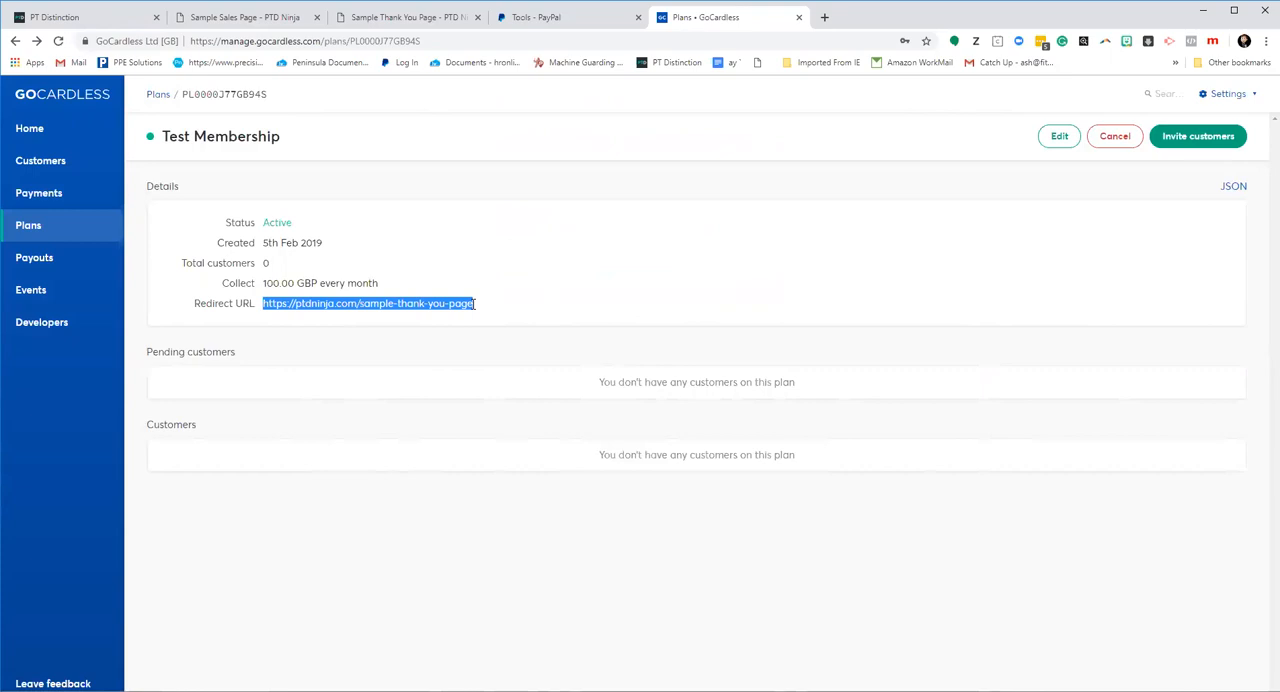
mouse_move(483, 323)
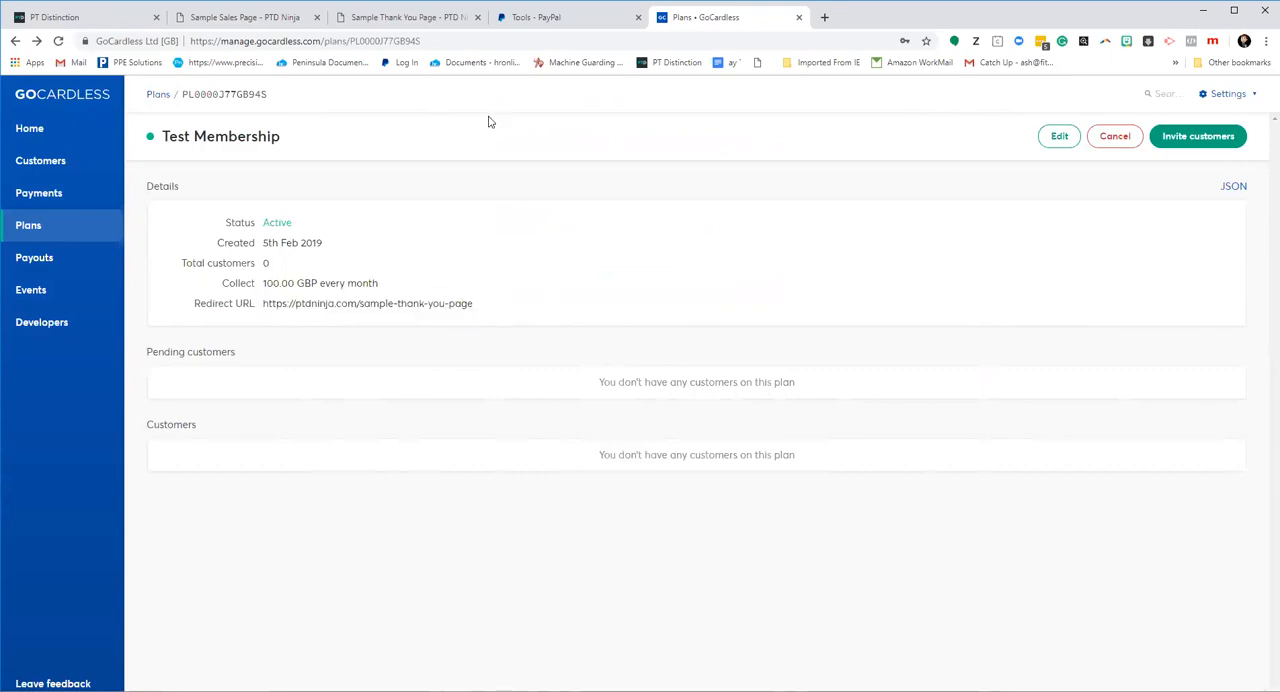
click(245, 17)
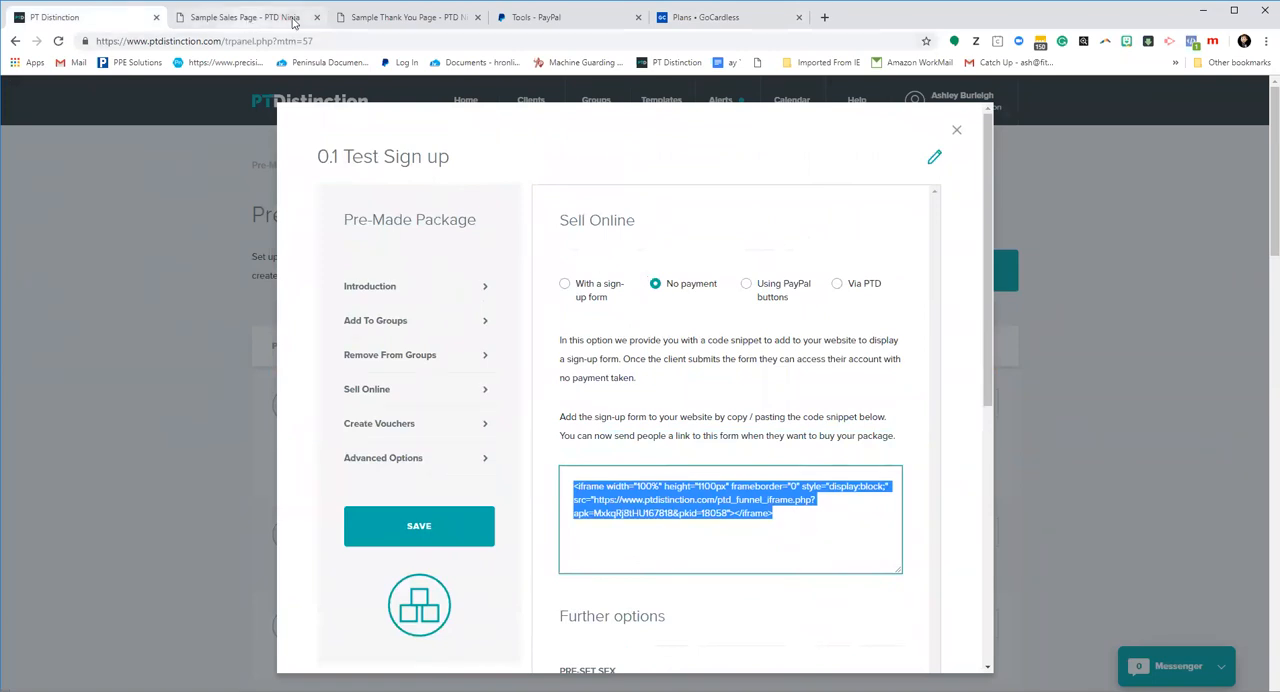
Review the thank-you page's account form and compare it with the Test Membership plan's redirect URL
click(240, 17)
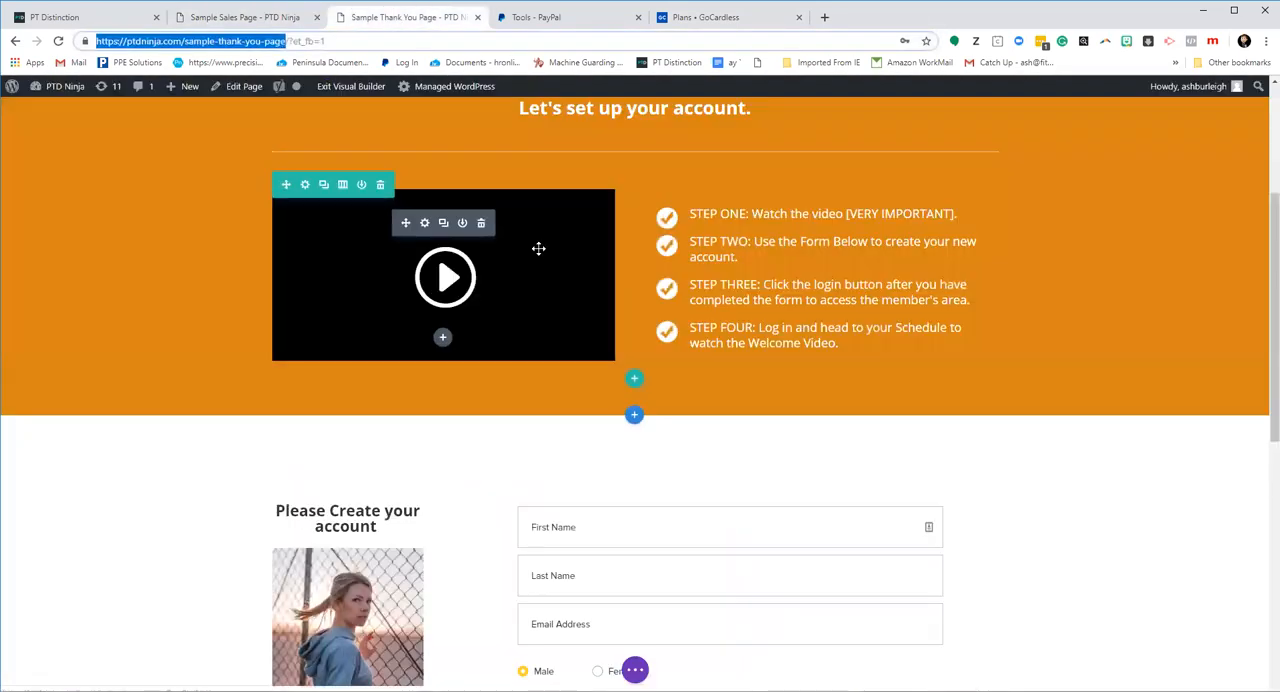
scroll(down, 3)
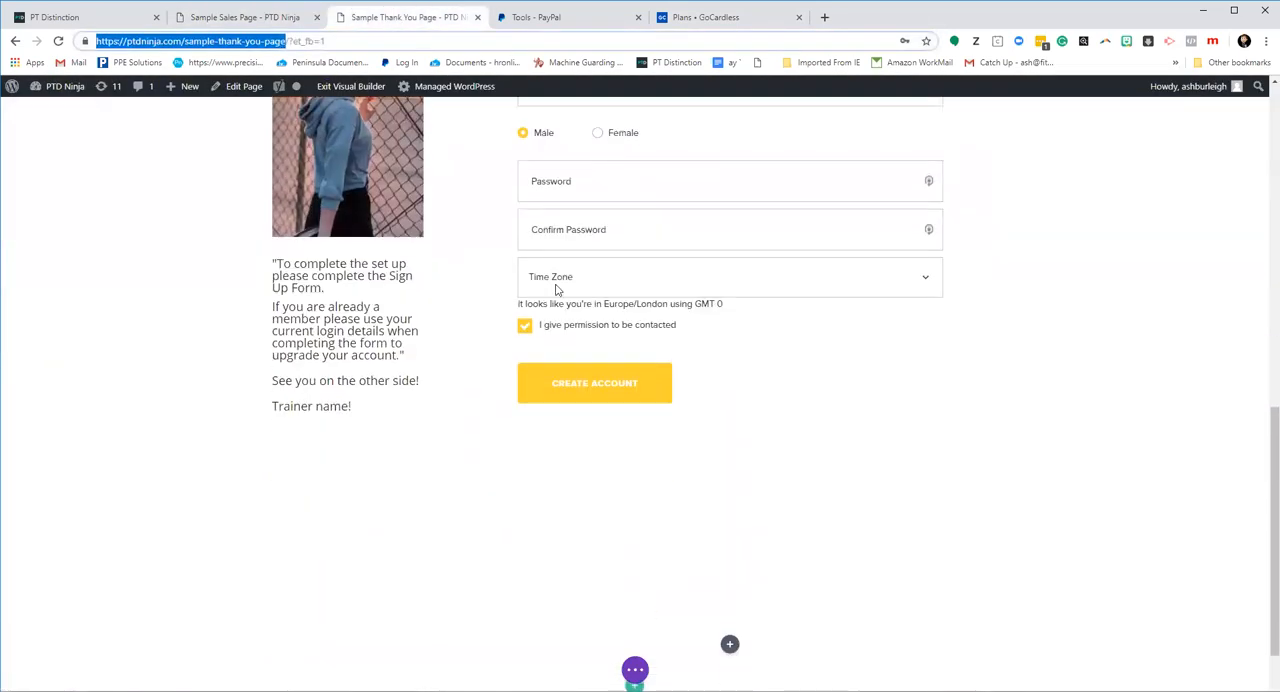
scroll(up, 3)
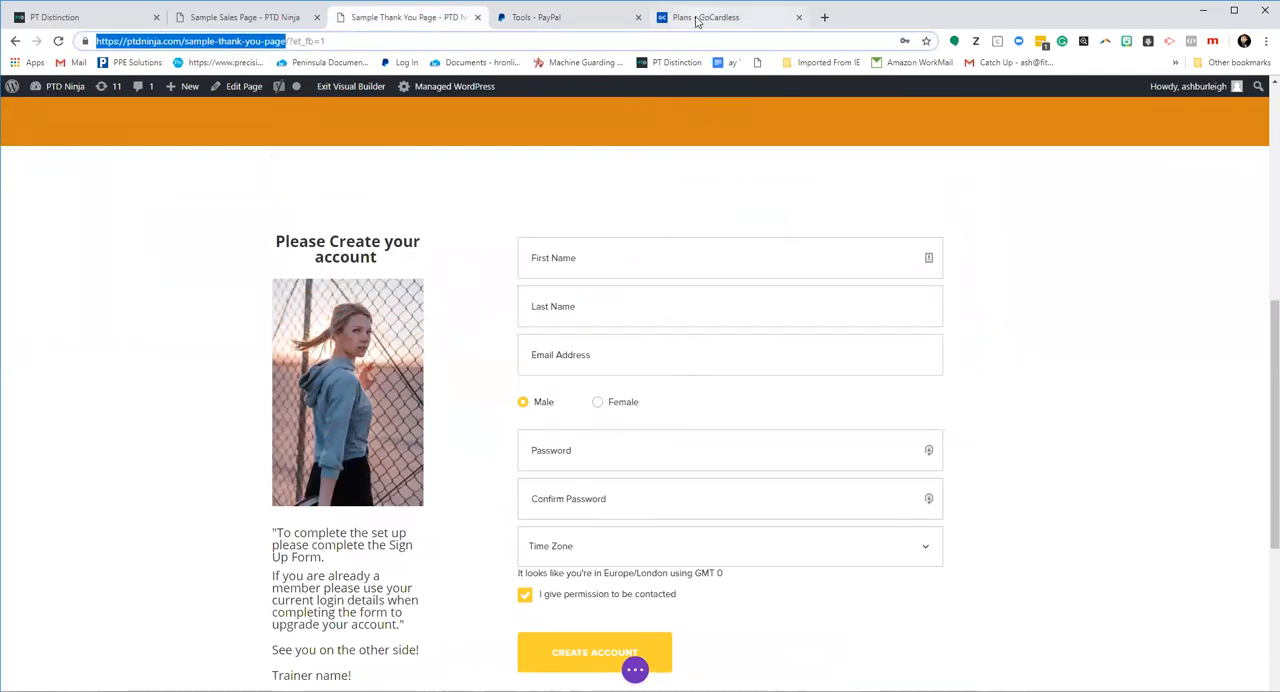
click(705, 17)
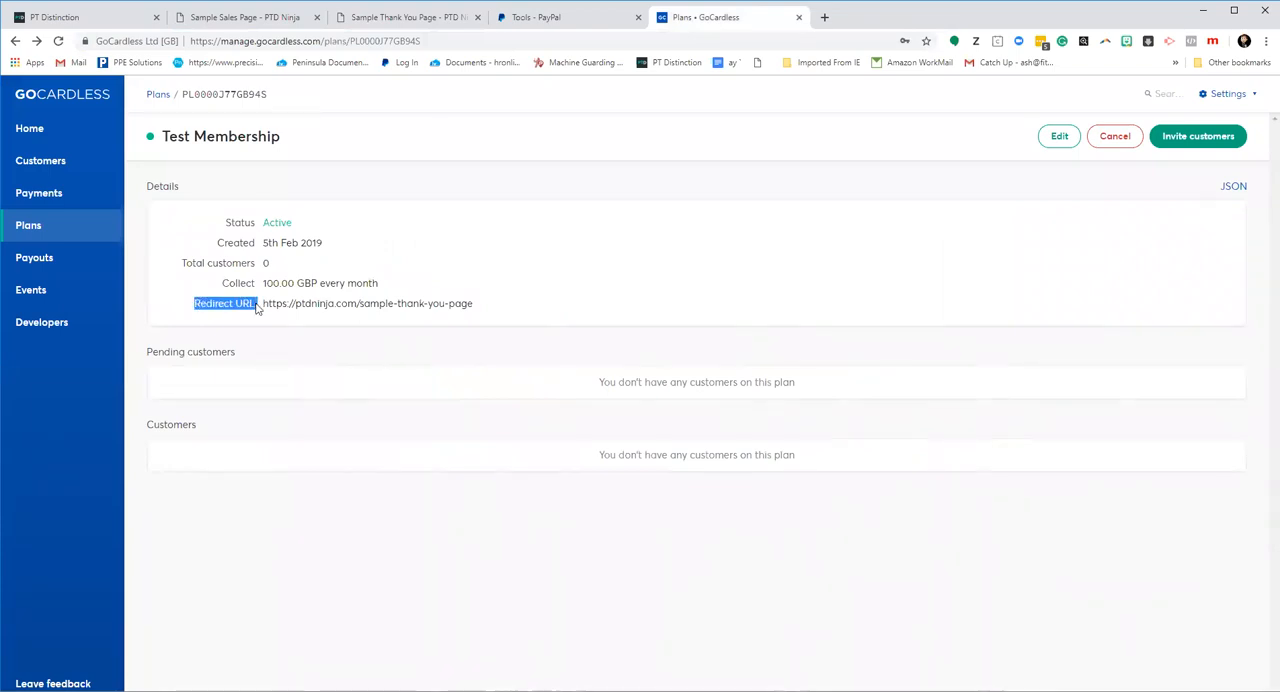
mouse_move(290, 318)
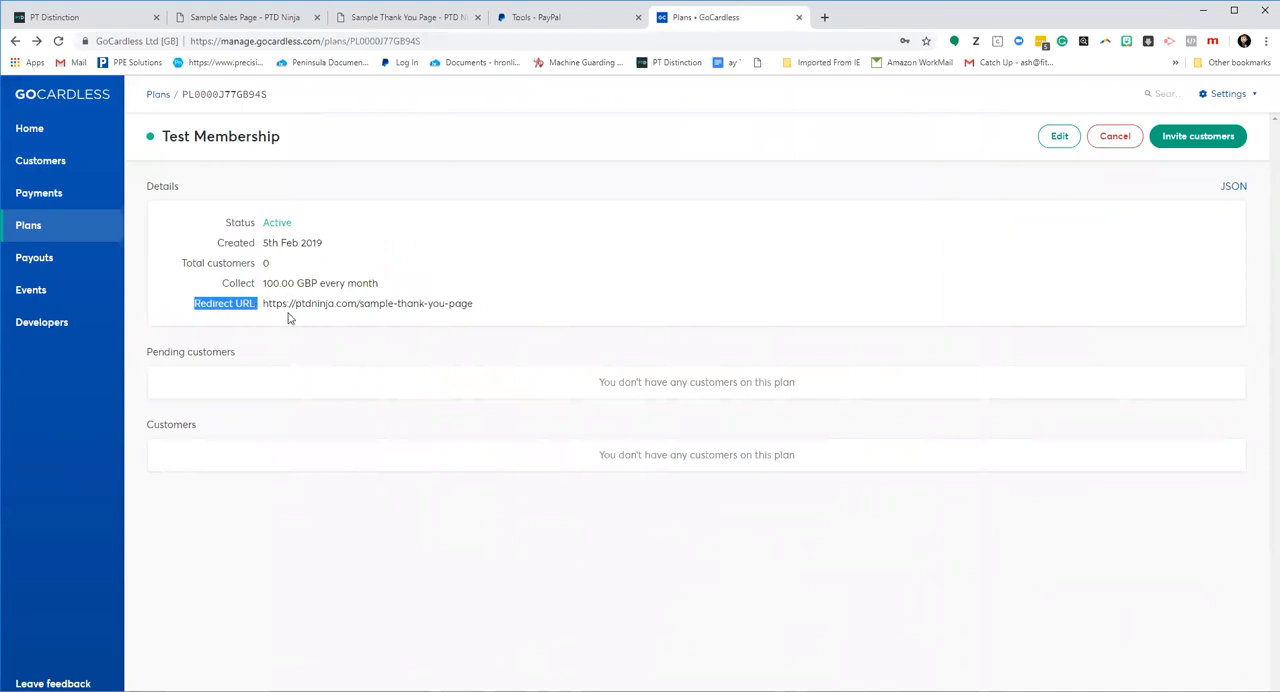
mouse_move(405, 17)
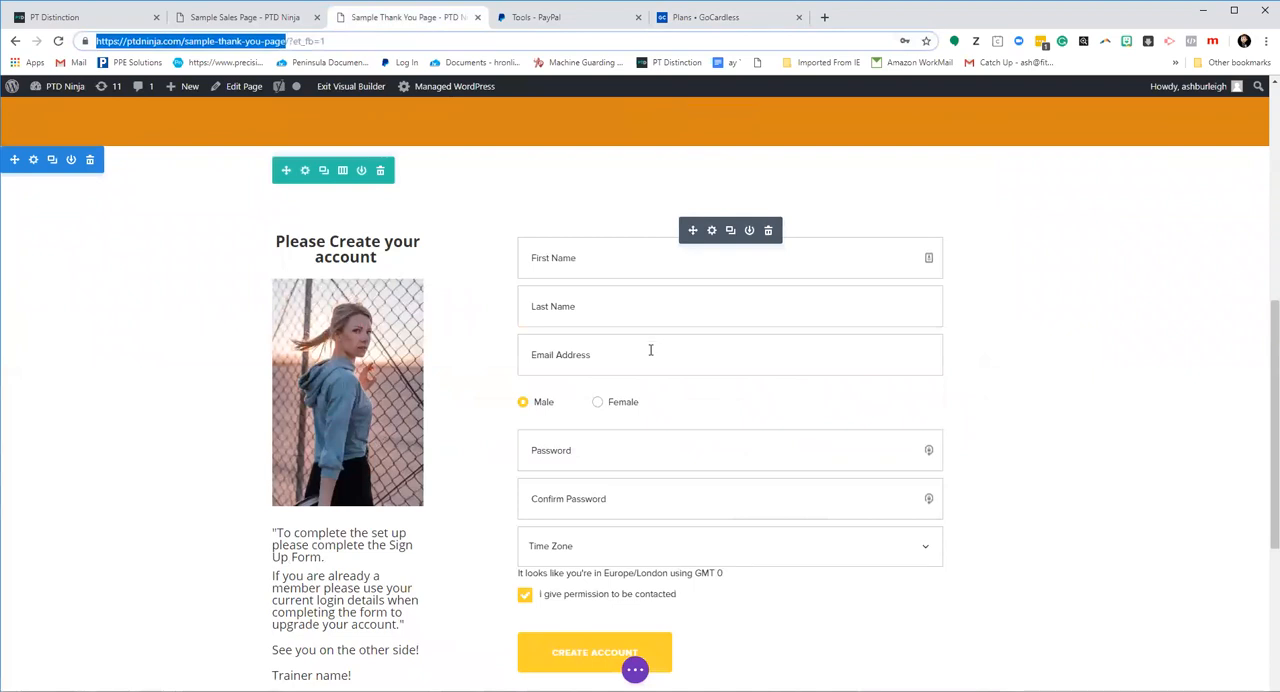
mouse_move(656, 338)
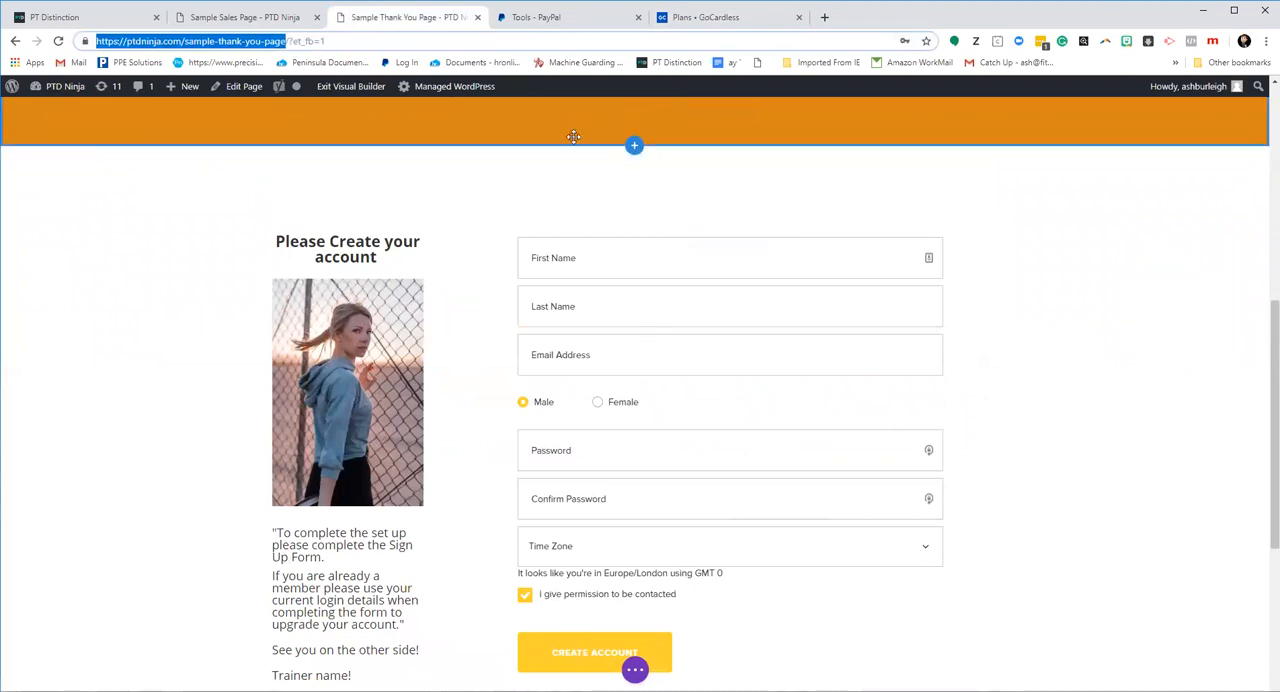
click(705, 17)
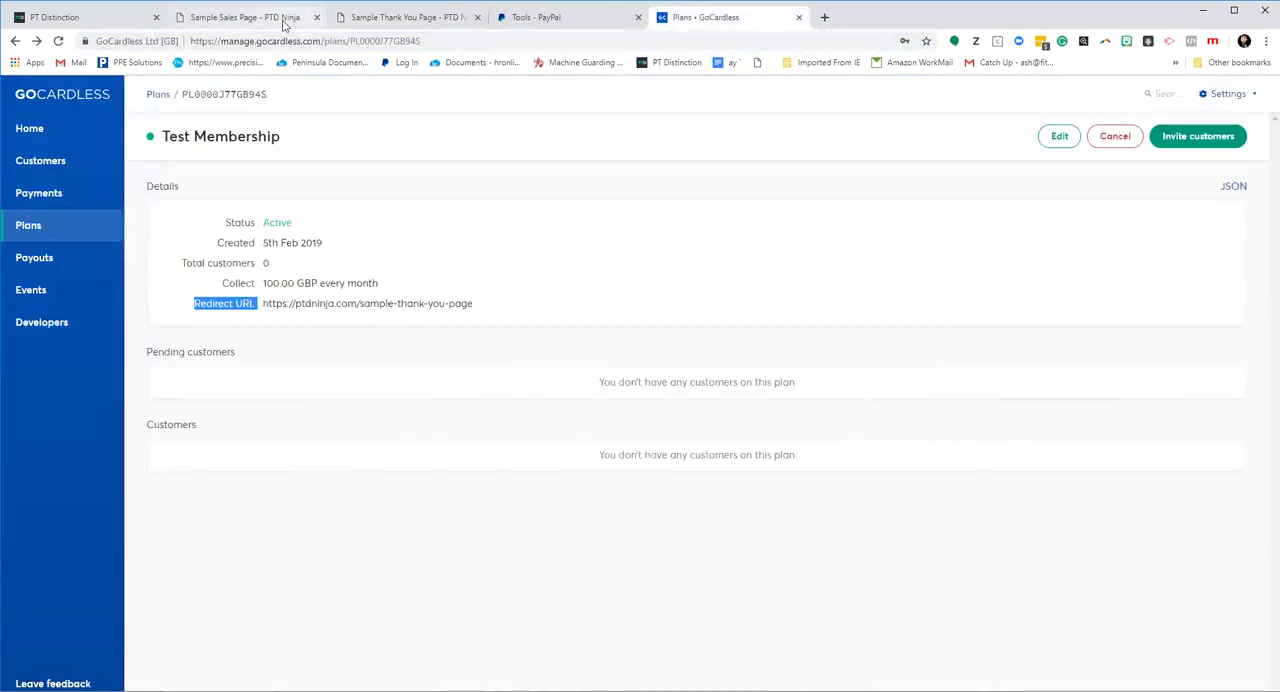
Scroll the sample sales page down to its headline and opt-in form, then back up
click(245, 17)
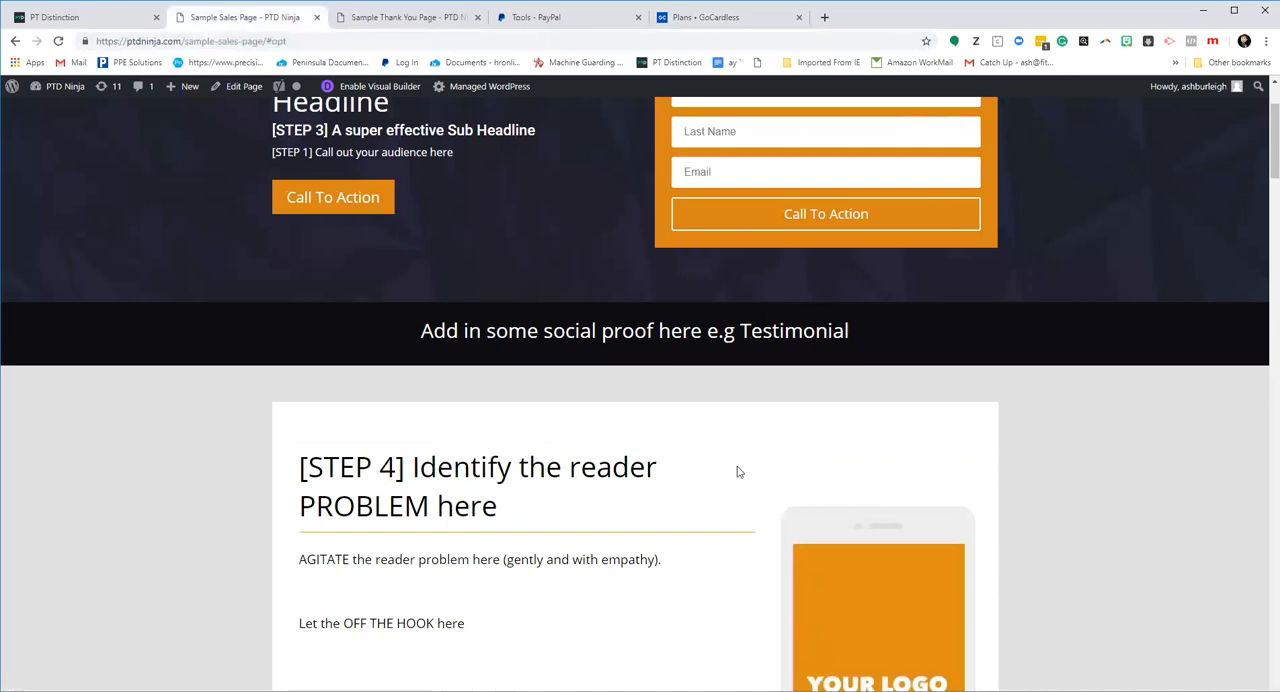
scroll(down, 3)
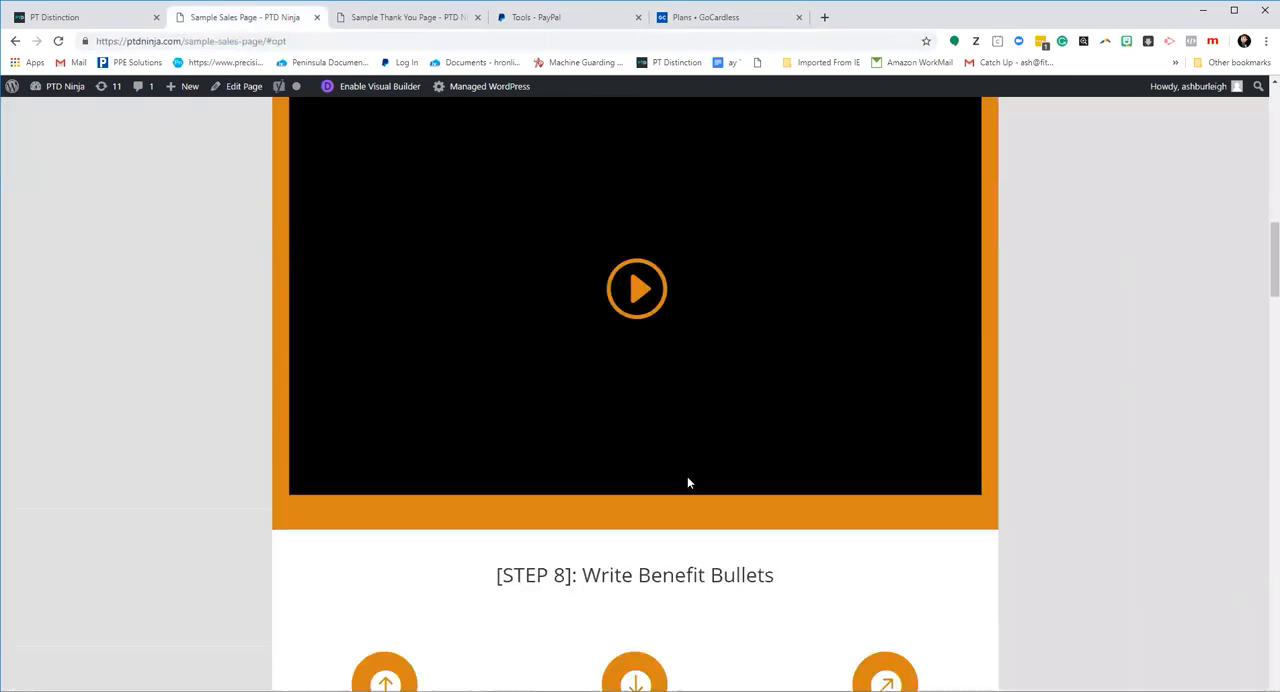
scroll(down, 3)
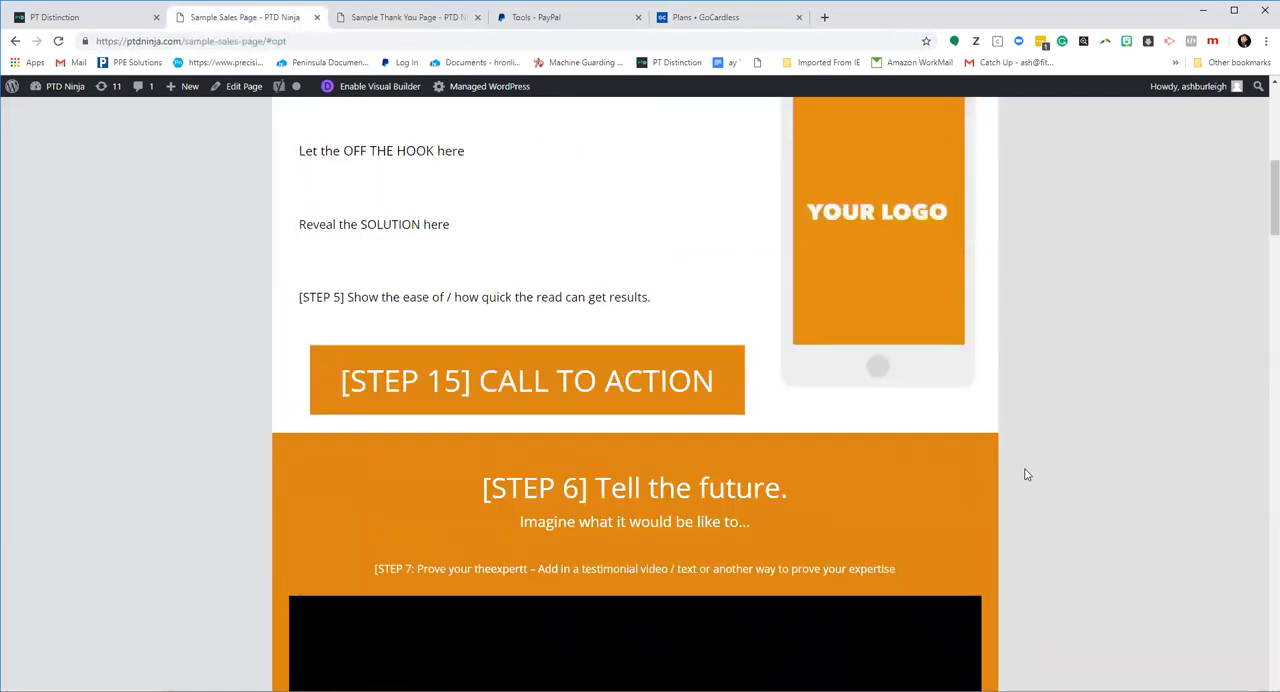
scroll(up, 3)
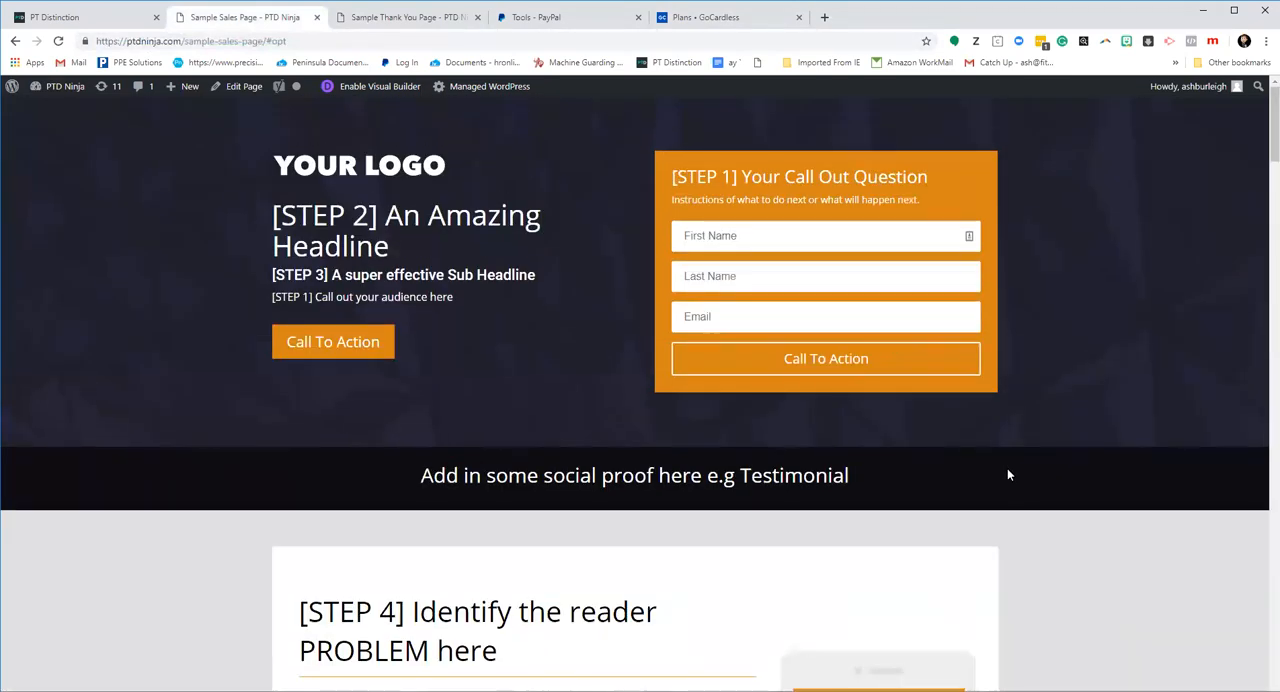
mouse_move(1050, 562)
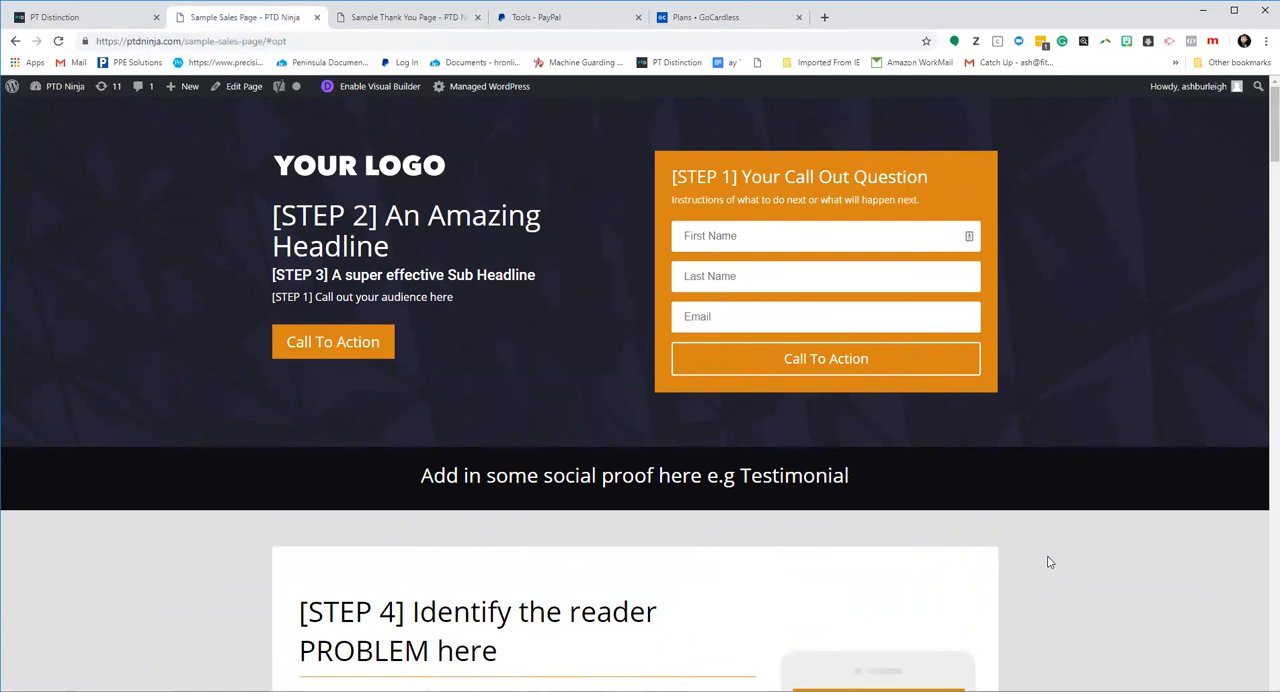
mouse_move(1013, 580)
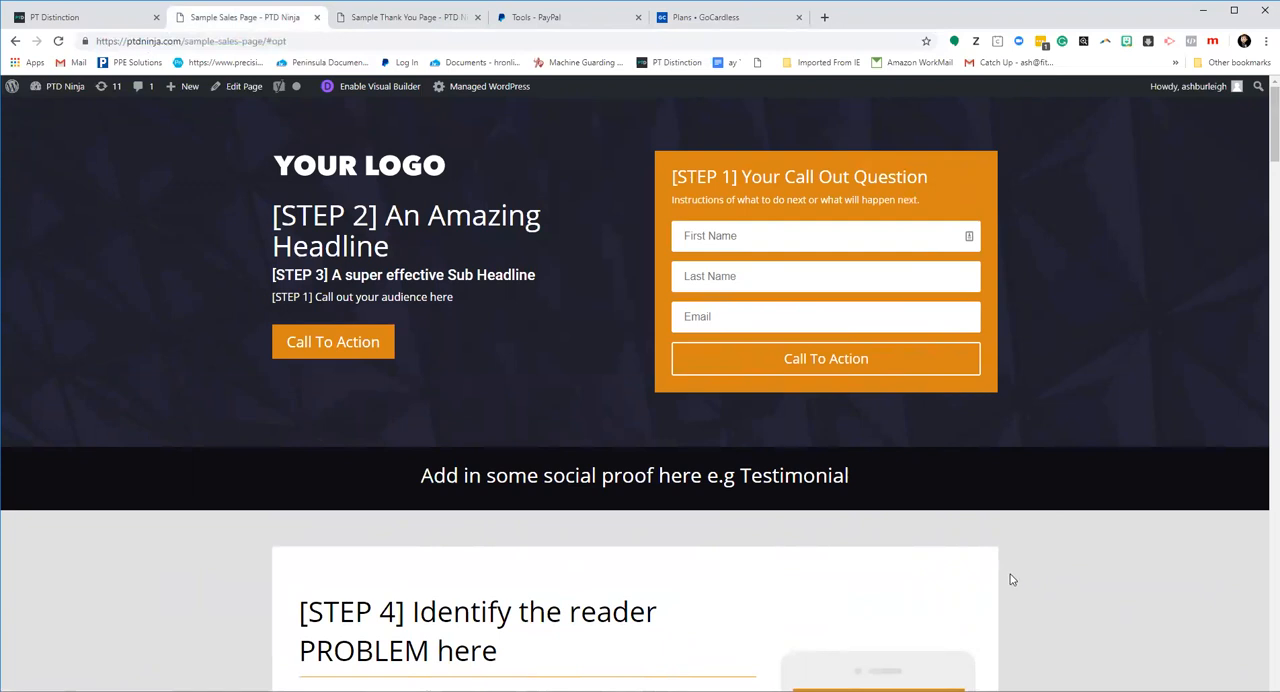
mouse_move(1037, 570)
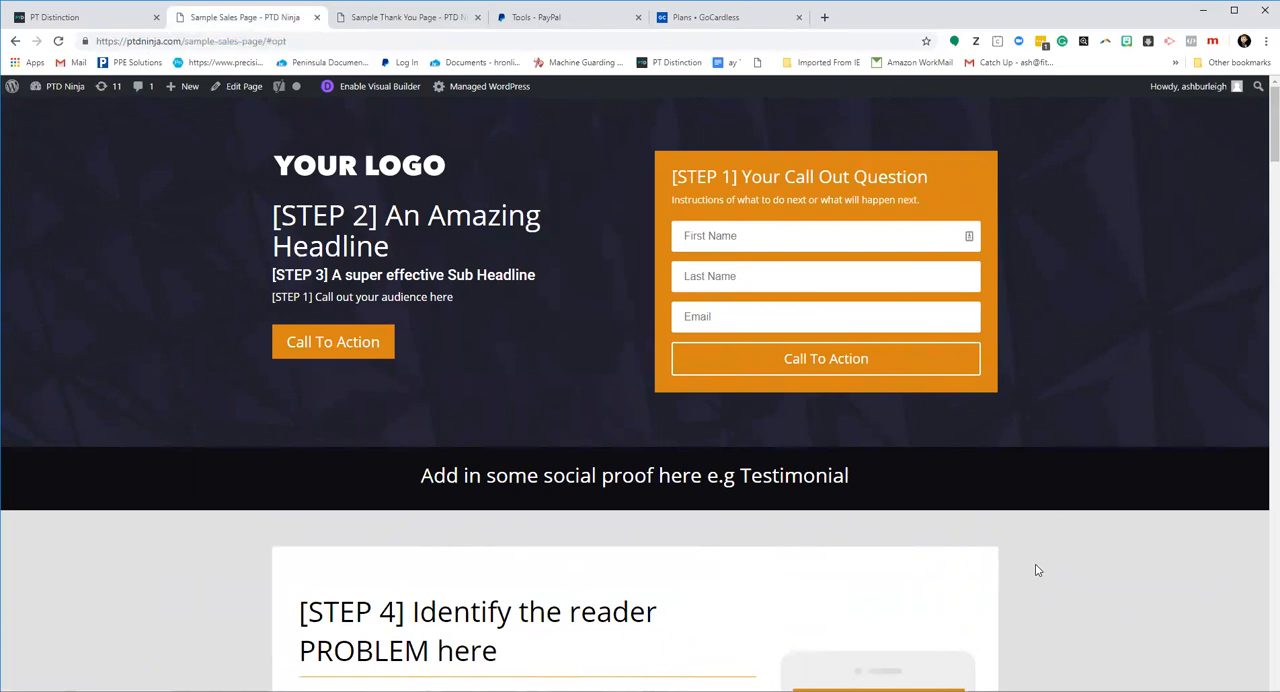
mouse_move(1040, 575)
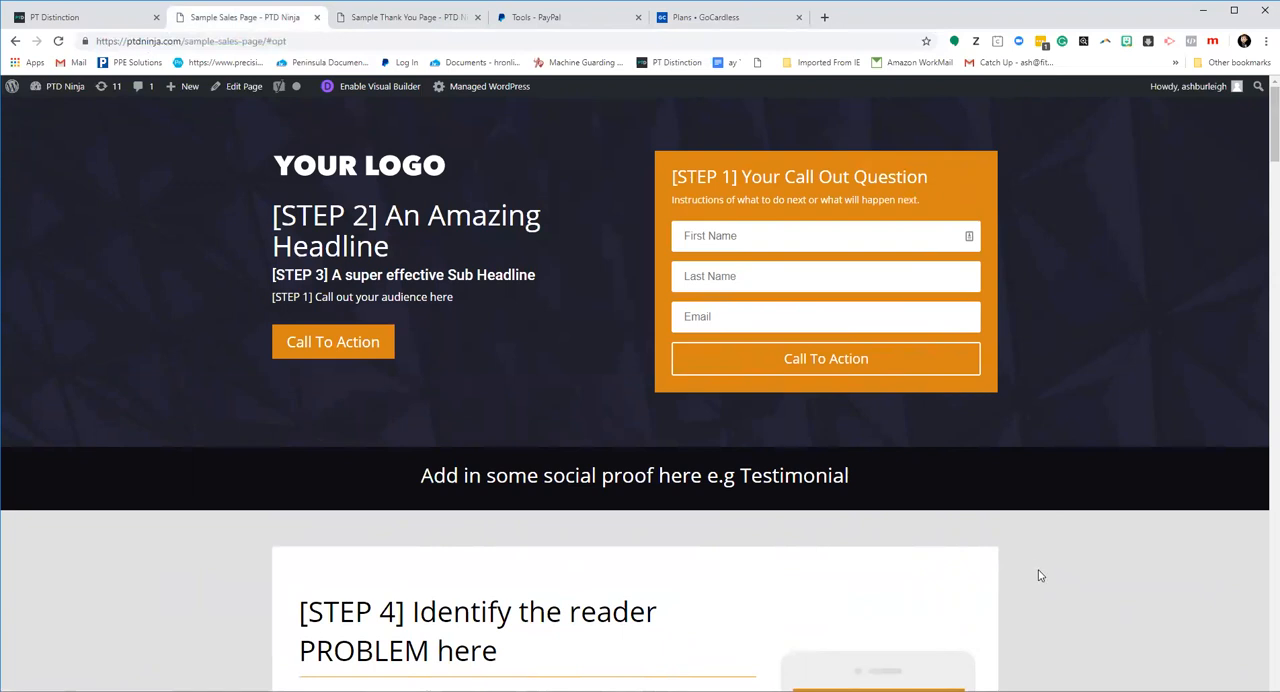
mouse_move(1034, 584)
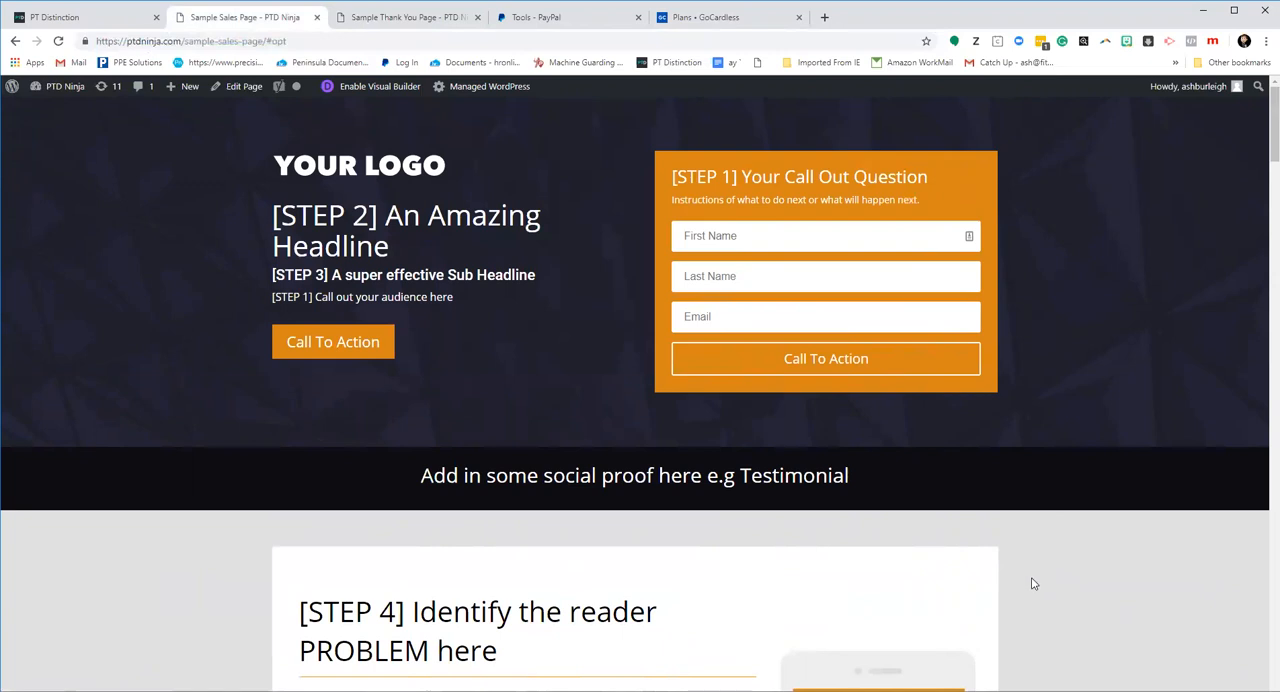
mouse_move(1033, 574)
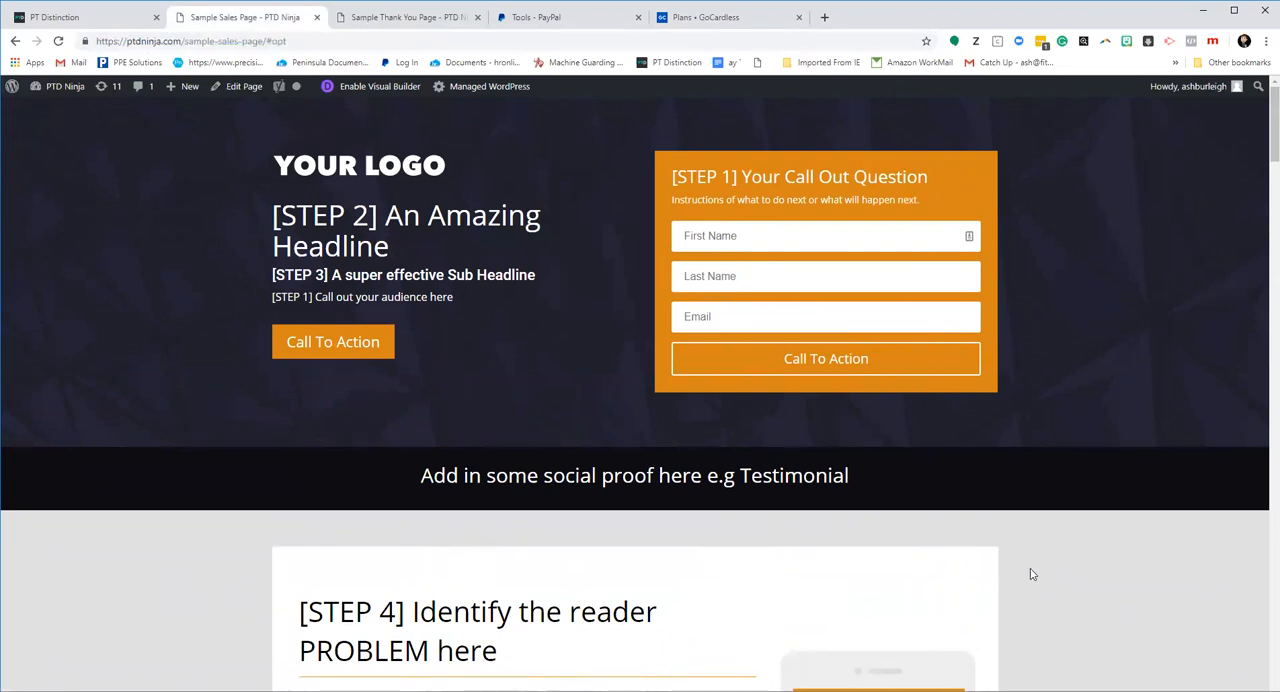